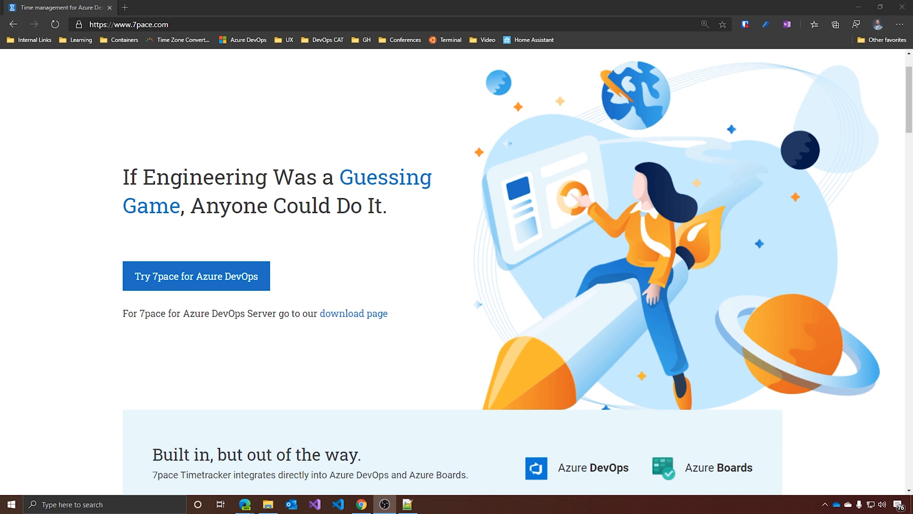
mouse_move(616, 221)
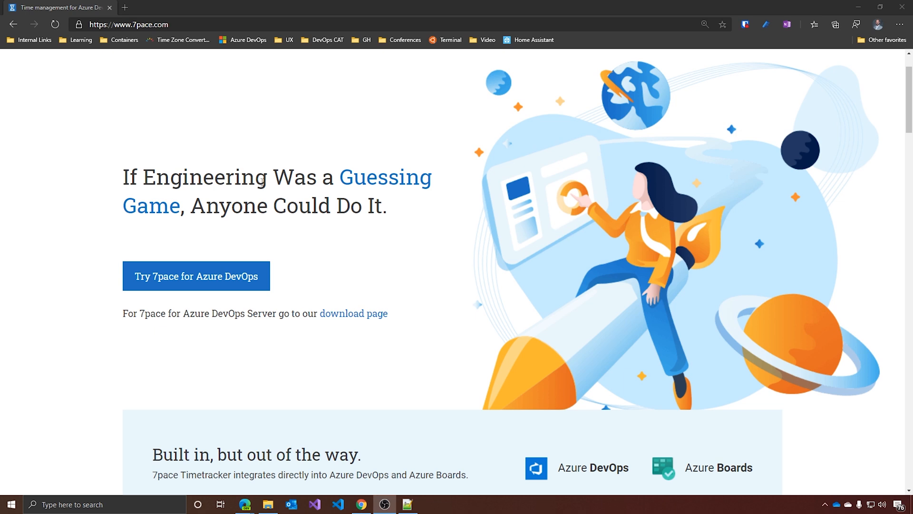
mouse_move(208, 287)
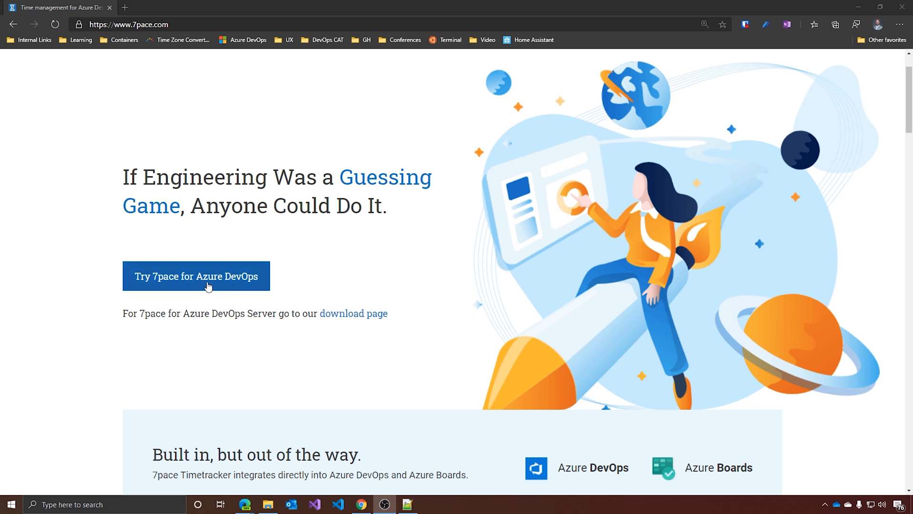
Install 7pace Timetracker into the dbtekdemo organization and proceed to that organization
click(196, 276)
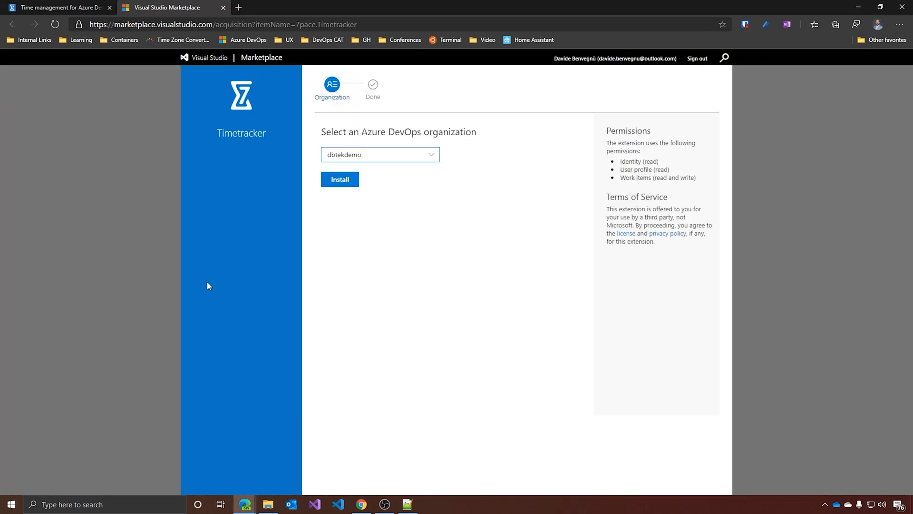
mouse_move(332, 166)
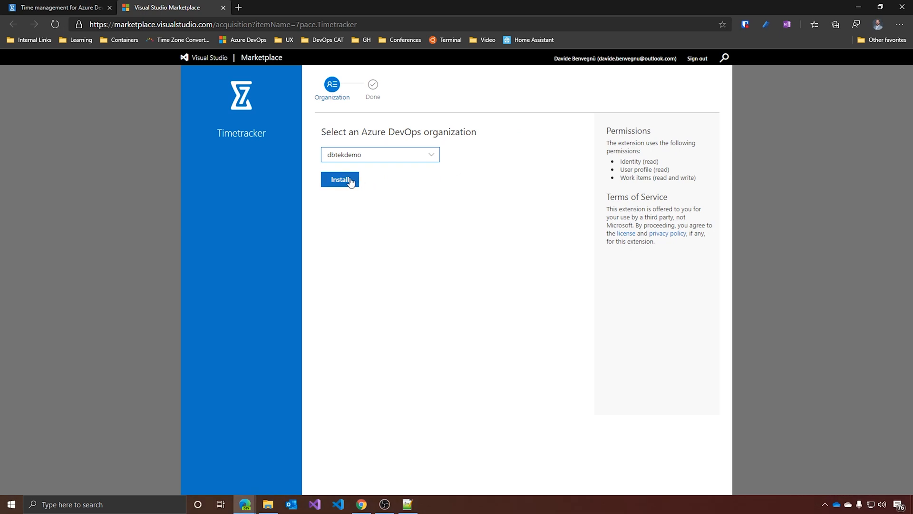
click(340, 179)
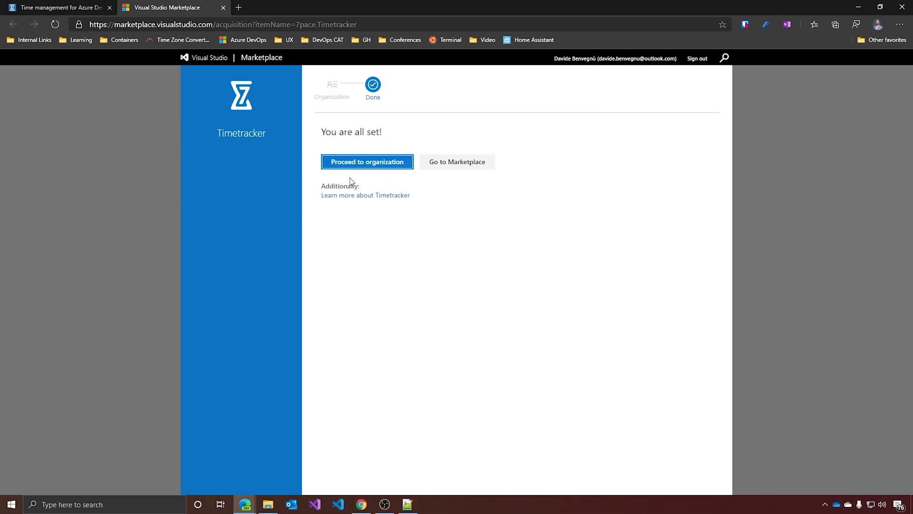
click(367, 161)
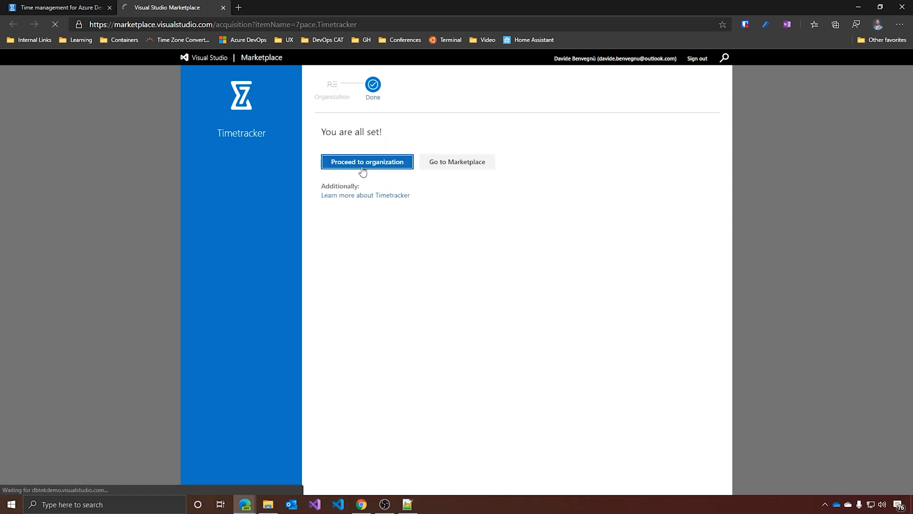
Show the 7pace Timetracker extension's Permissions with licensed users and roles in Organization settings
click(367, 161)
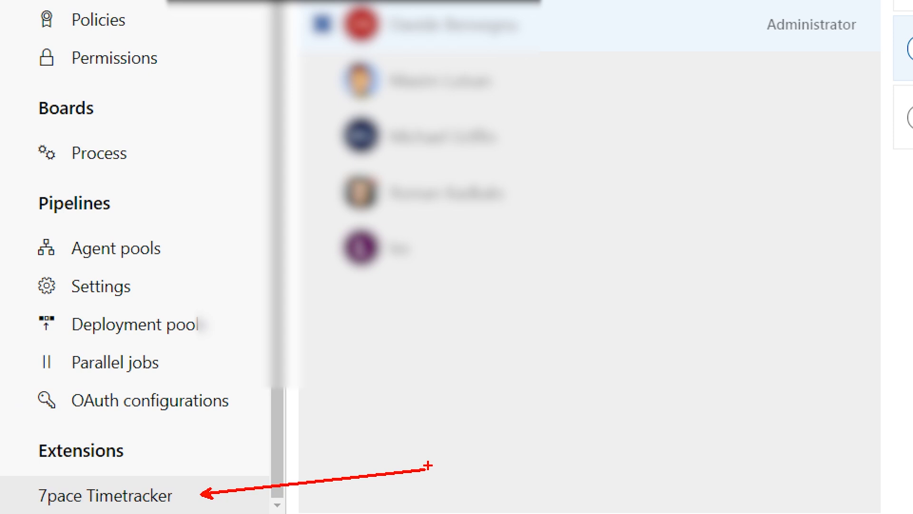
click(105, 496)
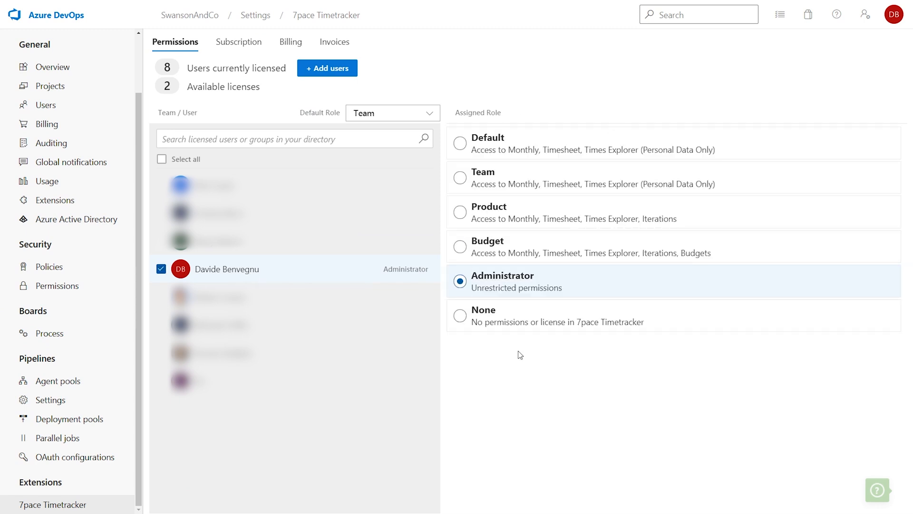
View the Timetracker Settings Rules page with tracking control, tracking details and worklog options
click(189, 14)
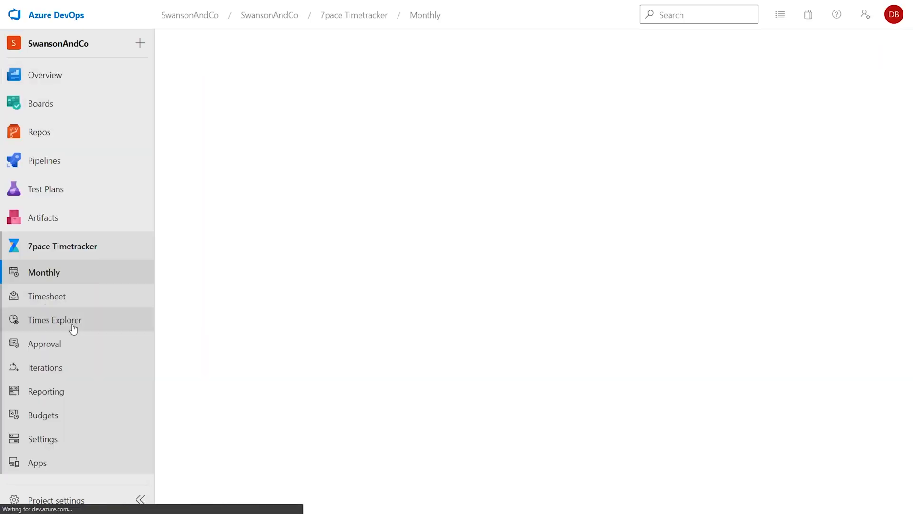
click(42, 439)
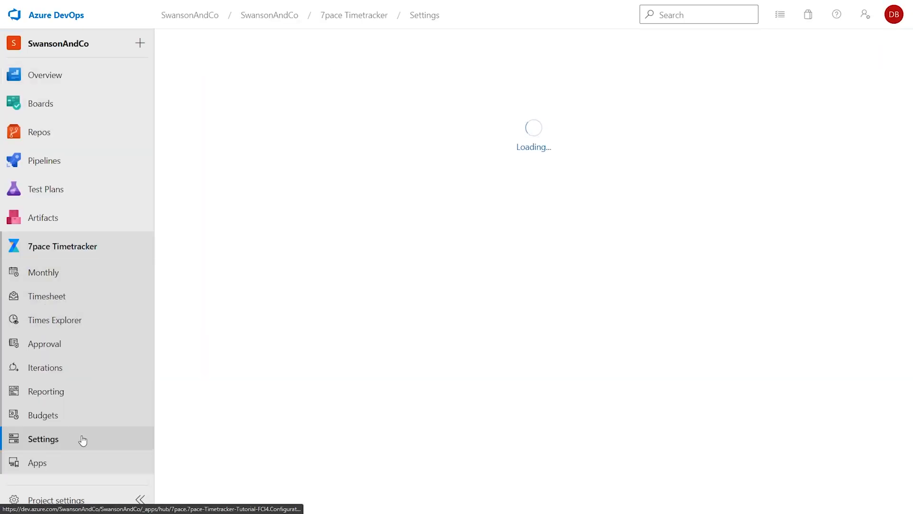
click(43, 438)
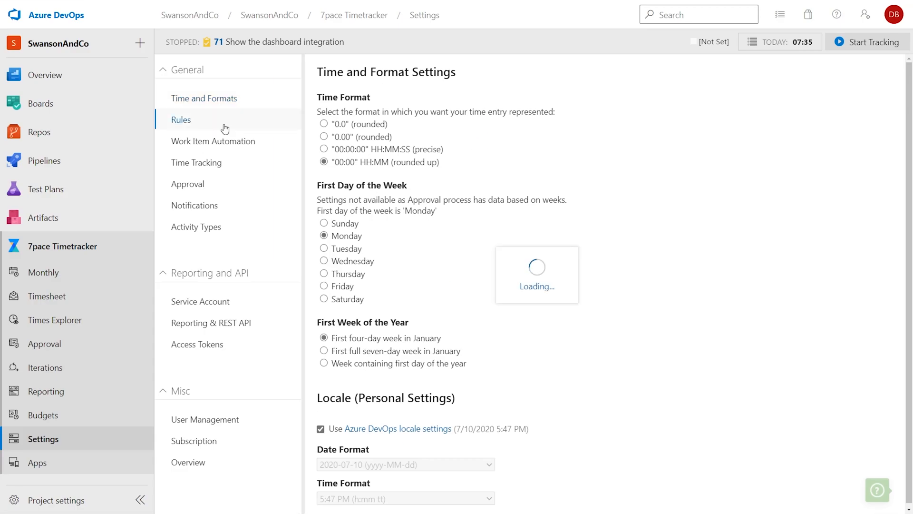
click(180, 119)
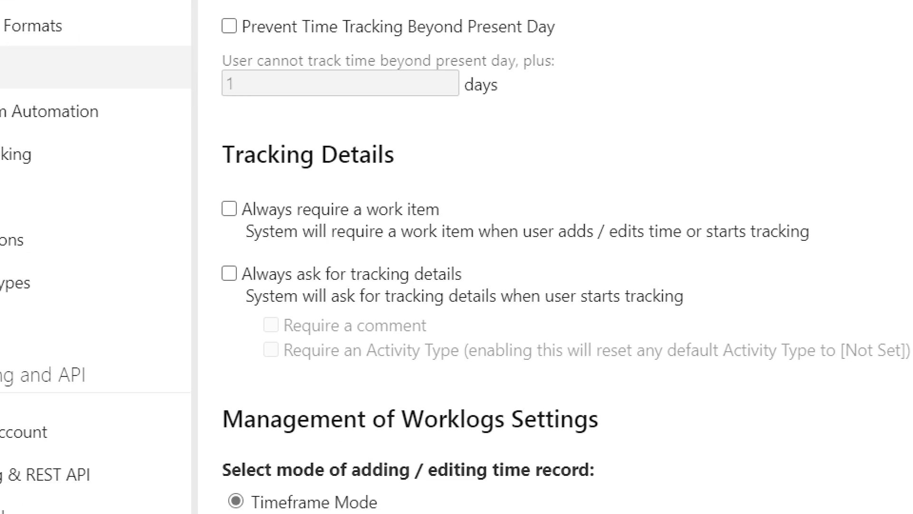
scroll(down, 3)
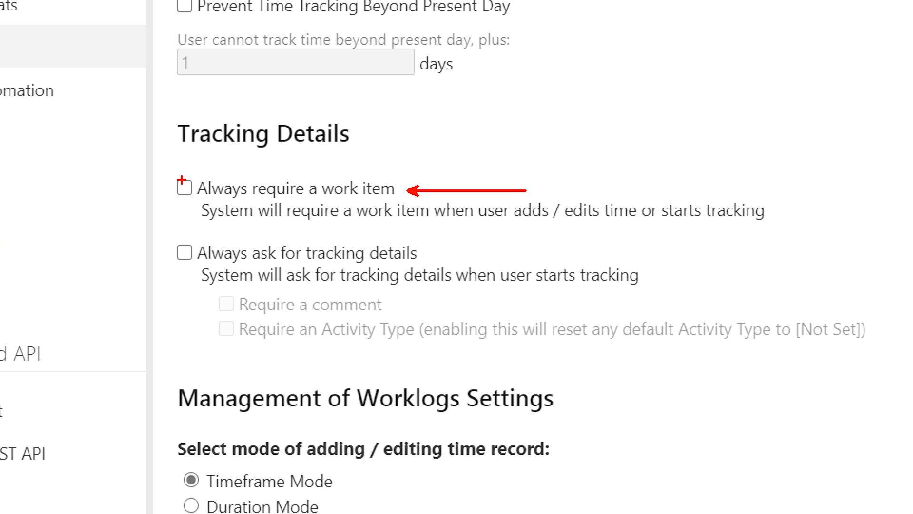
click(185, 188)
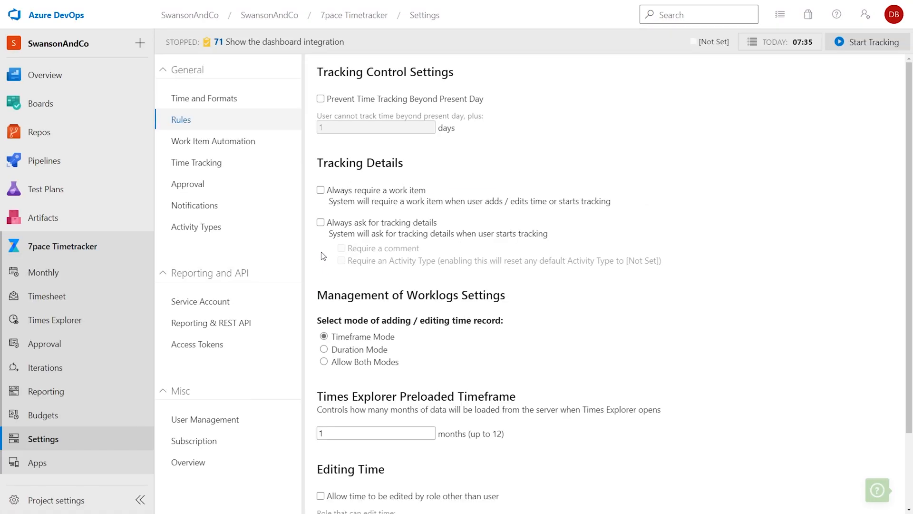
In Work Item Automation, set Pace Calculation to use the Effort field
click(213, 141)
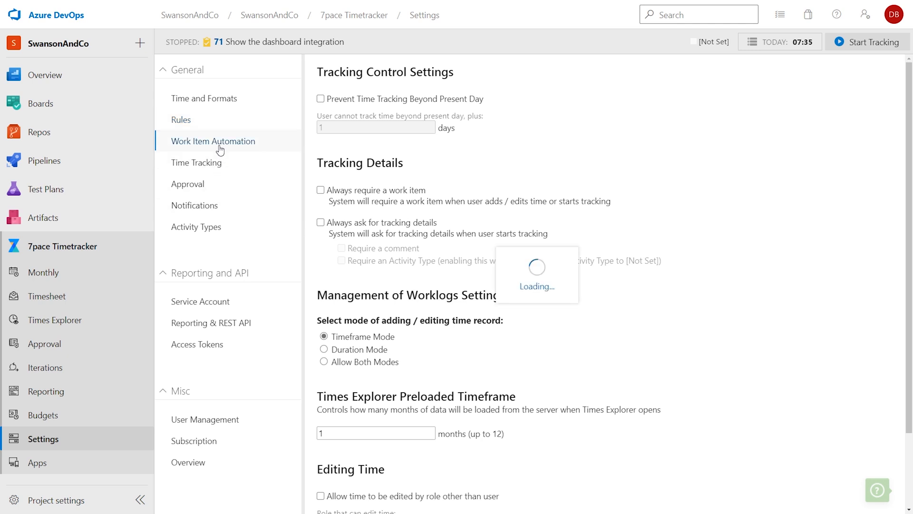
click(213, 141)
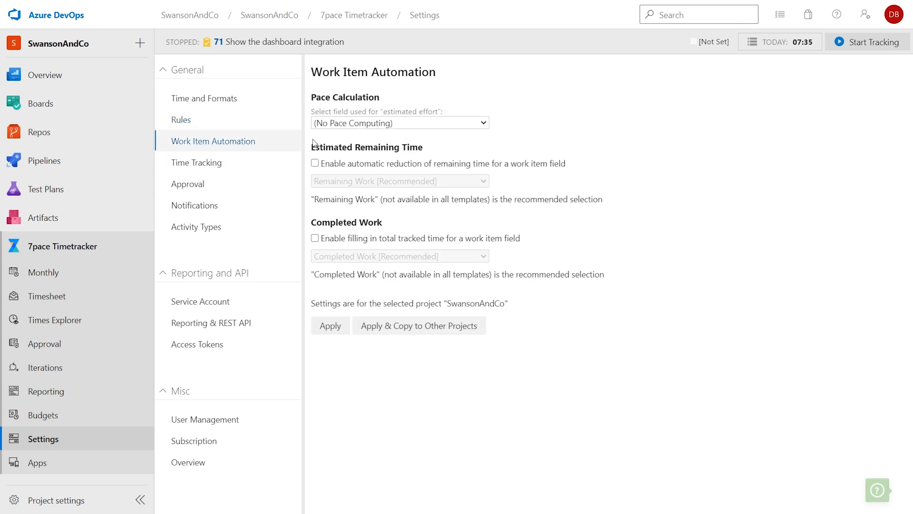
click(400, 122)
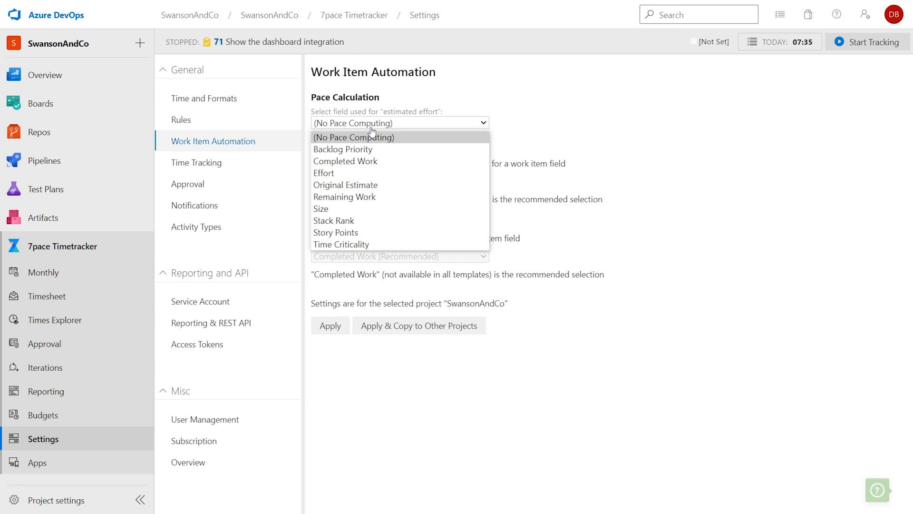
click(323, 173)
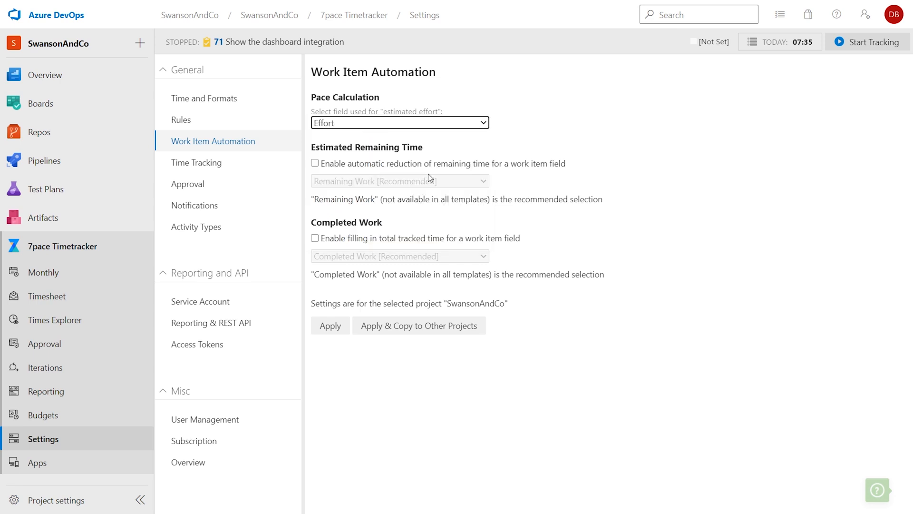
mouse_move(396, 176)
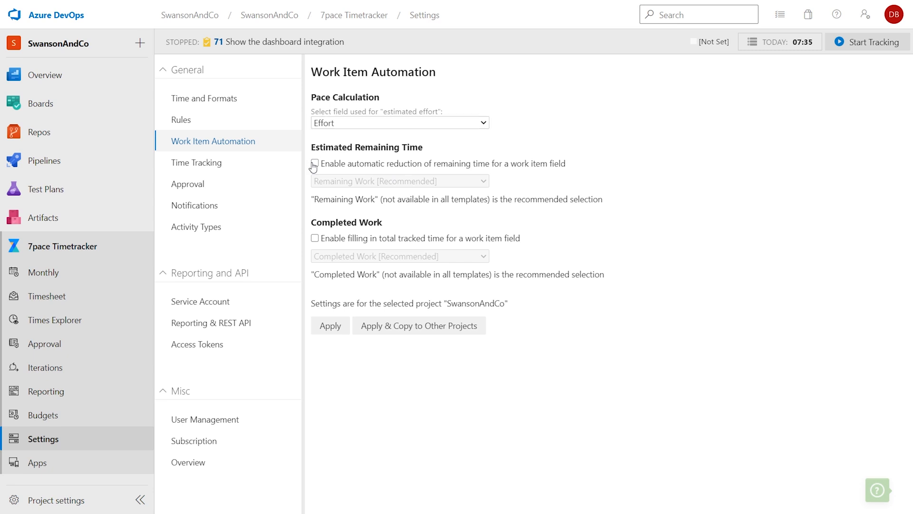
Enable Remaining Work reduction and Completed Work filling from tracked time, then apply
click(314, 163)
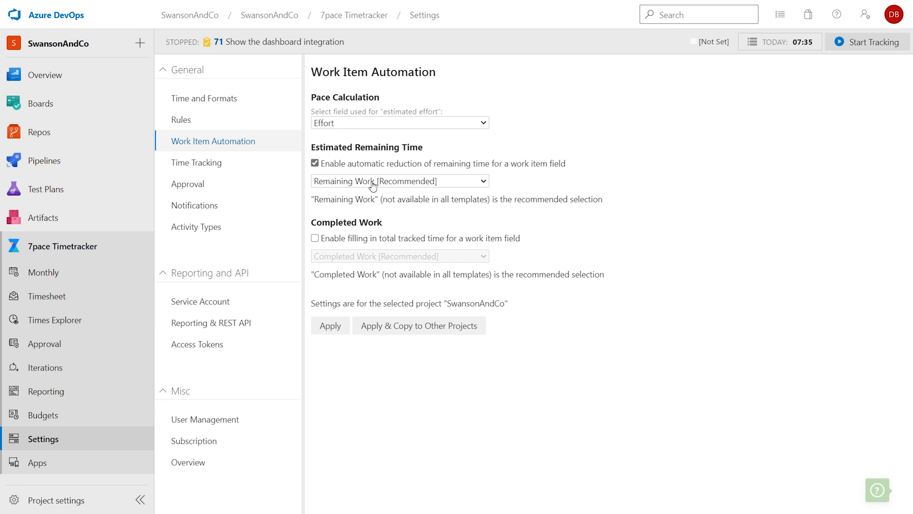
click(399, 180)
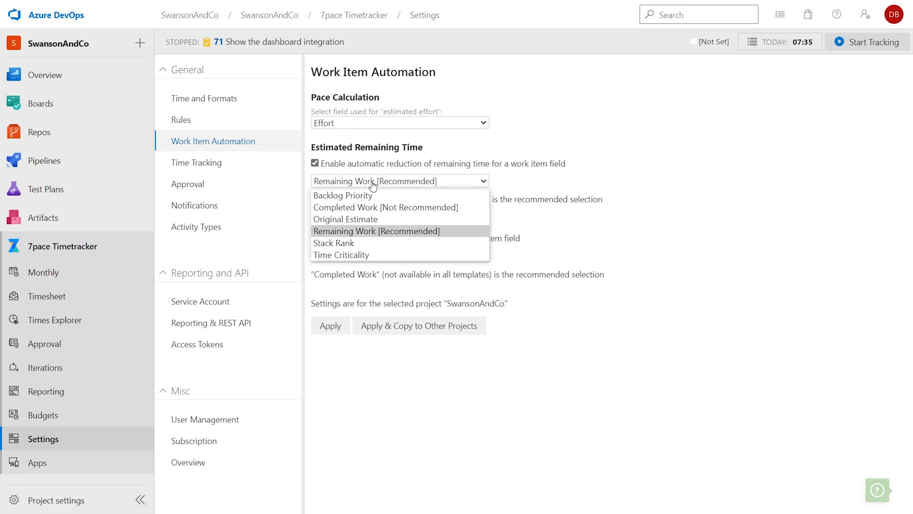
click(376, 231)
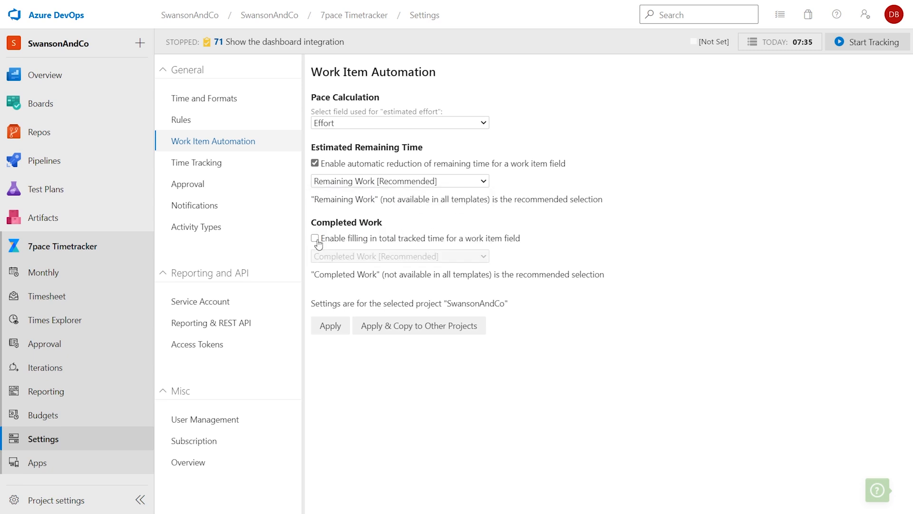
click(315, 239)
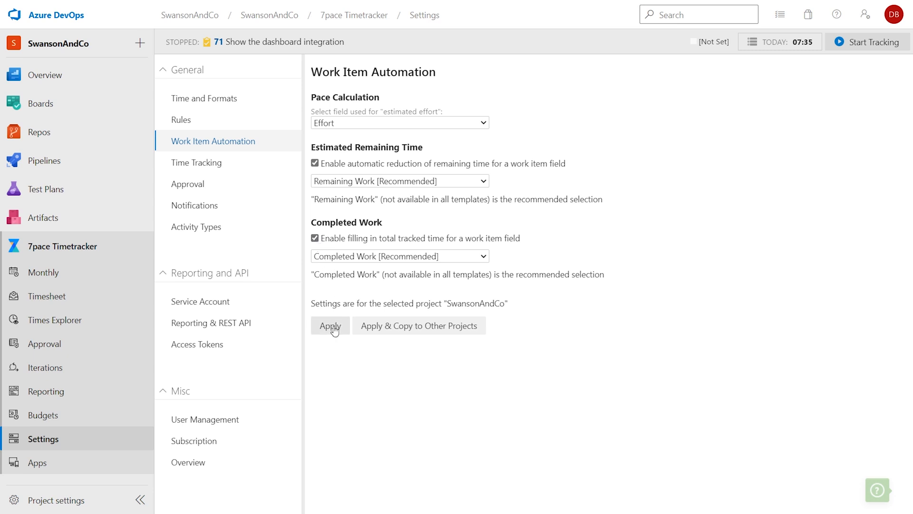
mouse_move(333, 342)
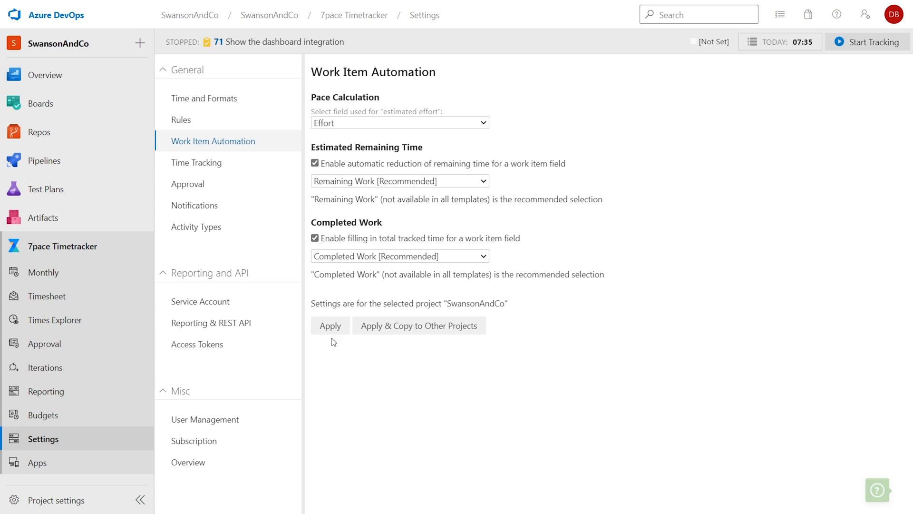
mouse_move(429, 339)
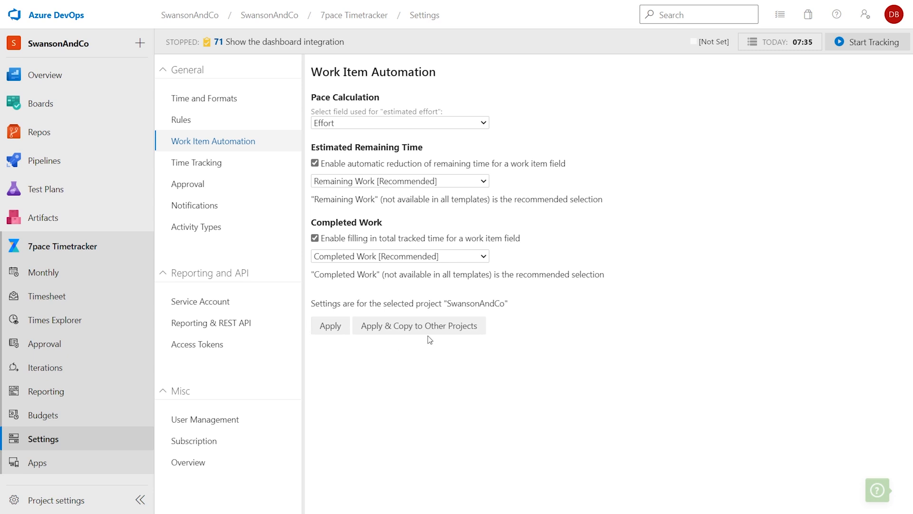
mouse_move(391, 347)
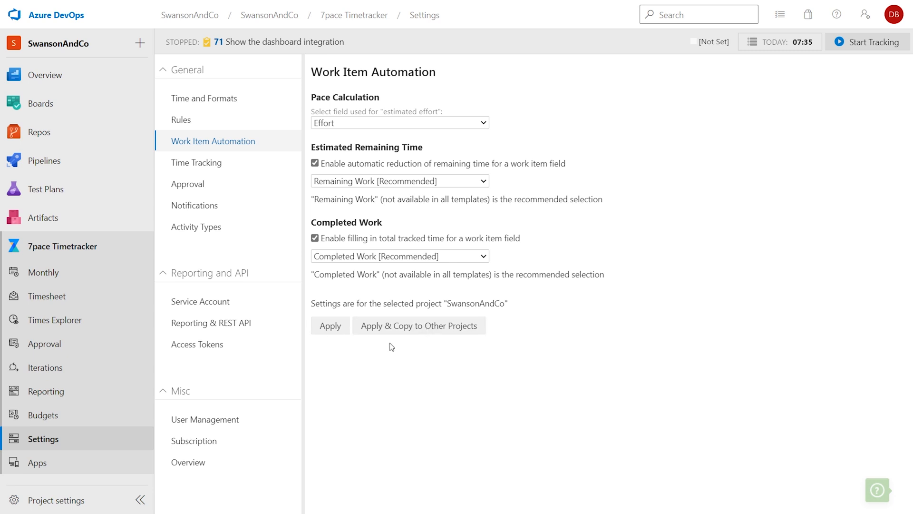
mouse_move(377, 343)
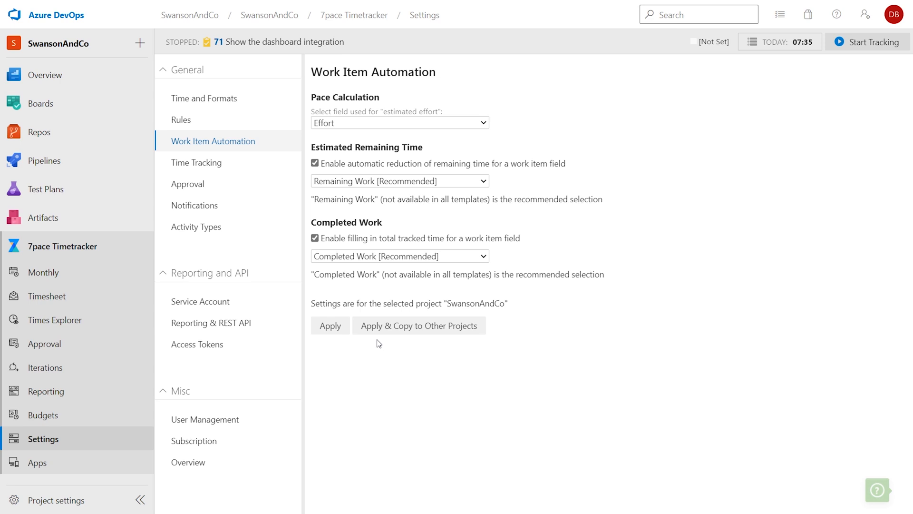
click(330, 325)
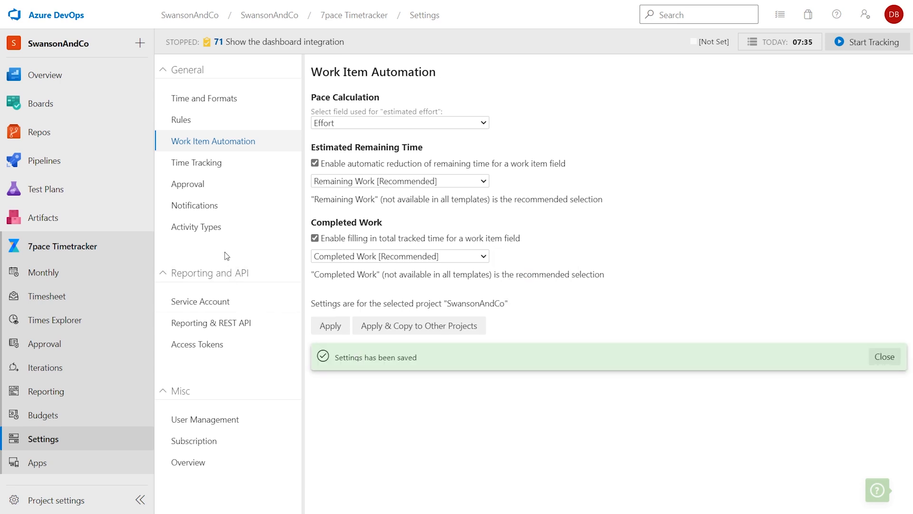
Show the activity types list with Not Set default plus Deployment, Design and Testing
click(195, 226)
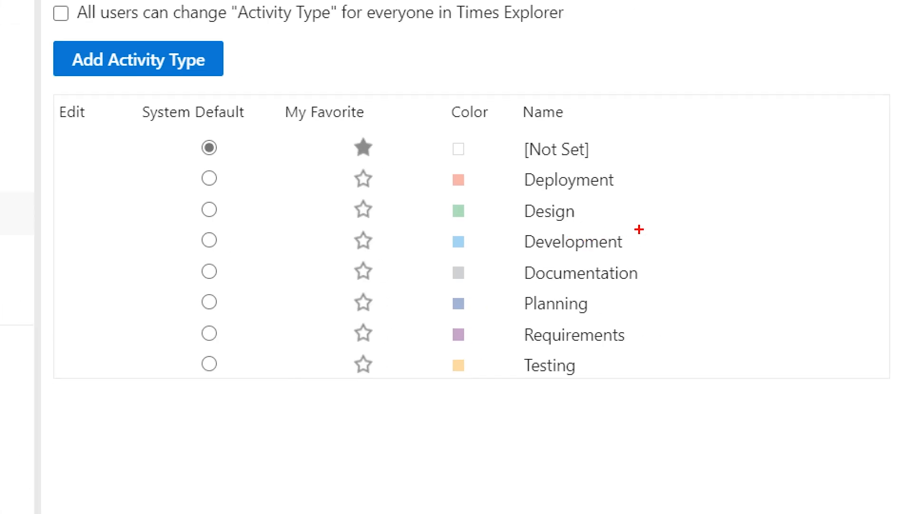
mouse_move(648, 168)
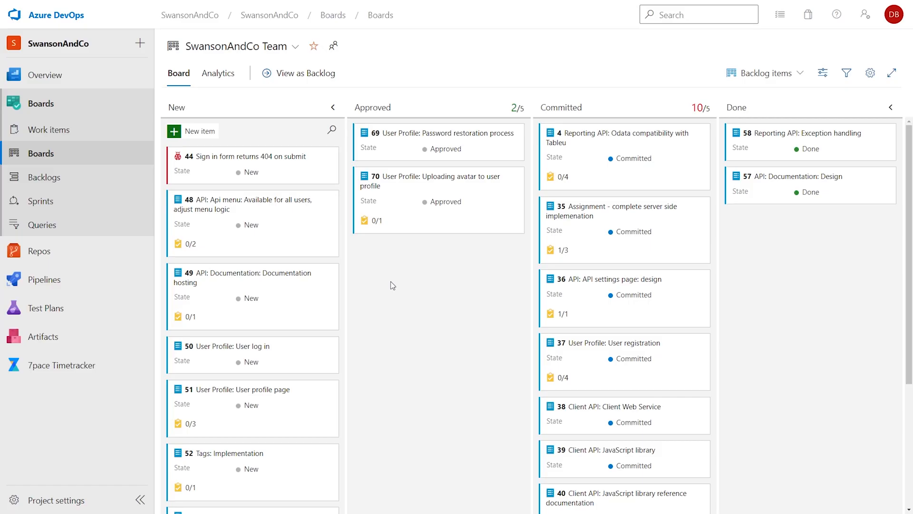
mouse_move(62, 204)
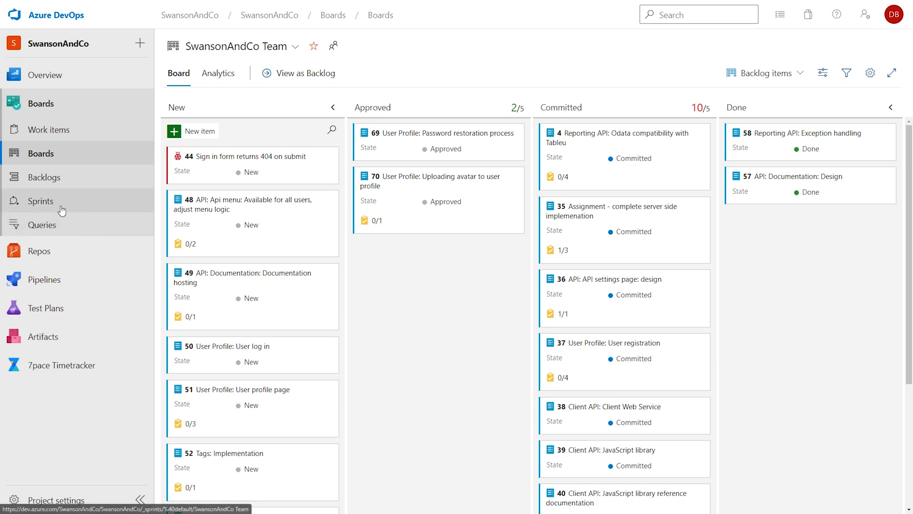
Start tracking time on task 71 'Show the dashboard integration' in Sprint 1 and return to the taskboard
click(39, 200)
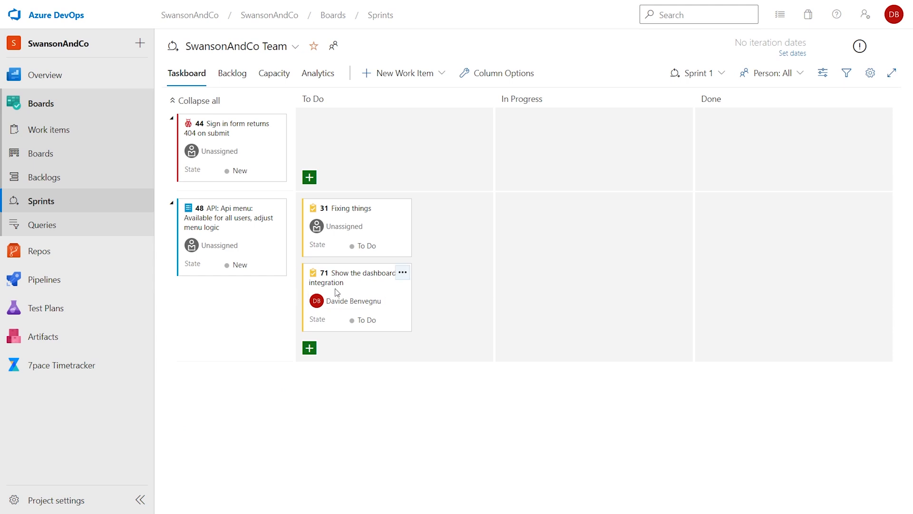
click(349, 278)
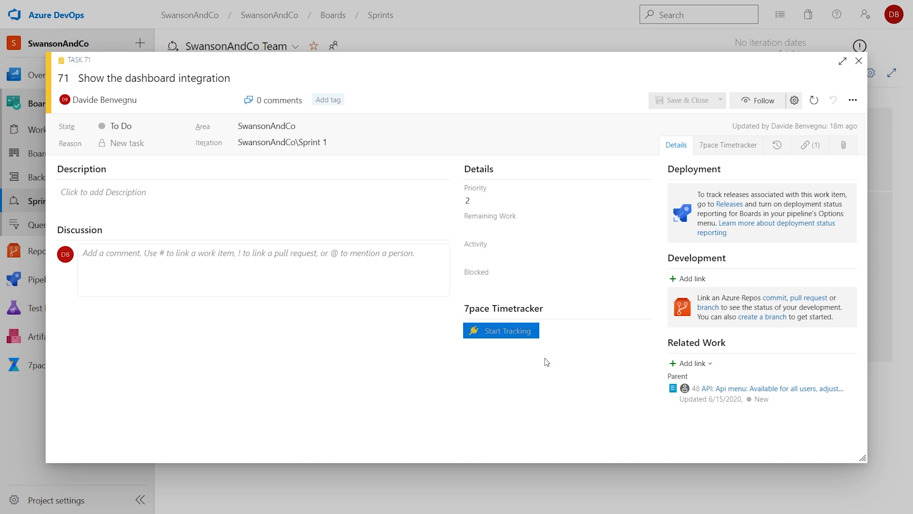
click(500, 330)
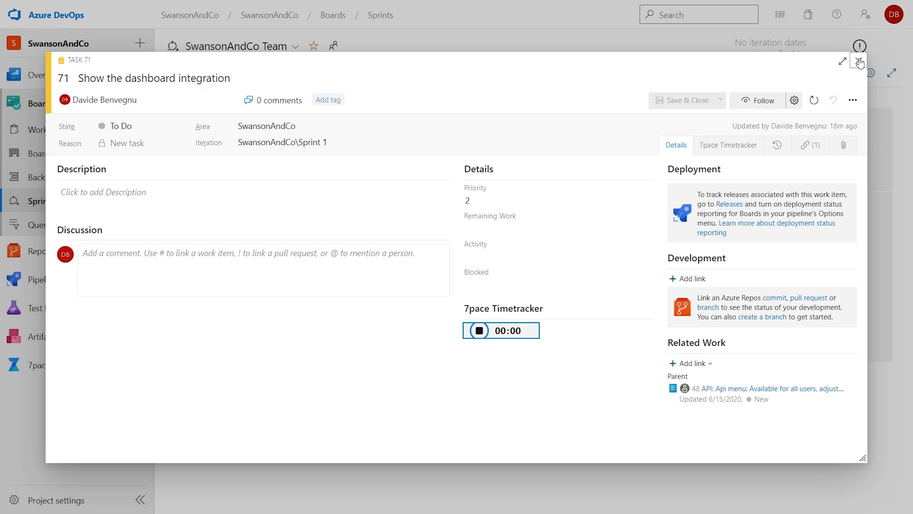
click(859, 62)
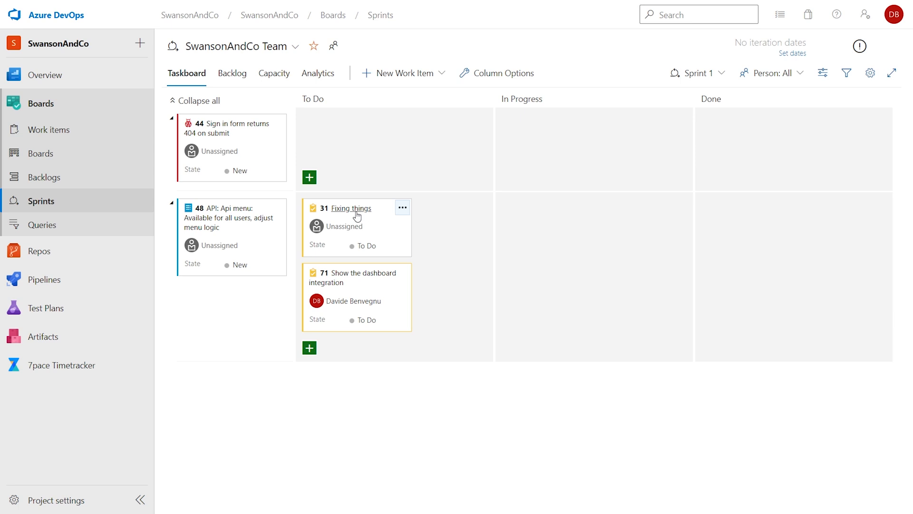
View task 31 'Fixing things' Timetracker summary showing 68:50 total
click(350, 208)
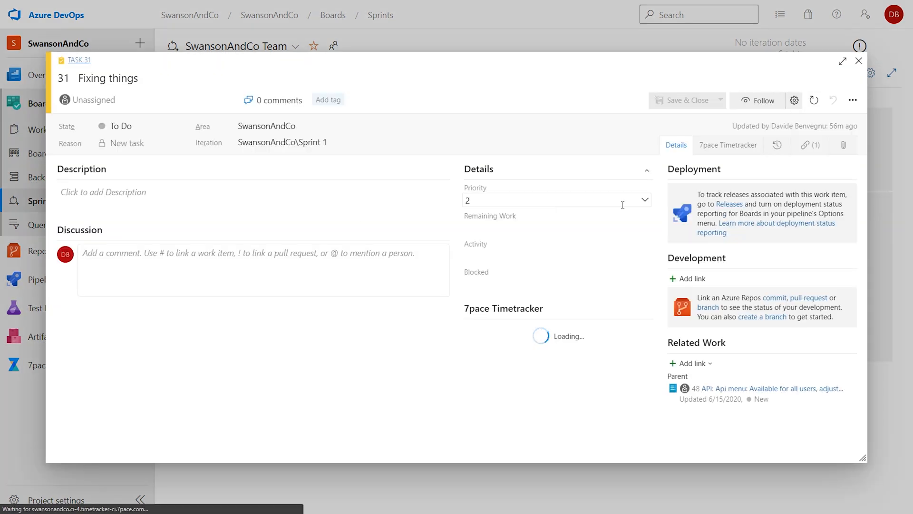
click(727, 144)
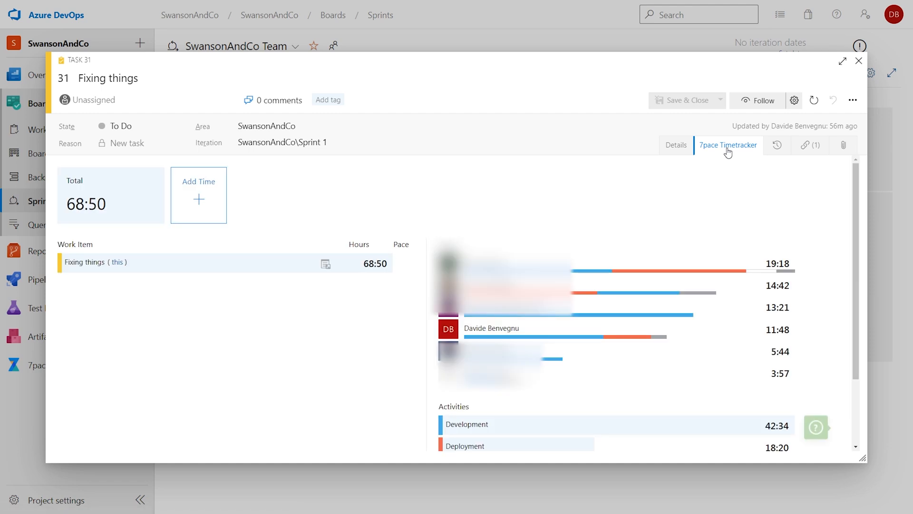
mouse_move(199, 202)
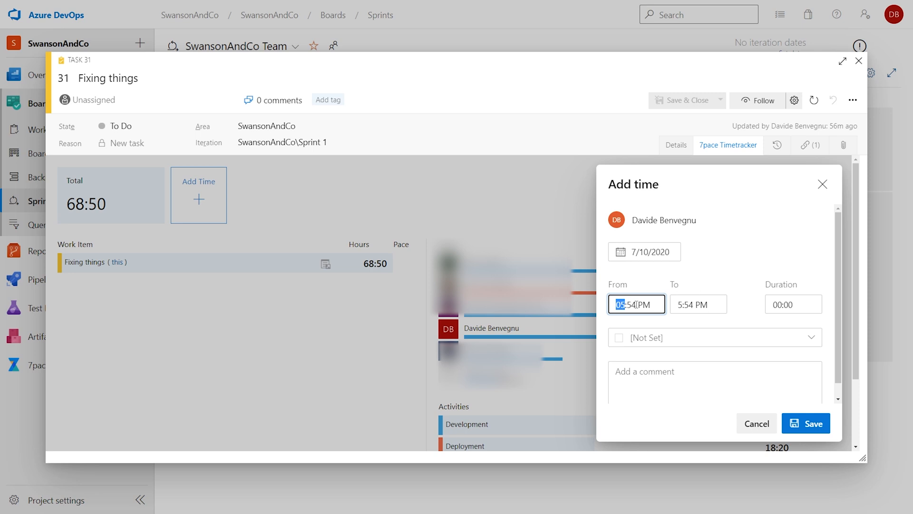
Log a Development entry 5:00–5:30 PM on Fixing things commented 'Developed unit test', total now 69:20
text(00)
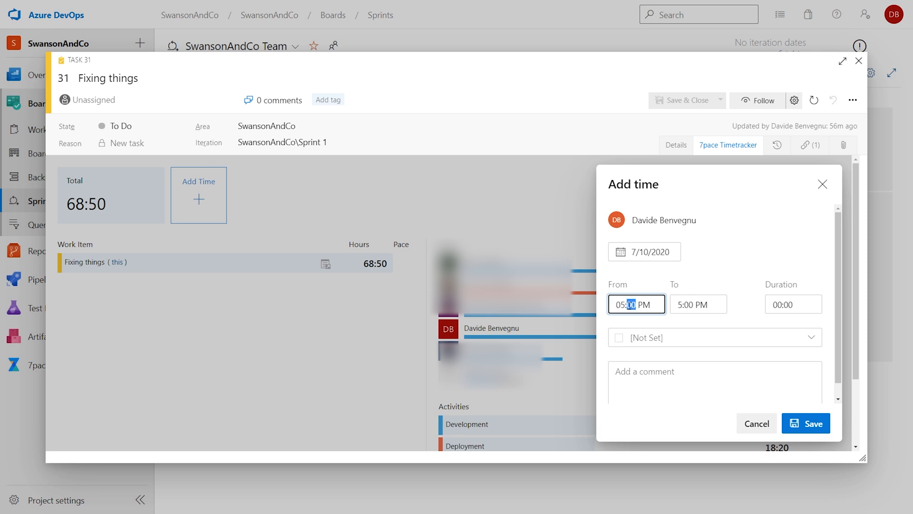
click(698, 303)
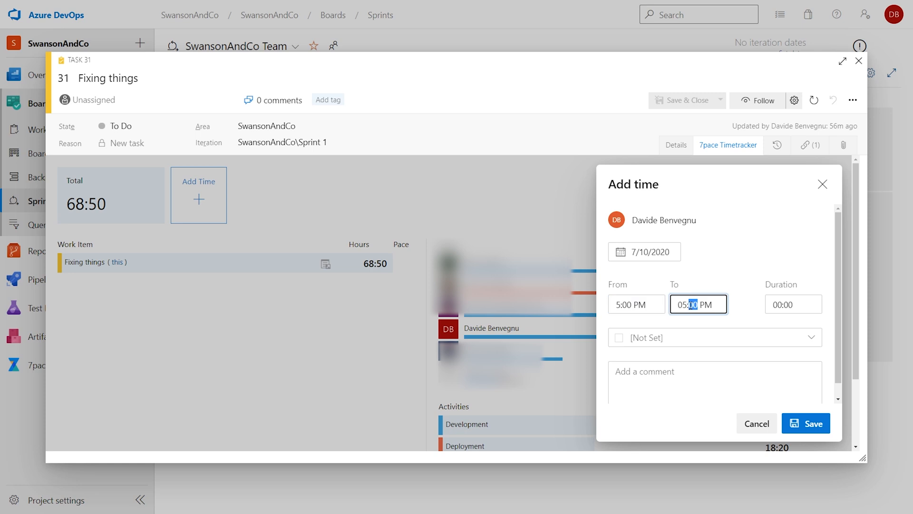
text(5:30 PM)
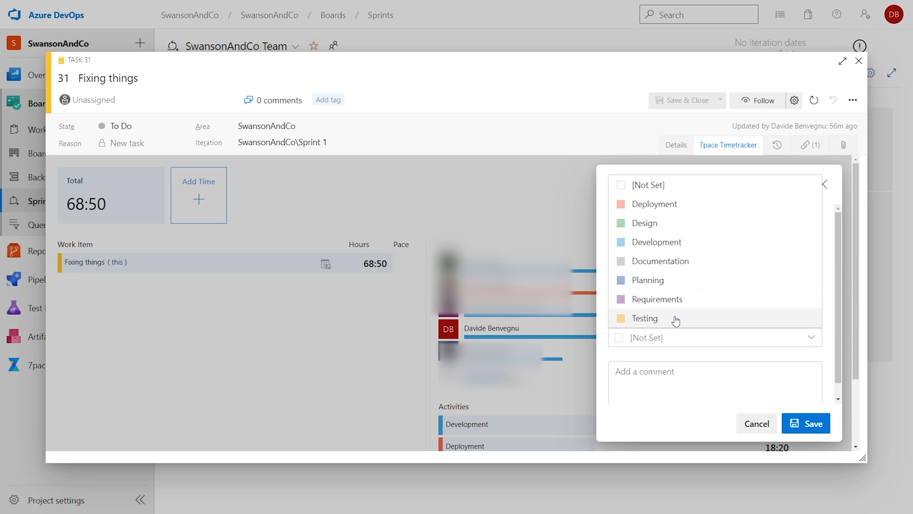
click(656, 242)
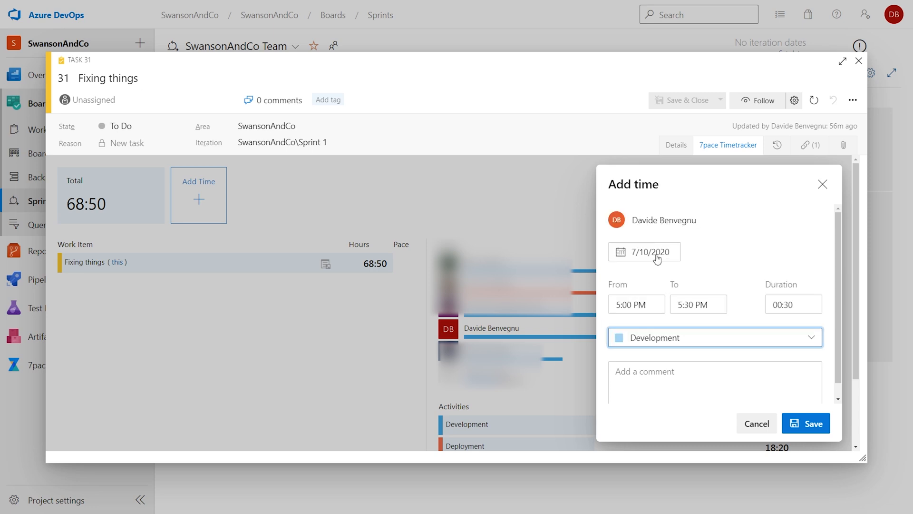
text(Developed unit test)
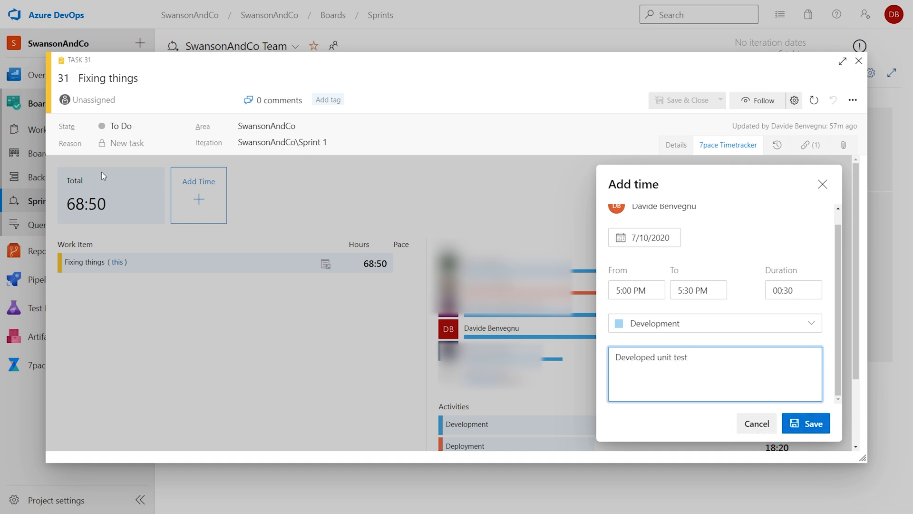
click(814, 422)
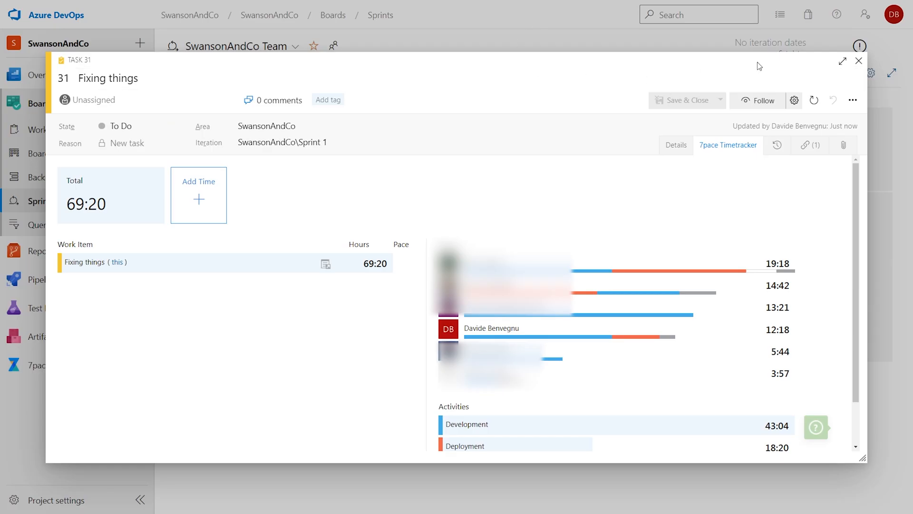
Stop the running timer on task 71 so it records 0:03
click(858, 60)
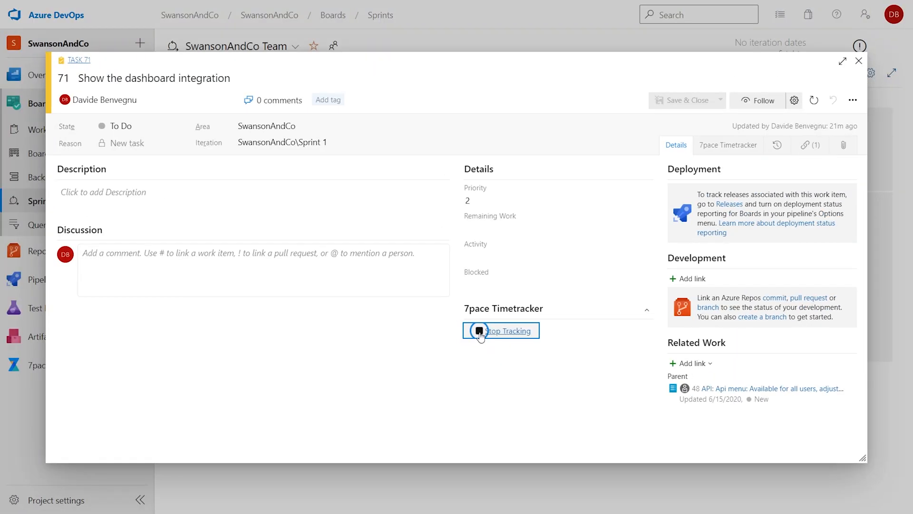
click(501, 330)
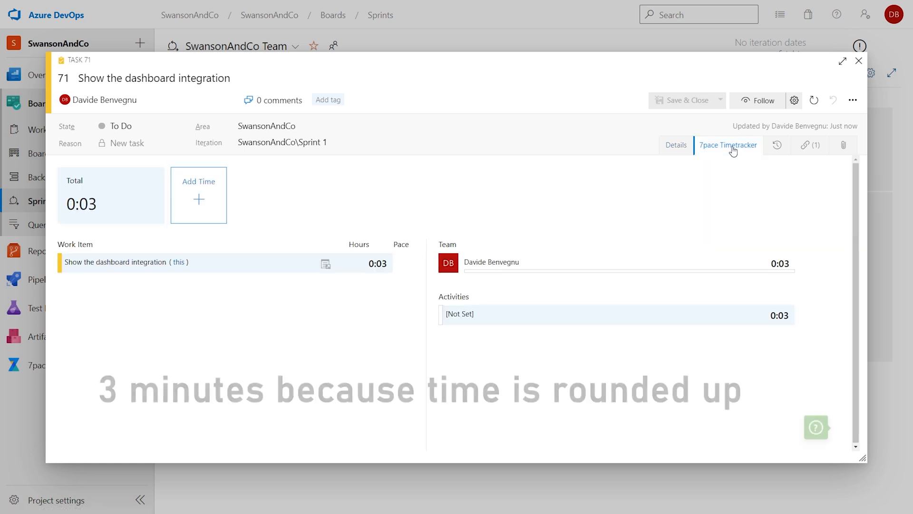
mouse_move(483, 313)
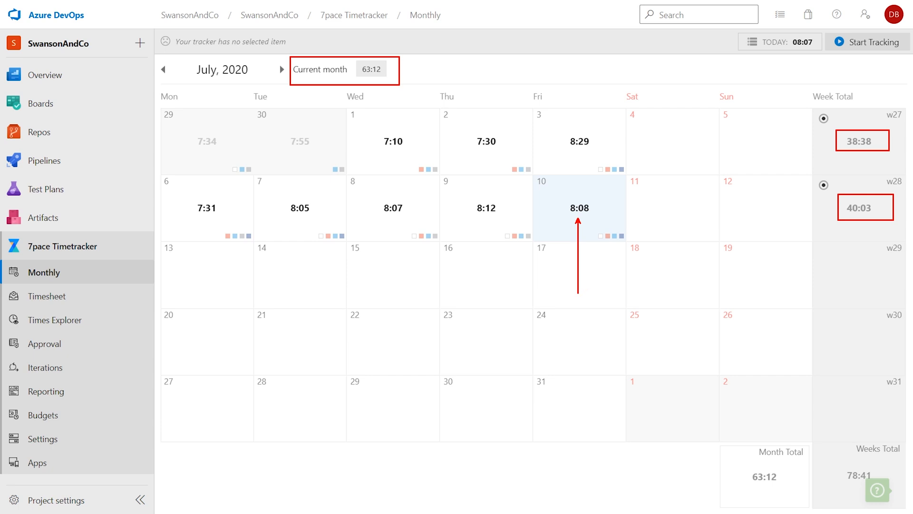
mouse_move(567, 215)
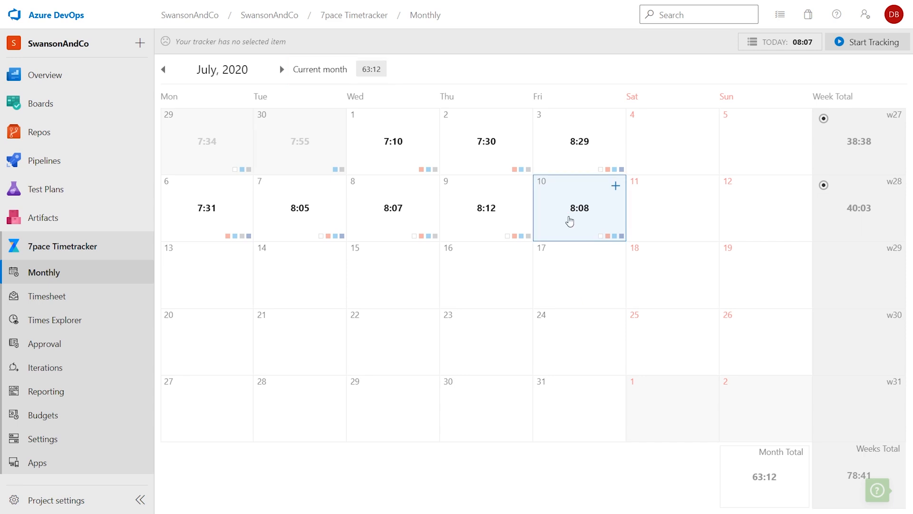
On July 10, set task 71's 5:54–5:56 PM entry to Design and delete its zero-duration entry
click(579, 208)
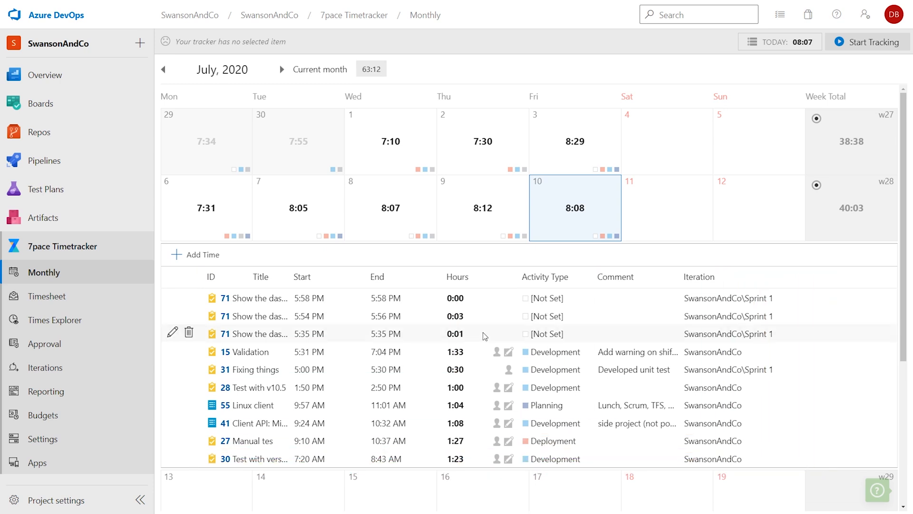
mouse_move(487, 322)
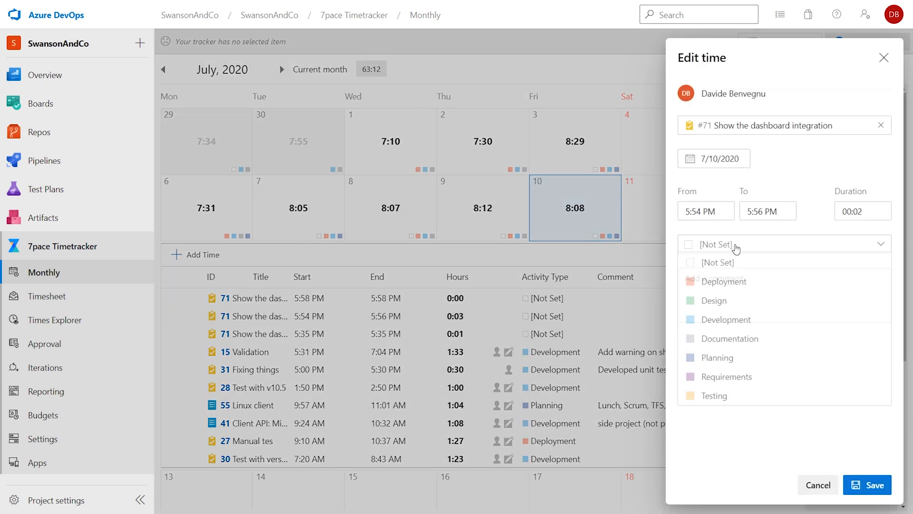
click(713, 300)
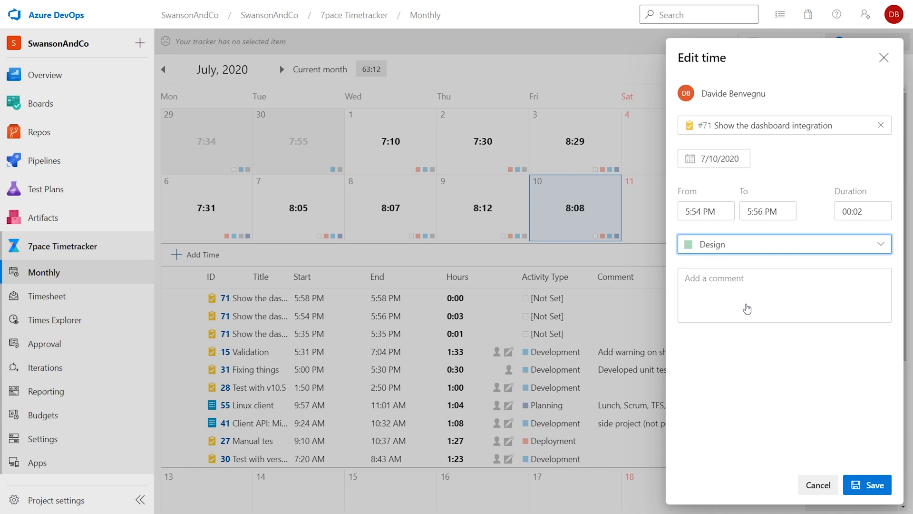
mouse_move(867, 485)
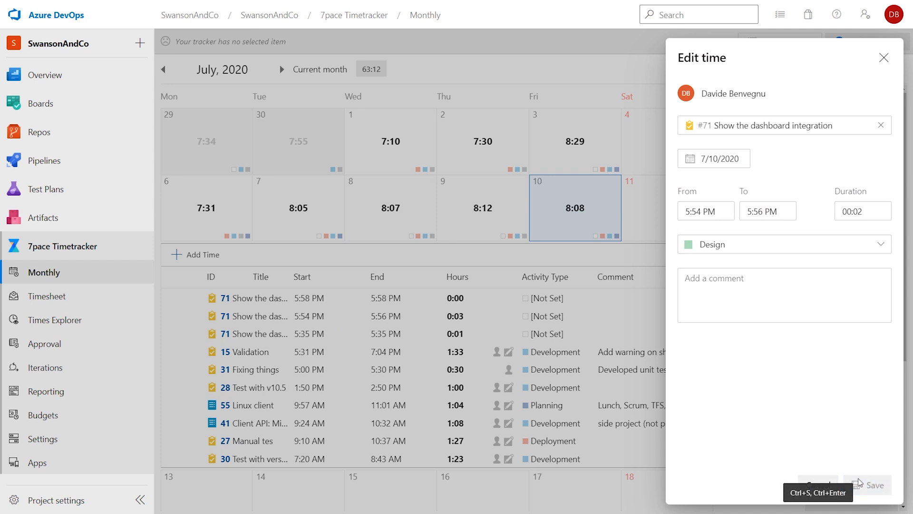
click(871, 485)
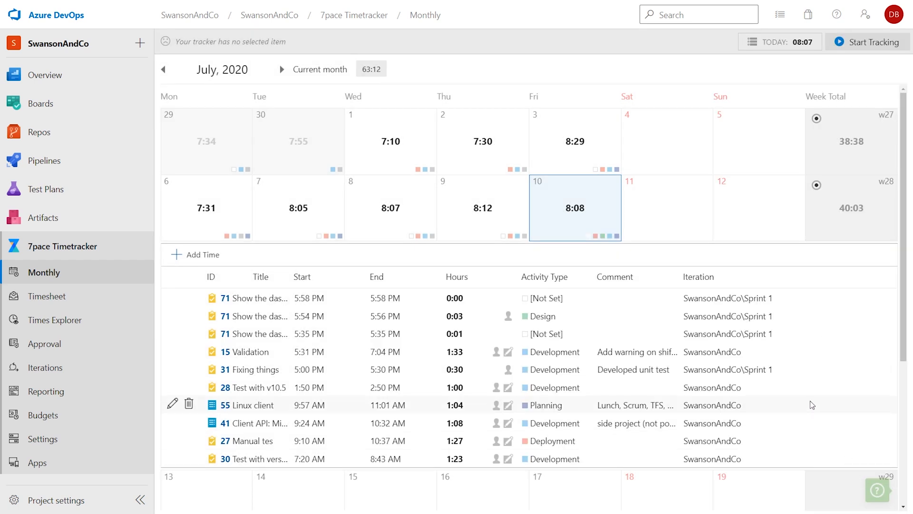
mouse_move(263, 332)
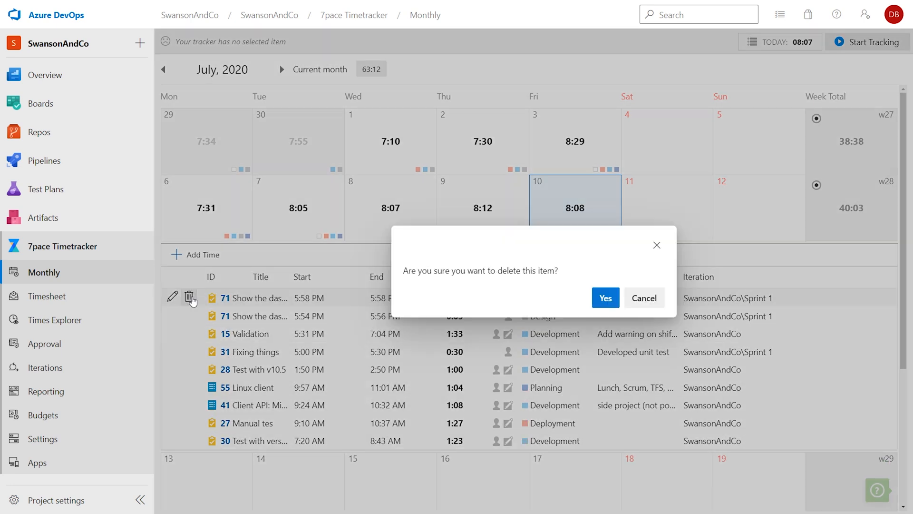
click(605, 298)
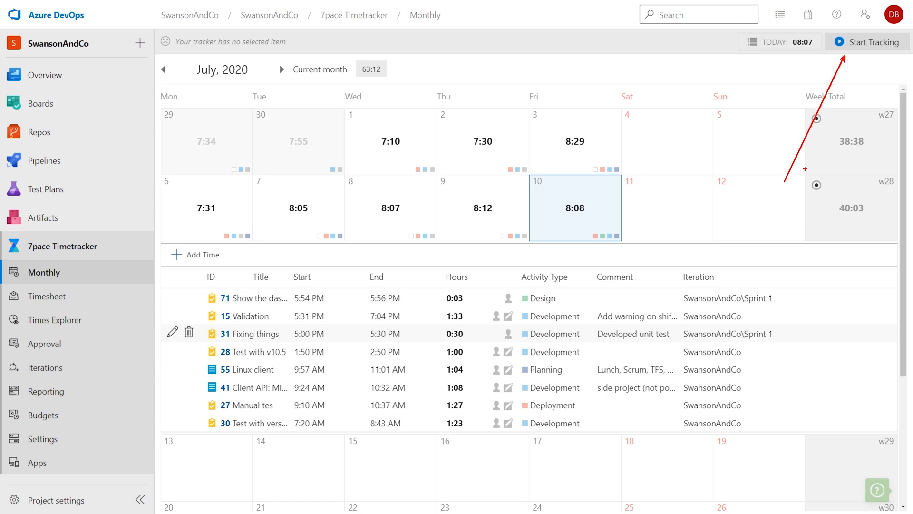
Set the tracker to the Linux client work item with Development activity
click(867, 42)
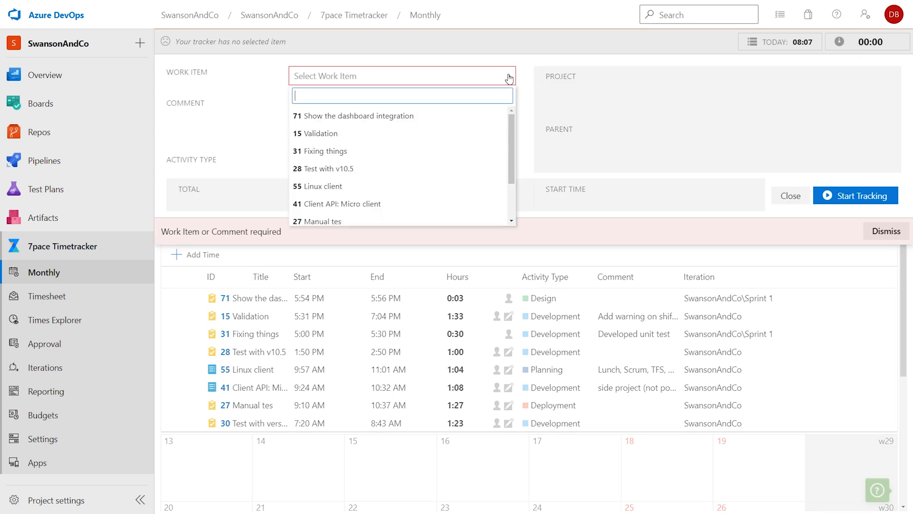
mouse_move(388, 191)
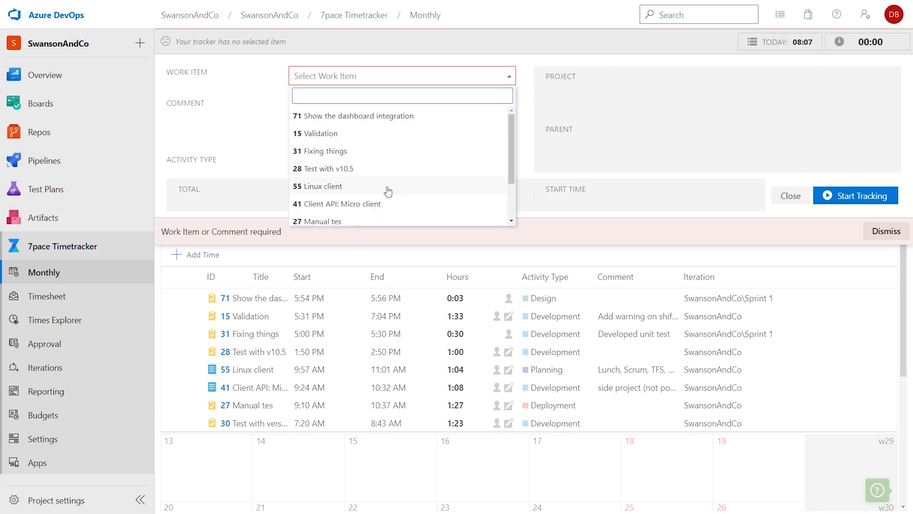
click(323, 186)
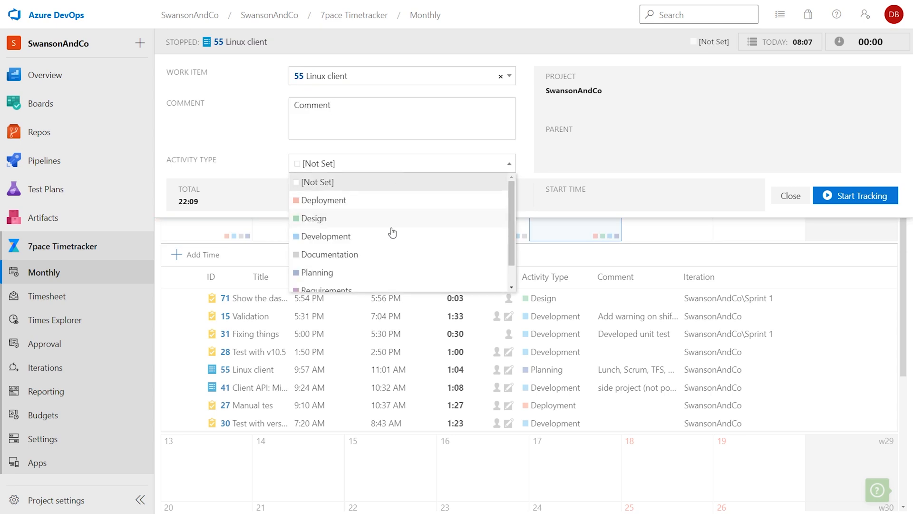
click(327, 236)
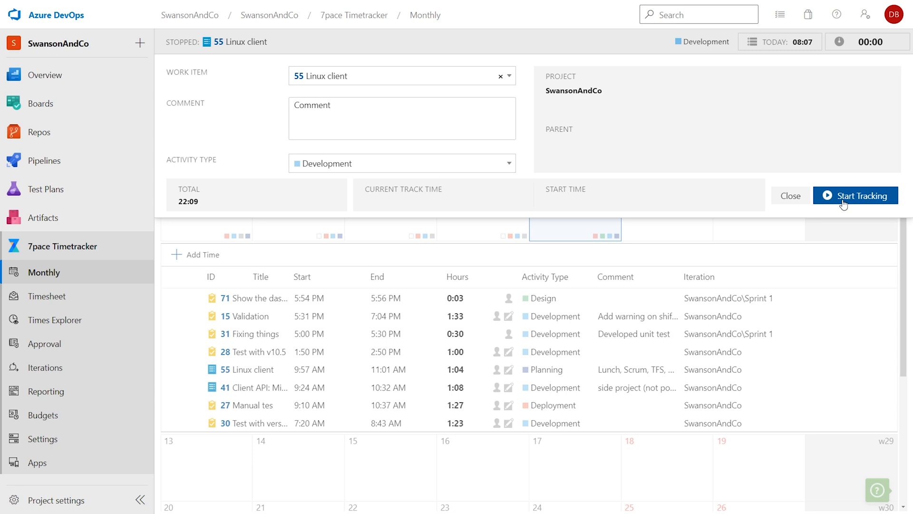
mouse_move(402, 101)
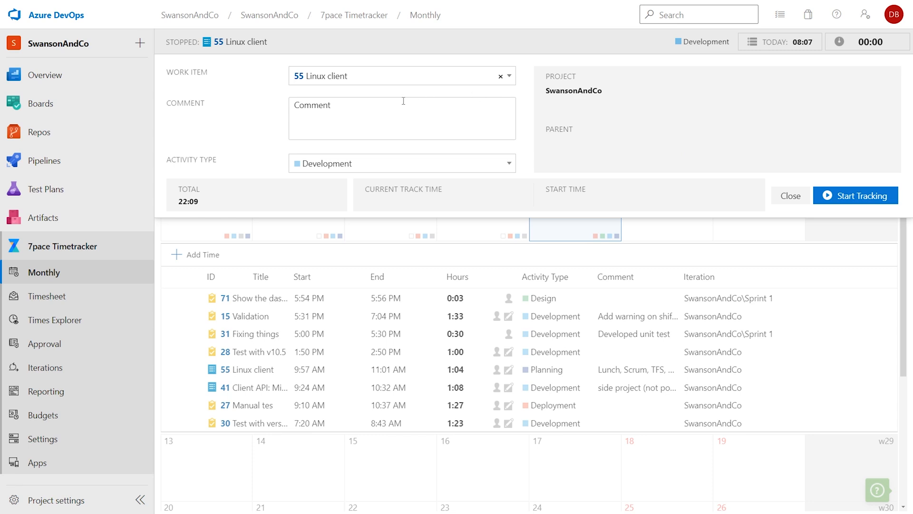
Clear the tracker's work item and close the panel back to the July calendar
click(508, 75)
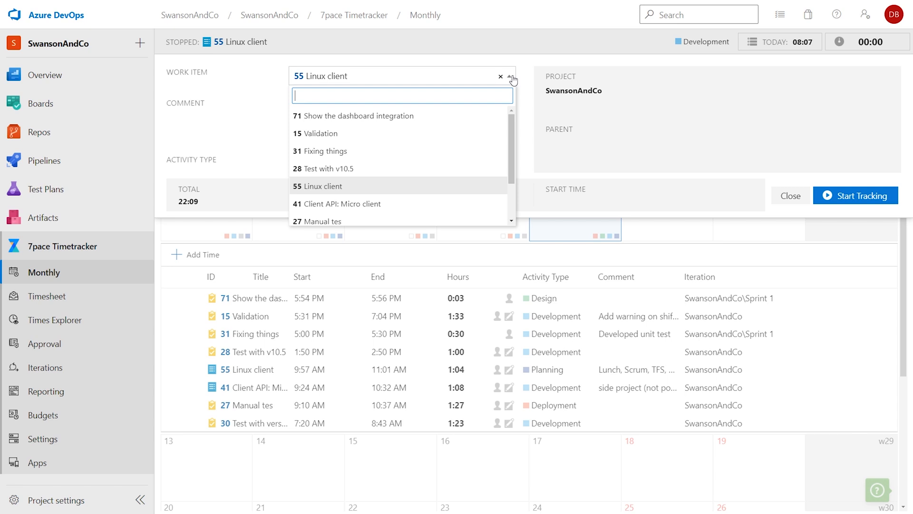
mouse_move(459, 169)
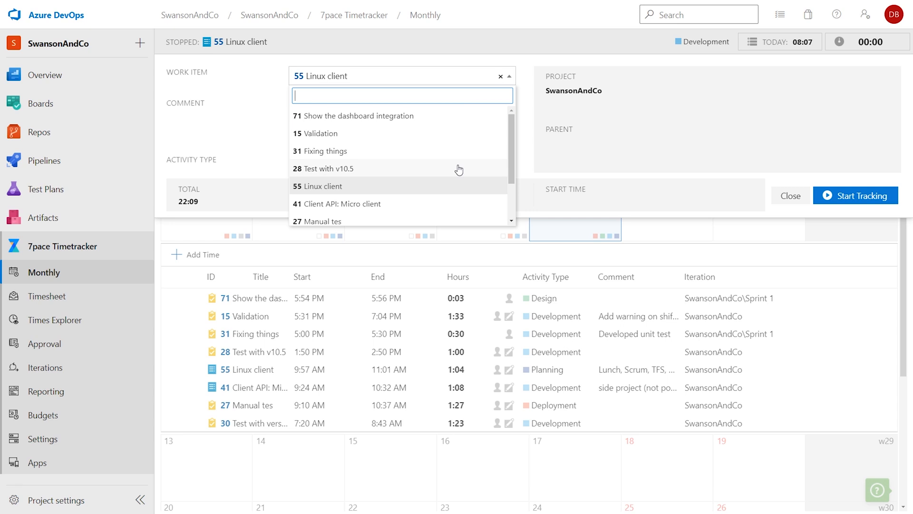
click(324, 186)
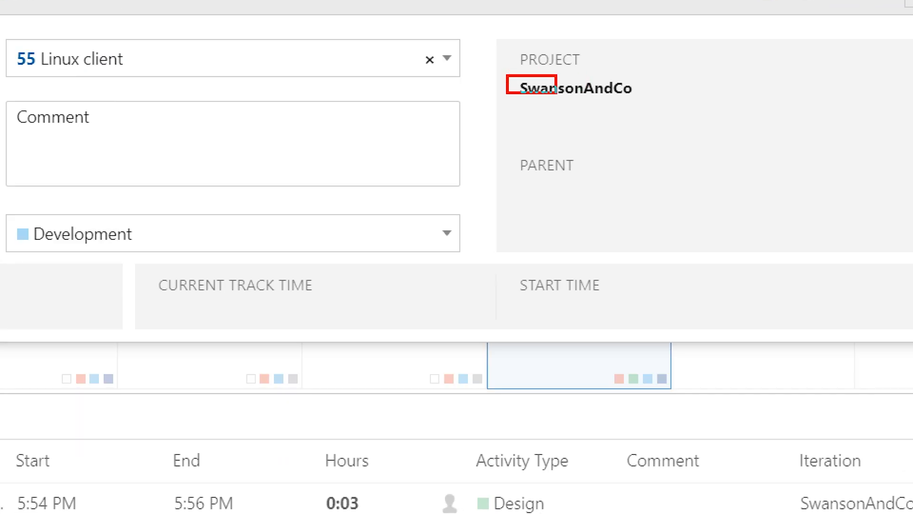
click(573, 88)
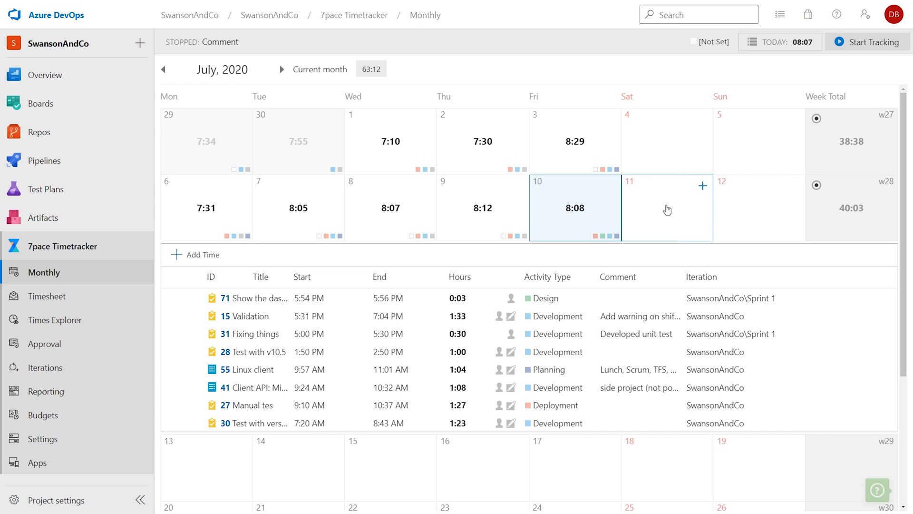
click(703, 186)
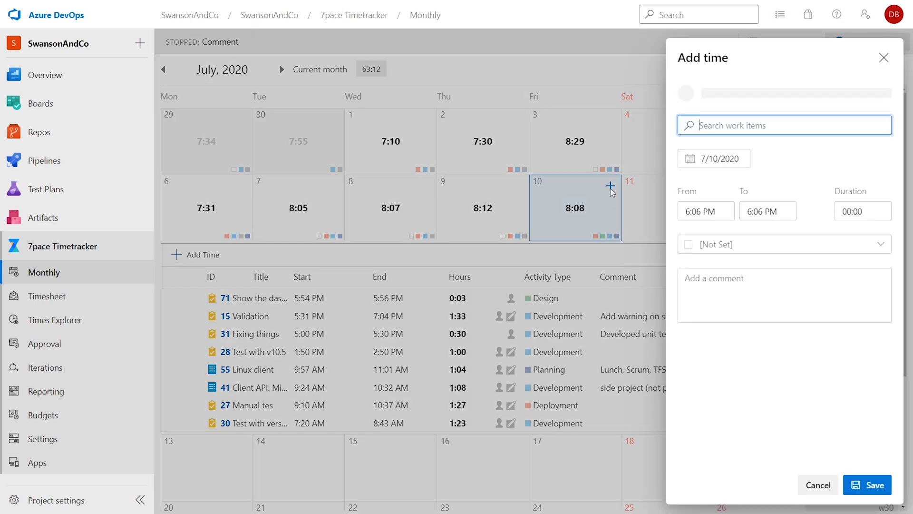
click(784, 125)
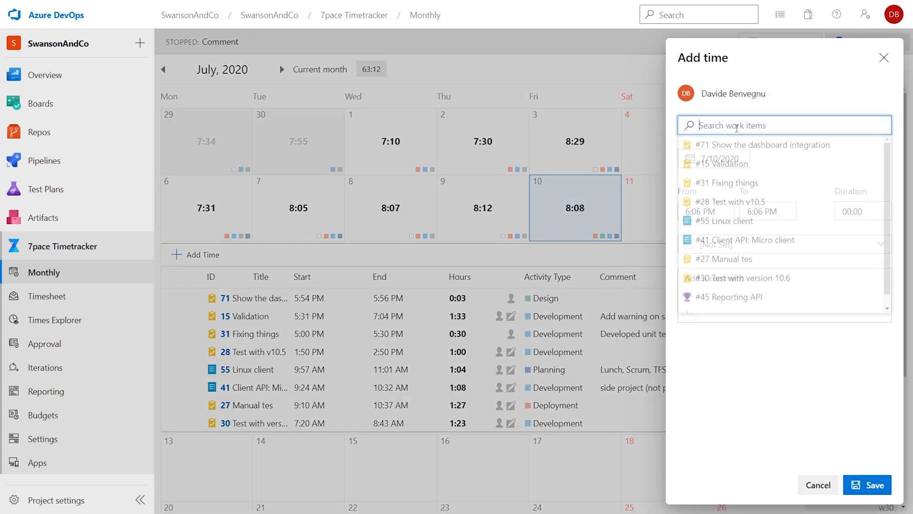
click(783, 125)
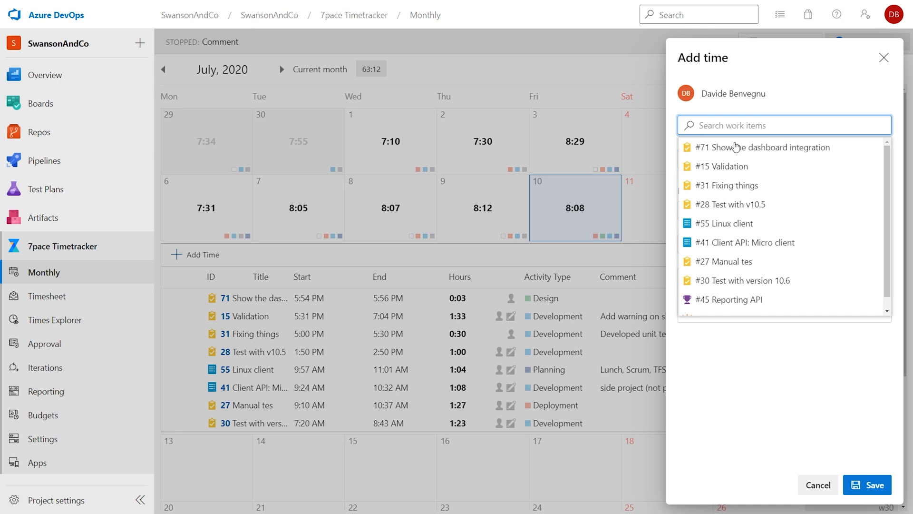
mouse_move(735, 166)
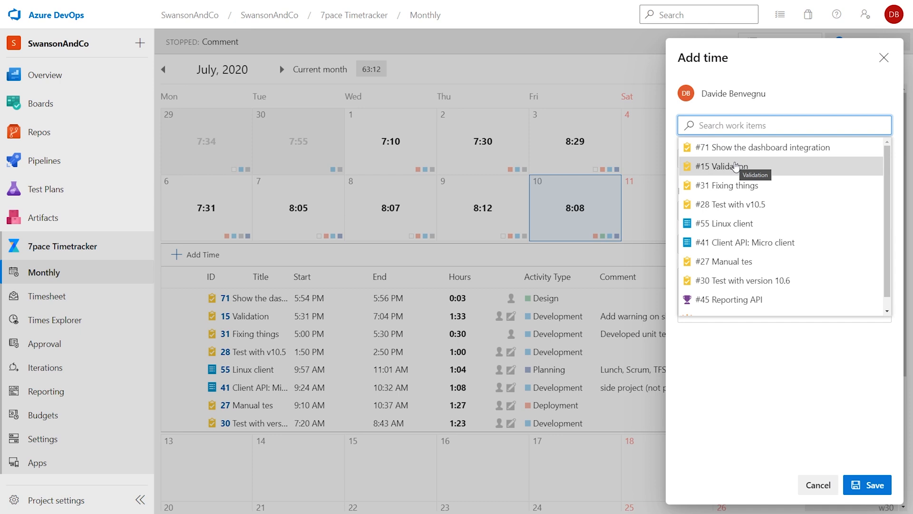
click(727, 166)
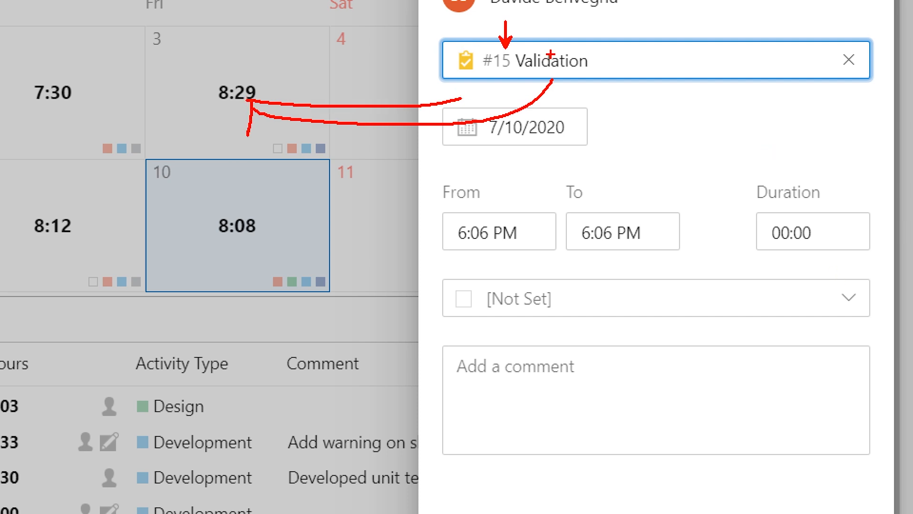
click(848, 60)
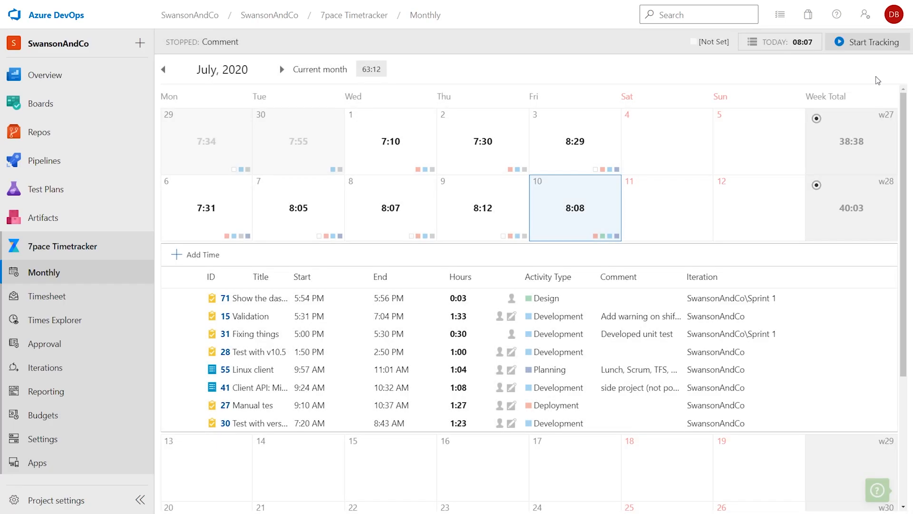
Start a new entry in Friday July 10's cell for Write documentation on the weekly timesheet
click(46, 296)
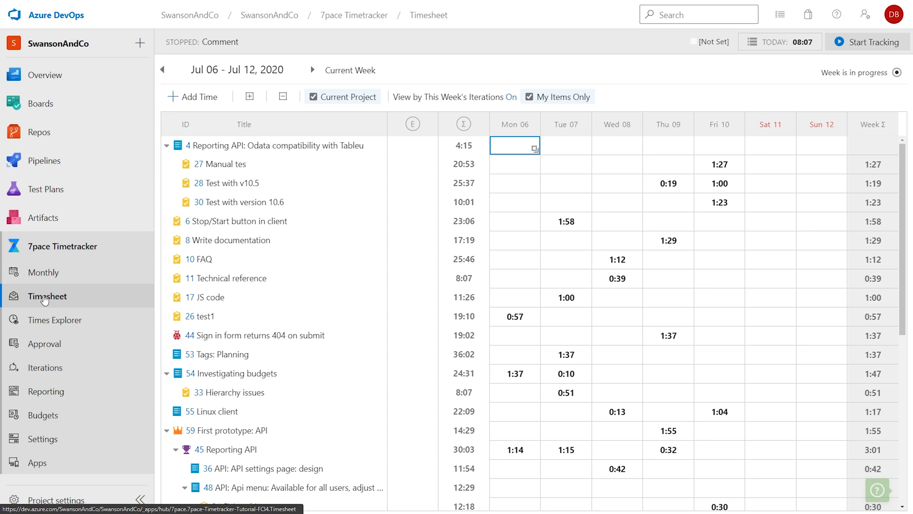
mouse_move(341, 267)
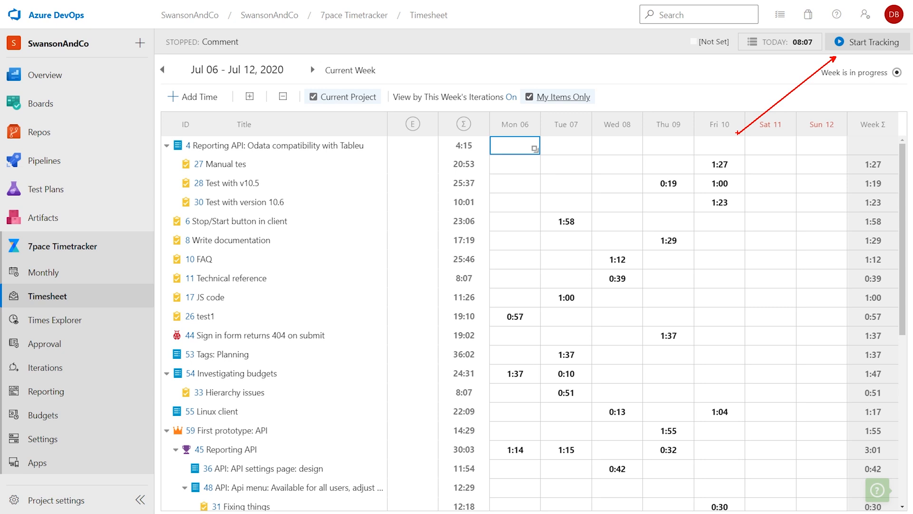
click(719, 241)
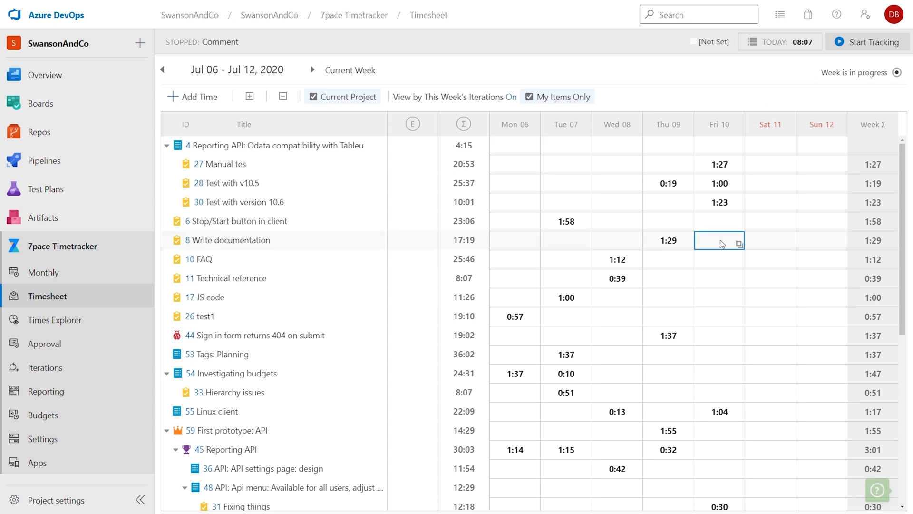
click(719, 240)
text(3:00)
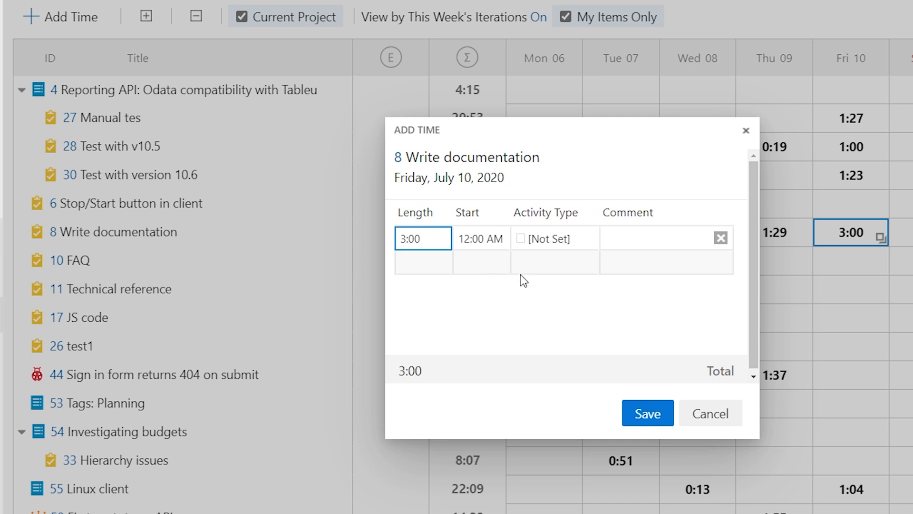
Save the entry as 3:00 of Documentation activity, bringing the week total to 4:29
click(480, 238)
text(P)
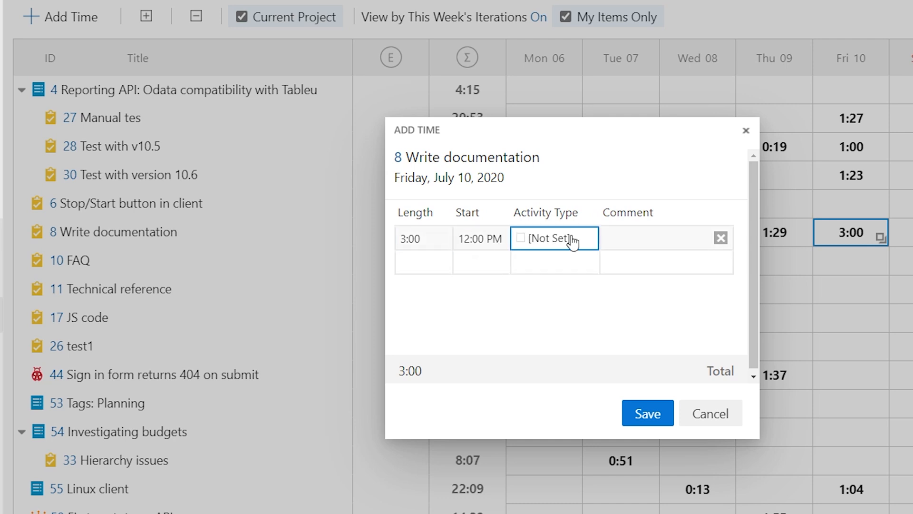
click(553, 239)
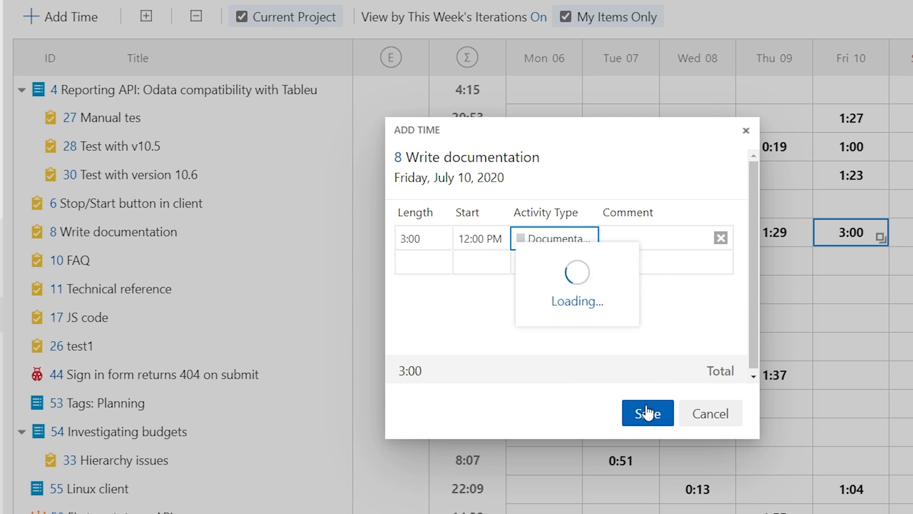
click(647, 413)
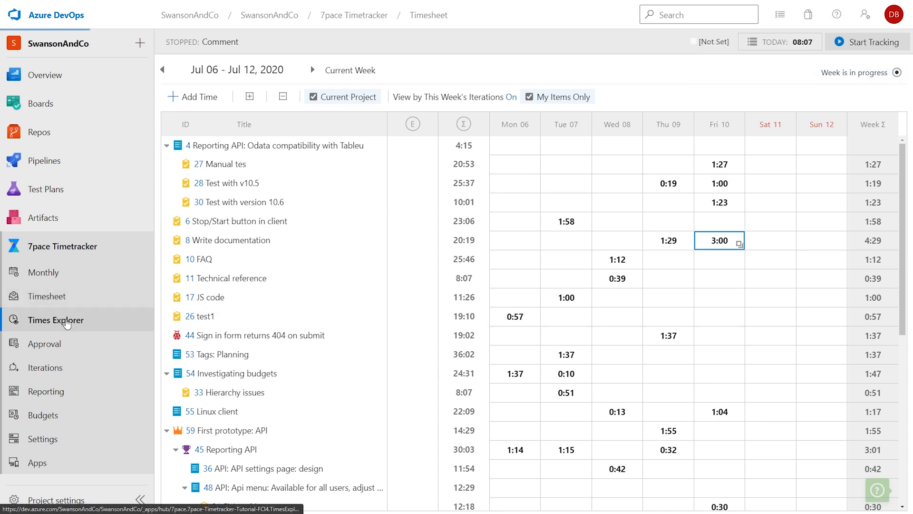
Load the Team Weekly Report in Times Explorer and expand Week 28 down to one person's entries
click(56, 320)
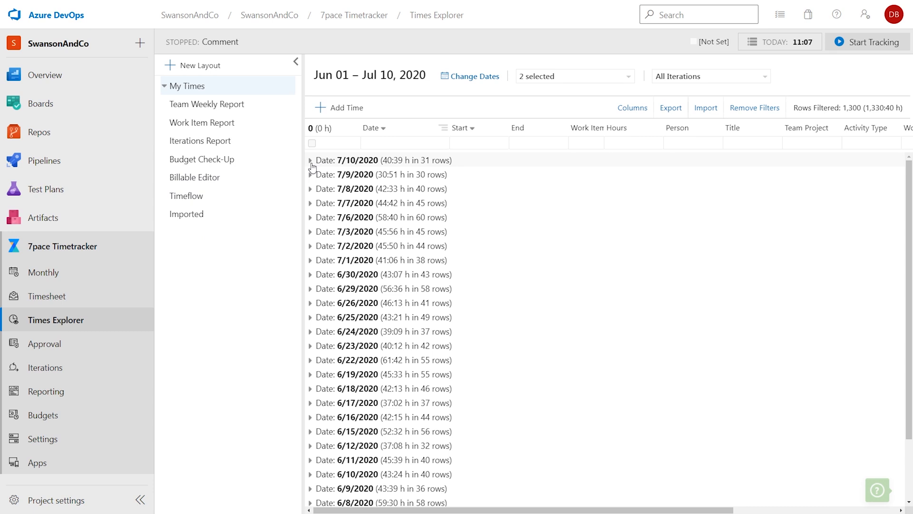
click(312, 160)
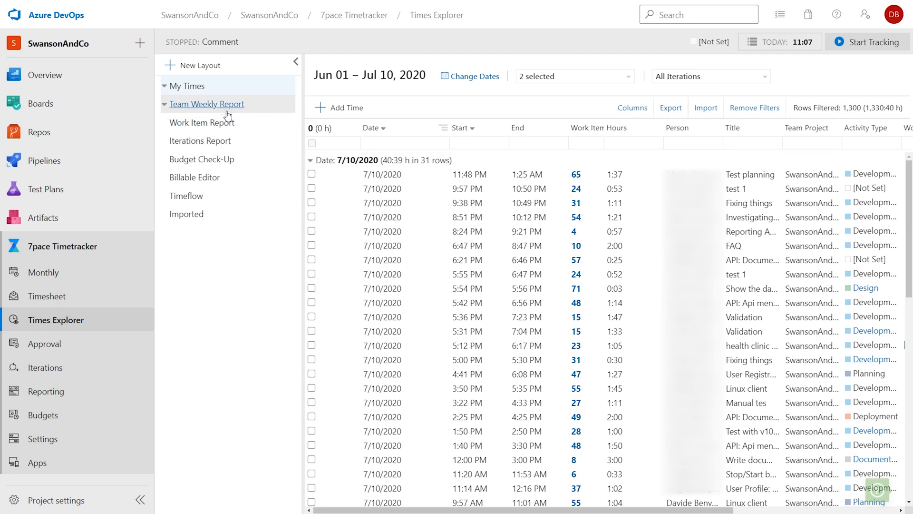
click(206, 104)
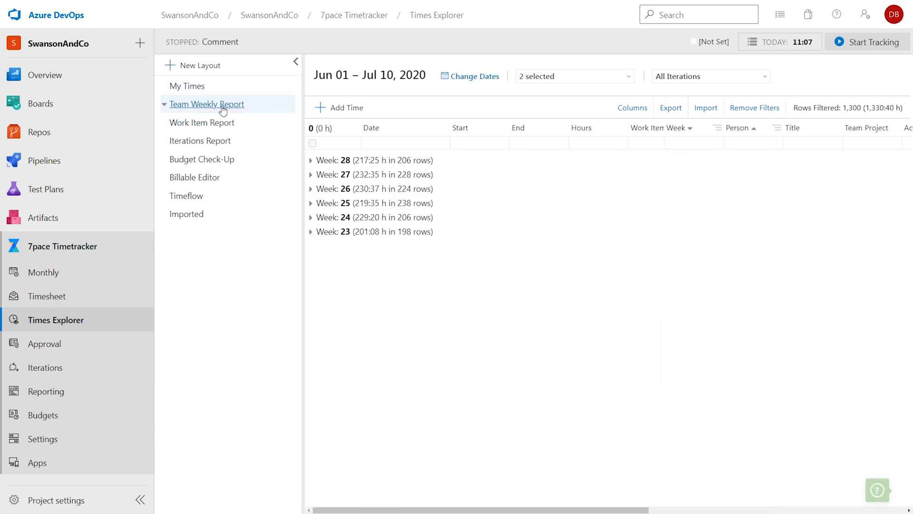
click(312, 160)
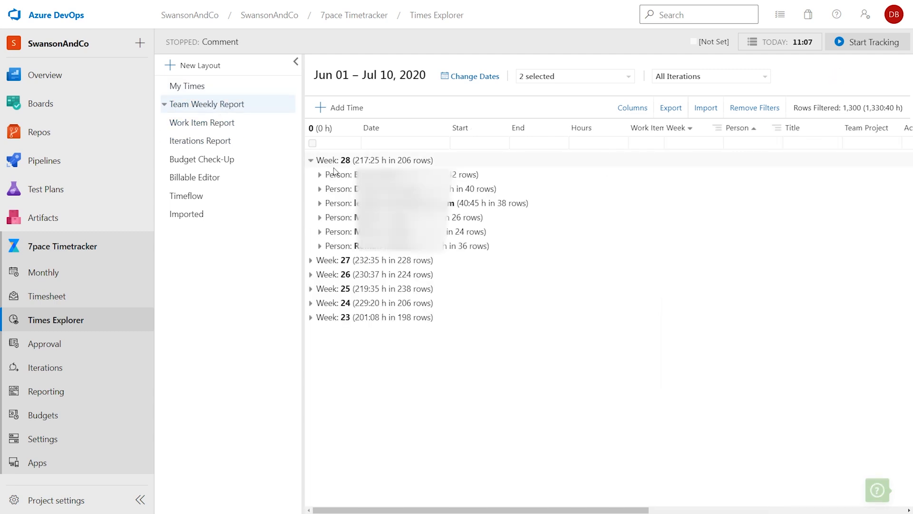
click(319, 189)
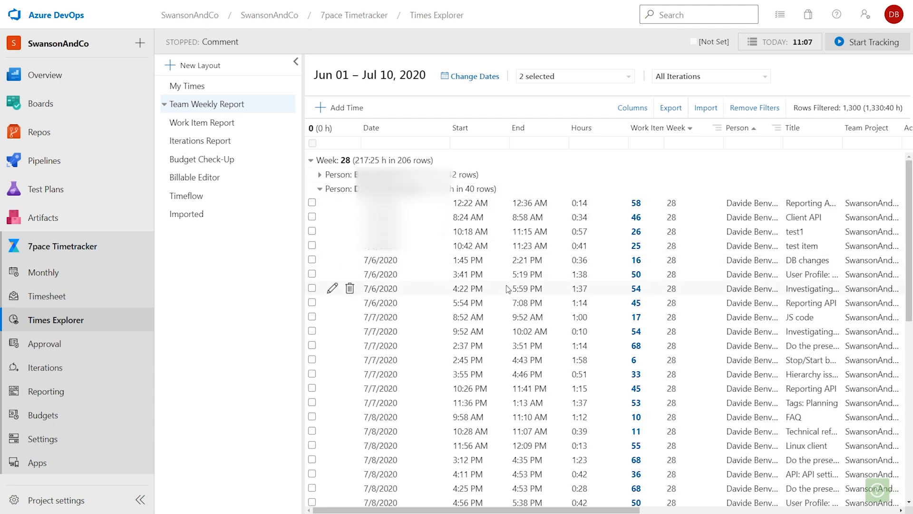
Inspect the 7/6 entry starting 3:41 PM and close its DB changes work item
click(332, 274)
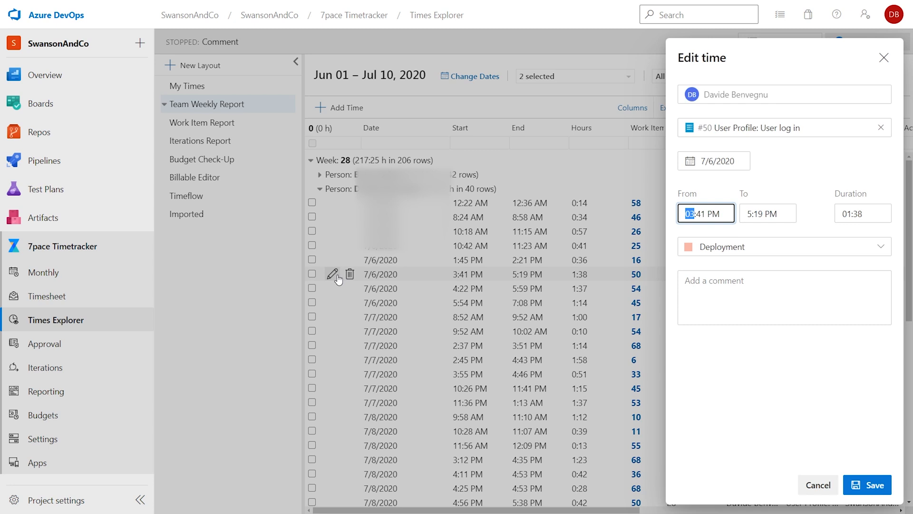
mouse_move(563, 182)
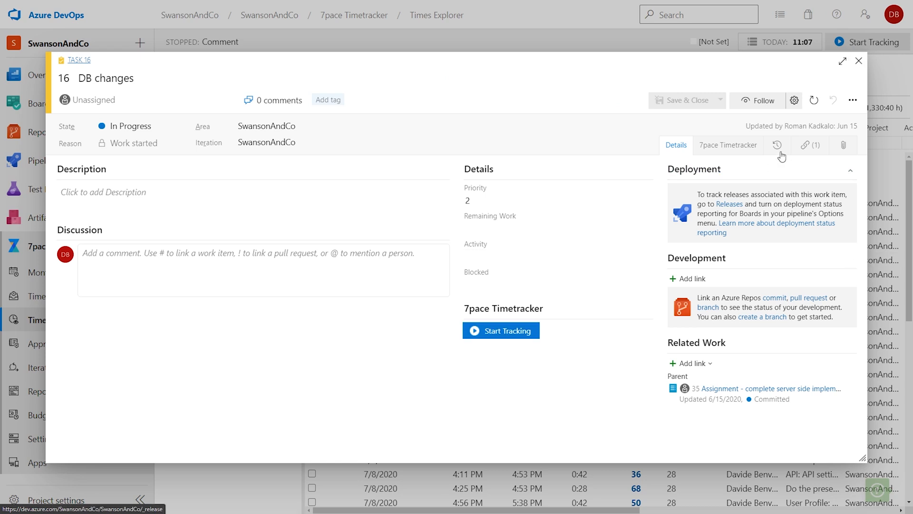
click(858, 61)
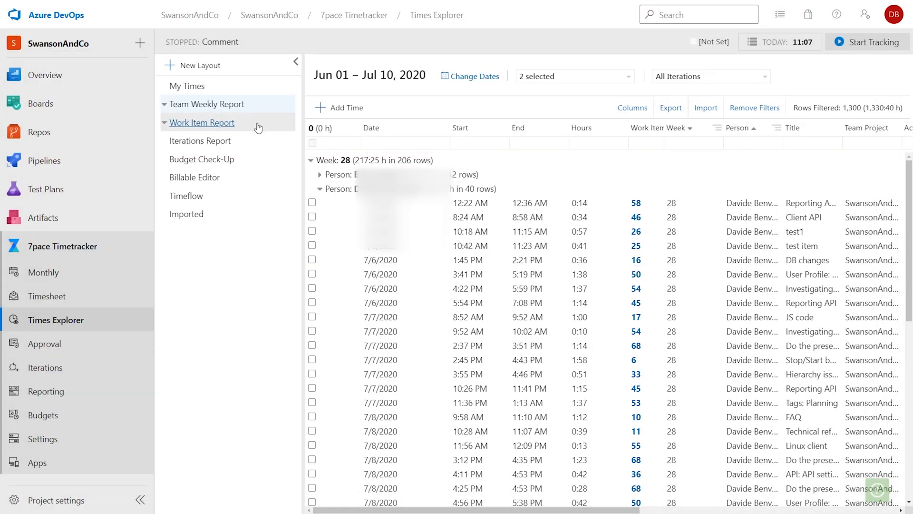
click(202, 122)
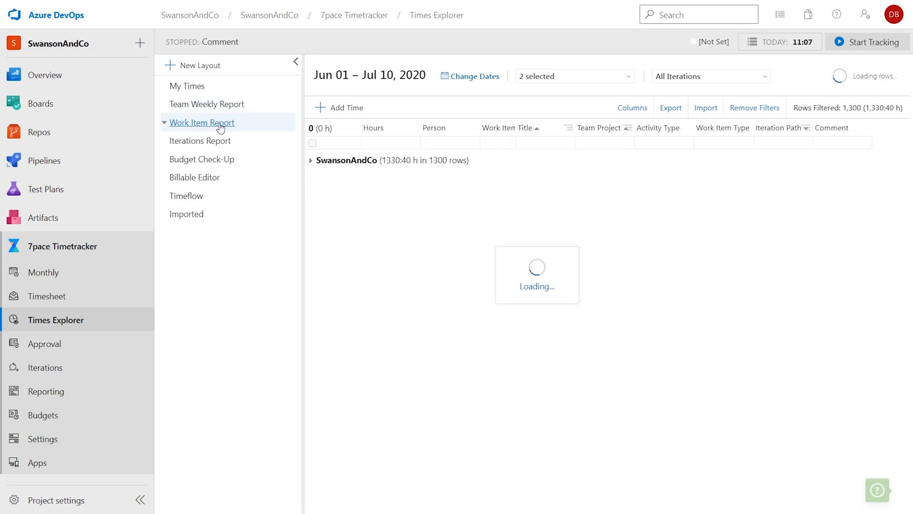
click(311, 160)
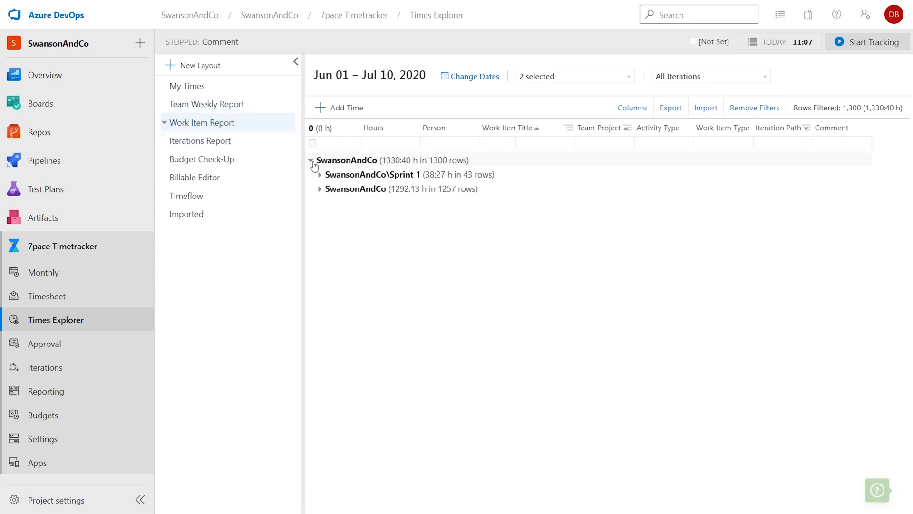
click(319, 174)
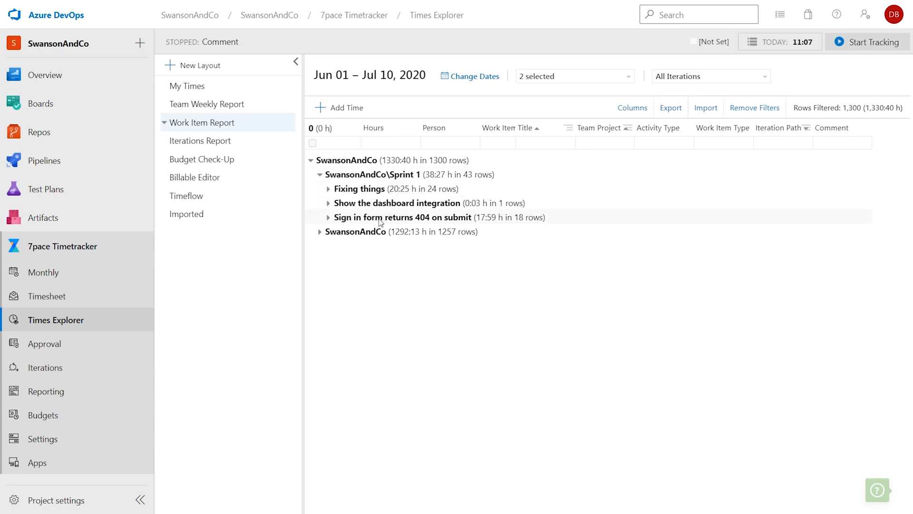
click(329, 217)
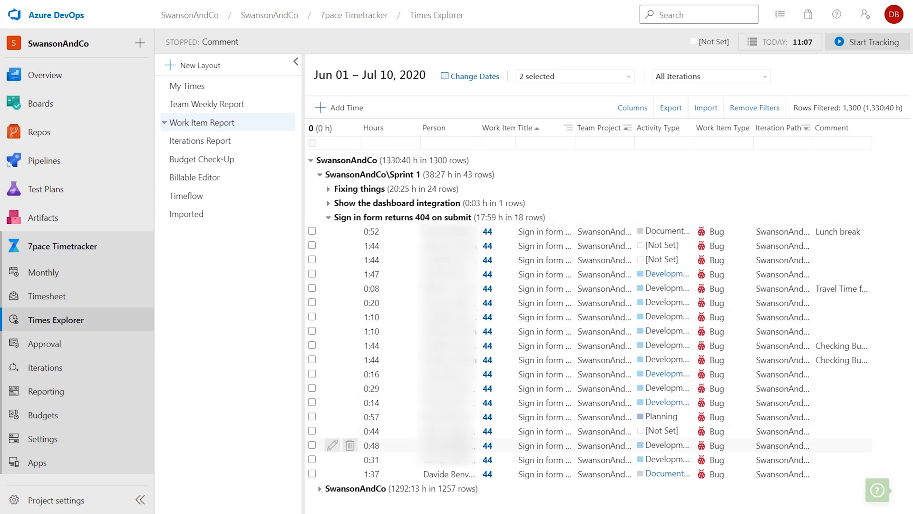
mouse_move(704, 194)
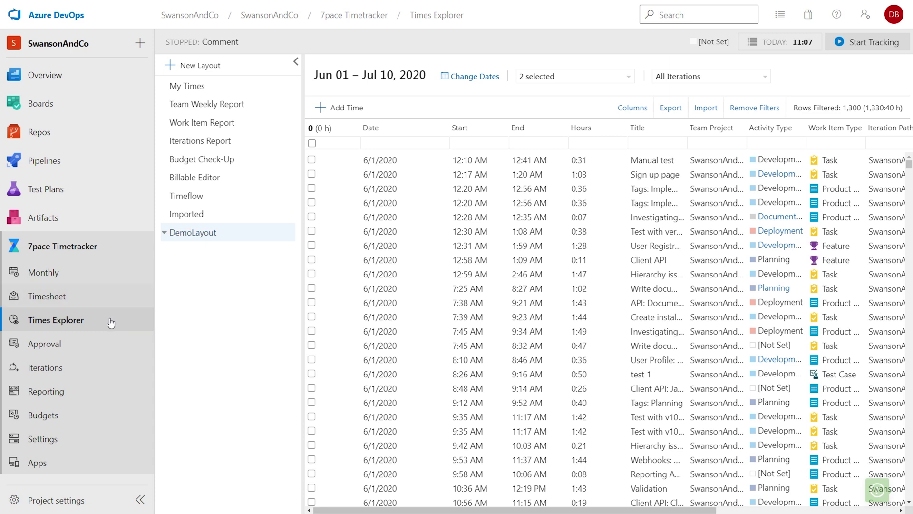
mouse_move(107, 347)
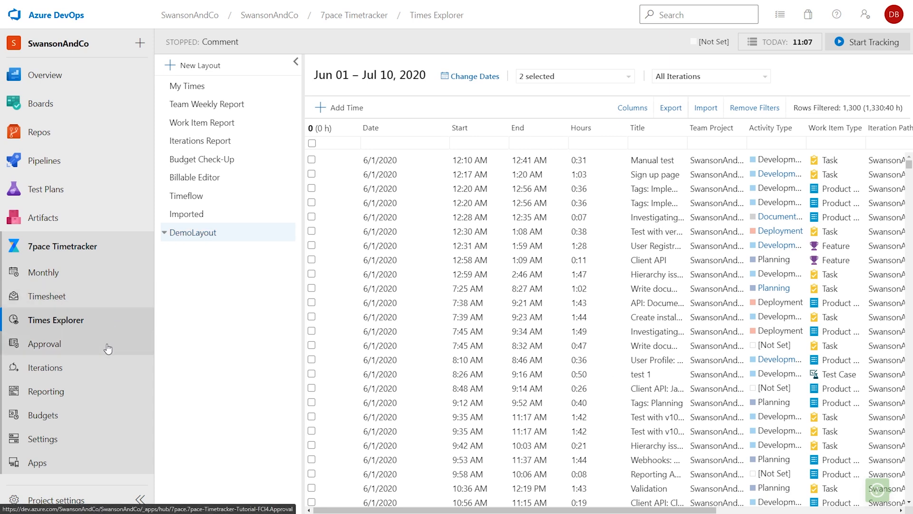
mouse_move(93, 366)
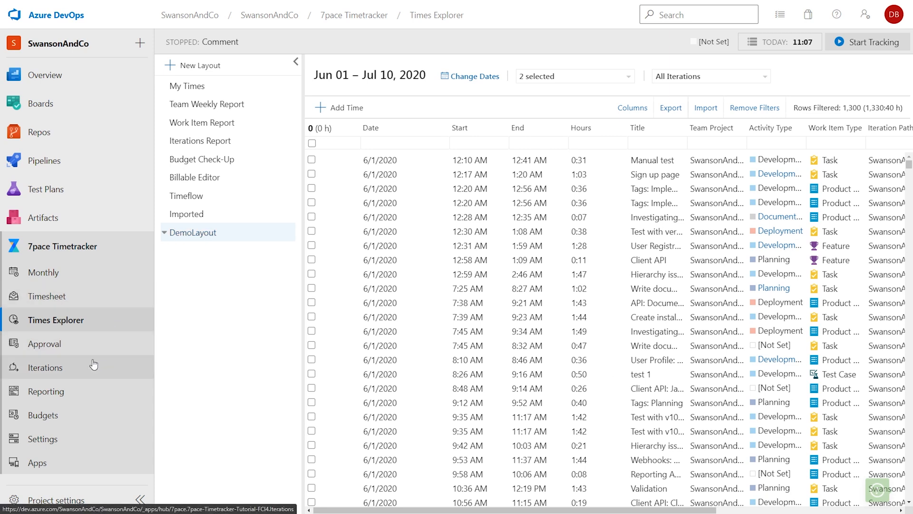
click(45, 367)
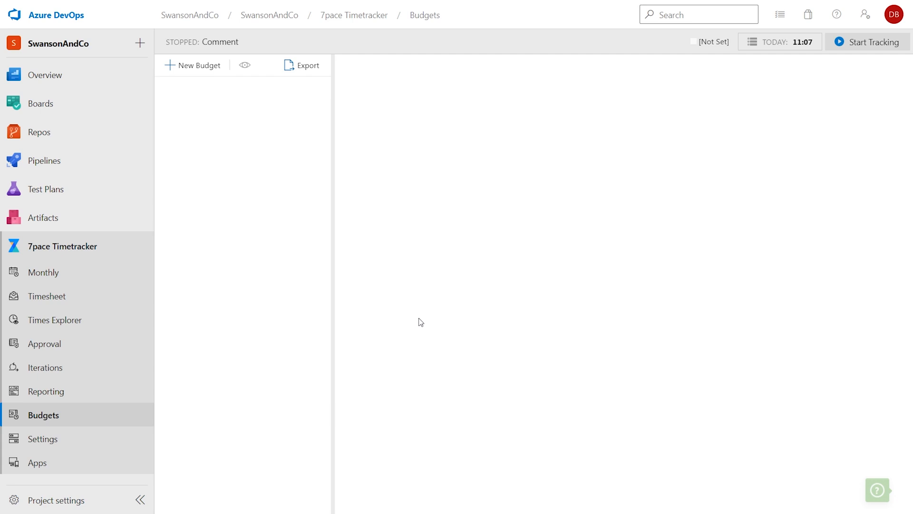
mouse_move(400, 312)
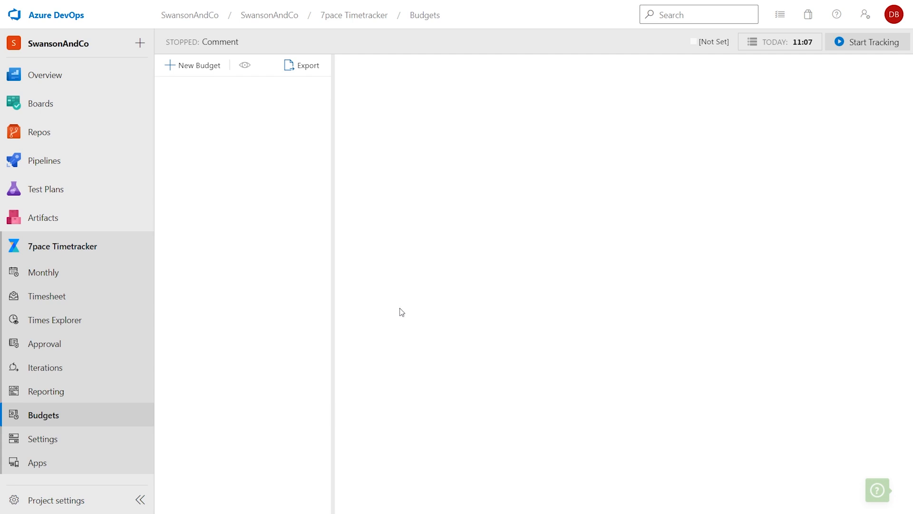
mouse_move(395, 309)
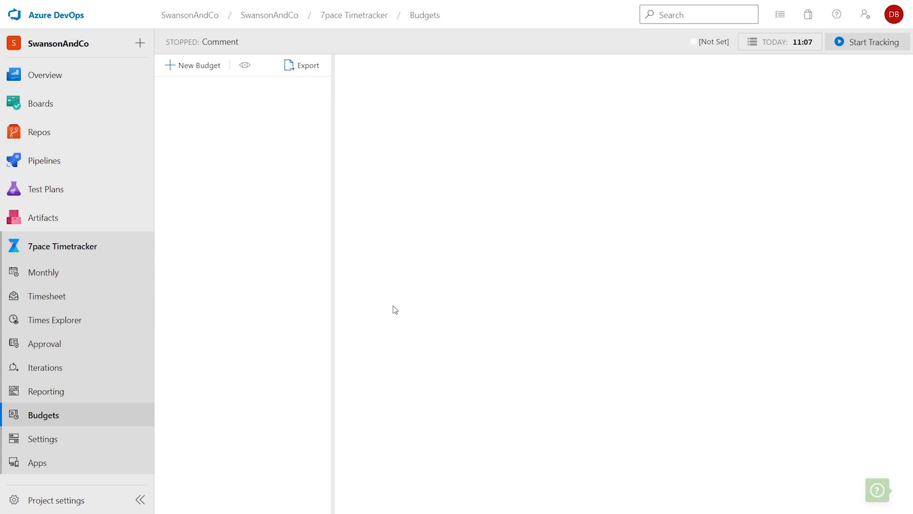
mouse_move(199, 65)
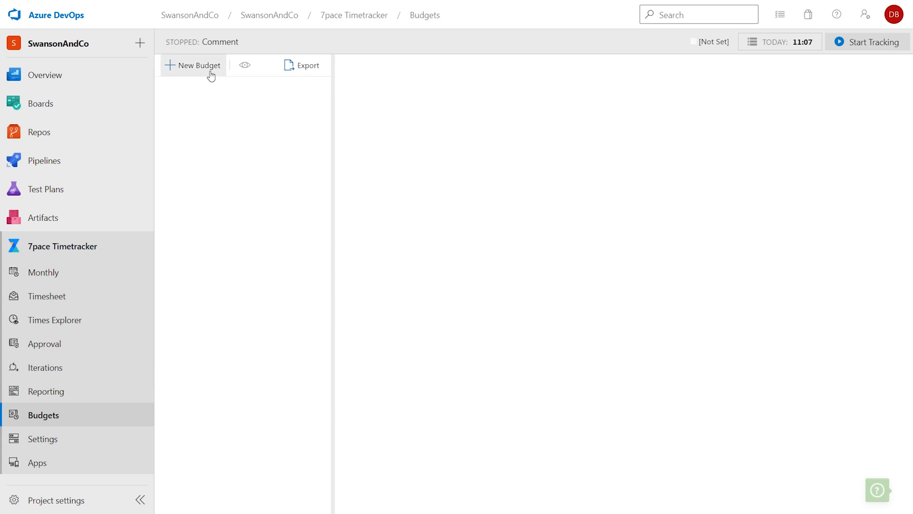
Save a new budget named Documentation with 50 planned hours
click(197, 64)
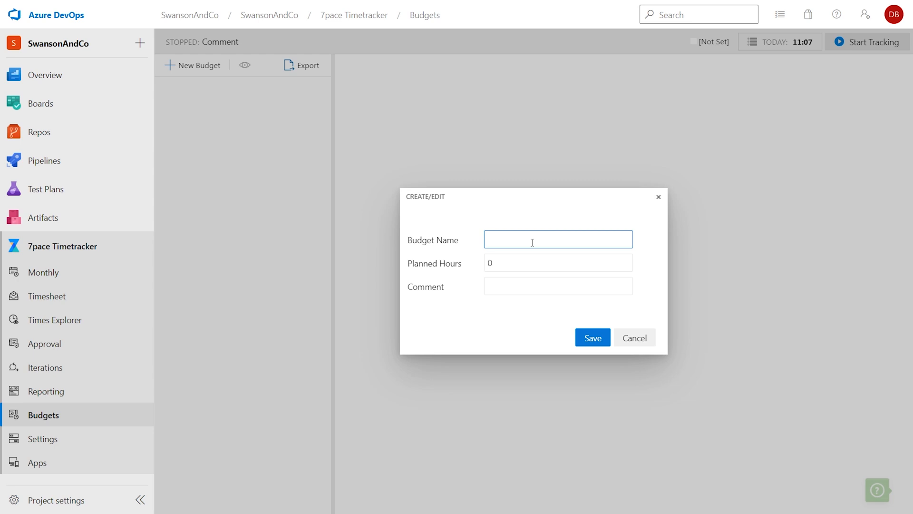
text(Documentation)
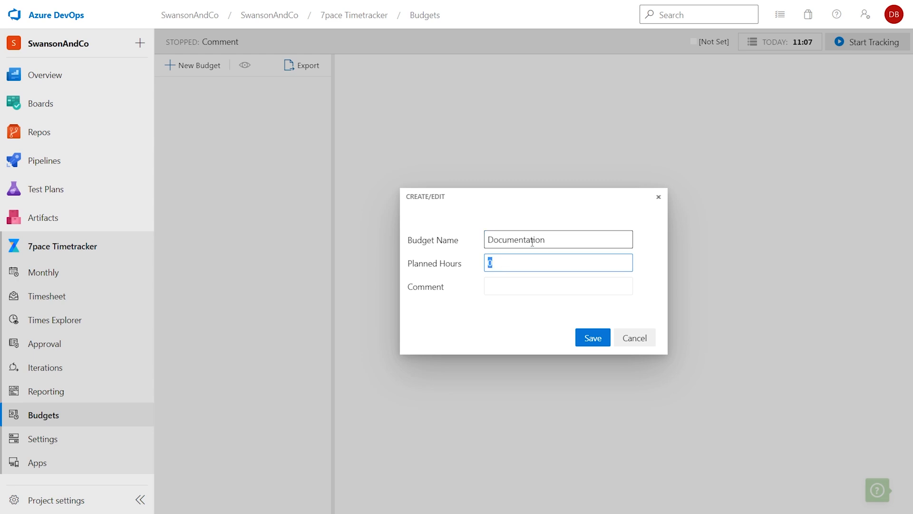
text(50)
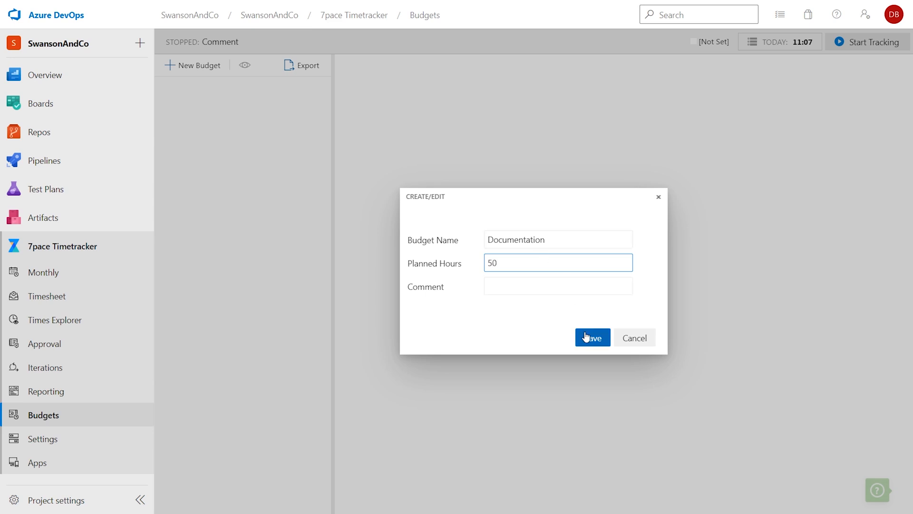
click(592, 337)
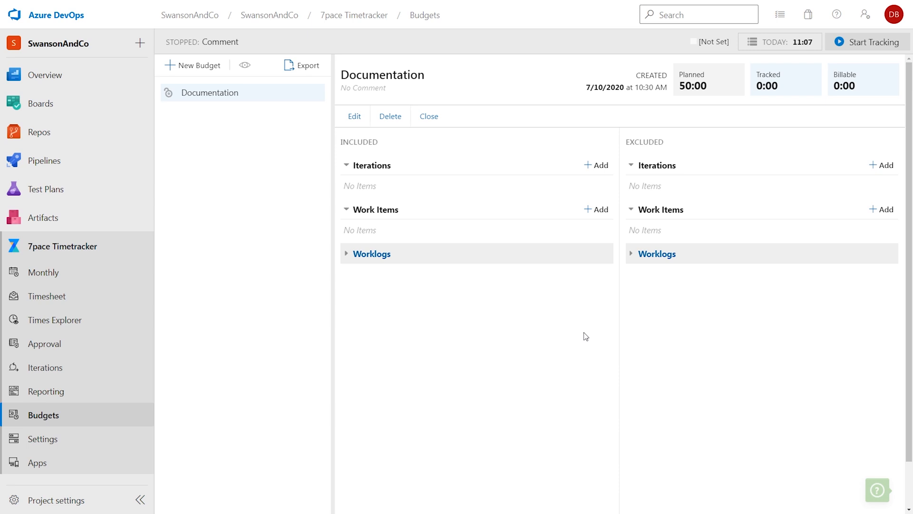
mouse_move(629, 296)
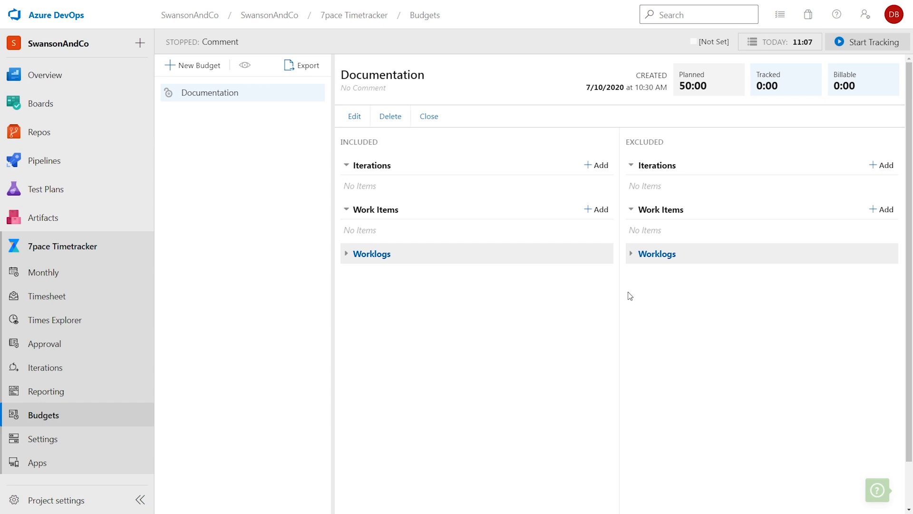
mouse_move(626, 287)
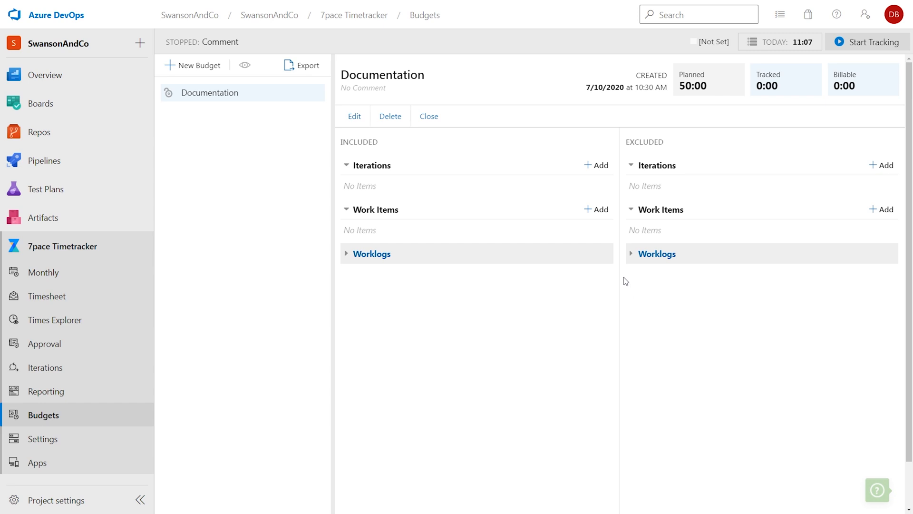
Add work item 31: Fixing things to the budget's included work items, tracking 69:20 against 50:00
click(597, 209)
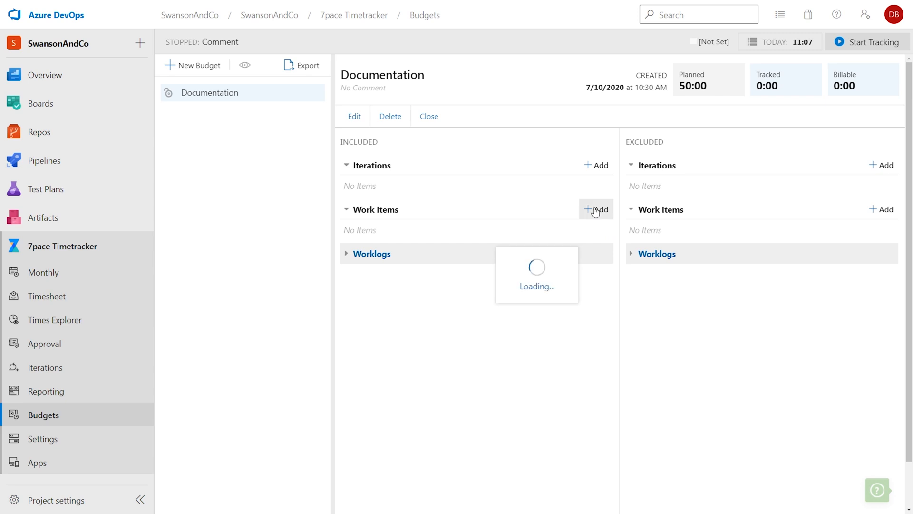
click(595, 209)
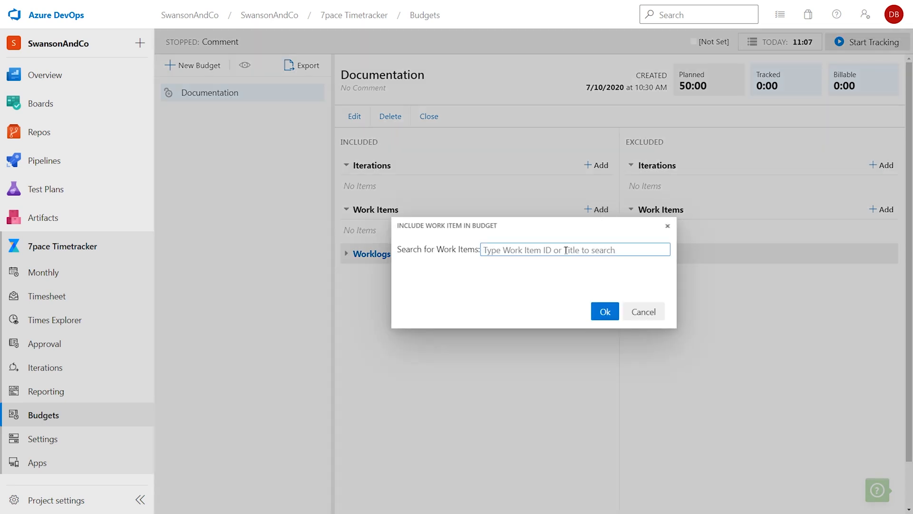
text(31: Fixing things)
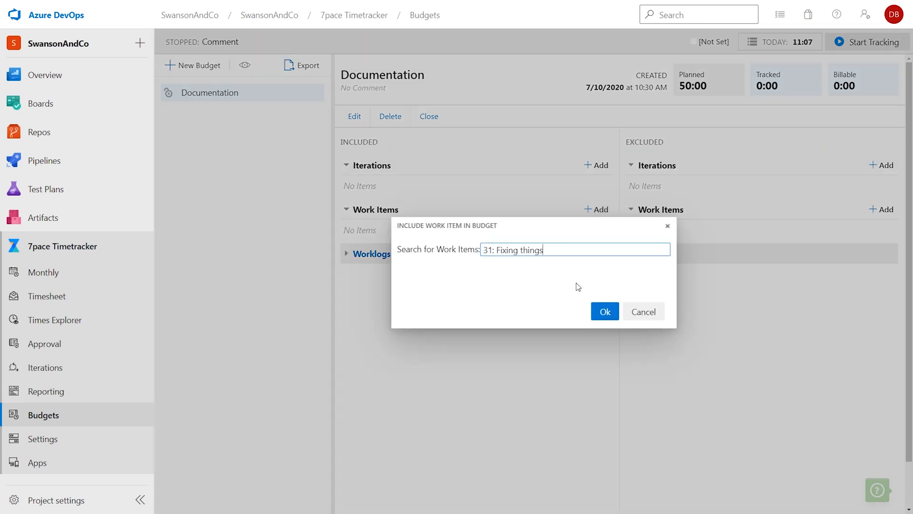
click(604, 311)
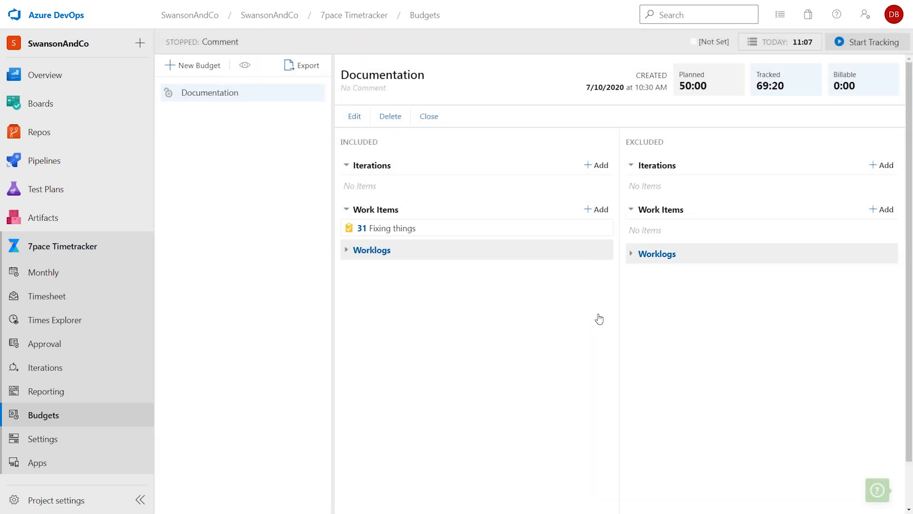
mouse_move(559, 233)
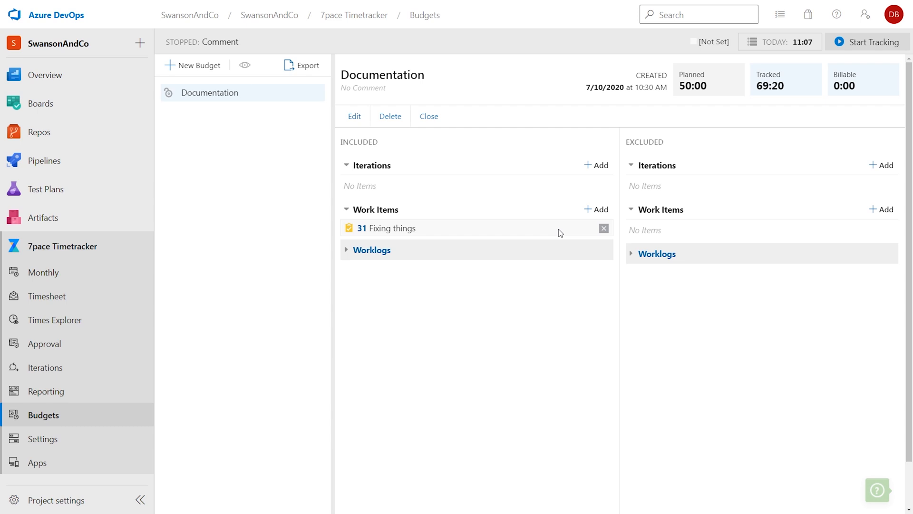
mouse_move(597, 204)
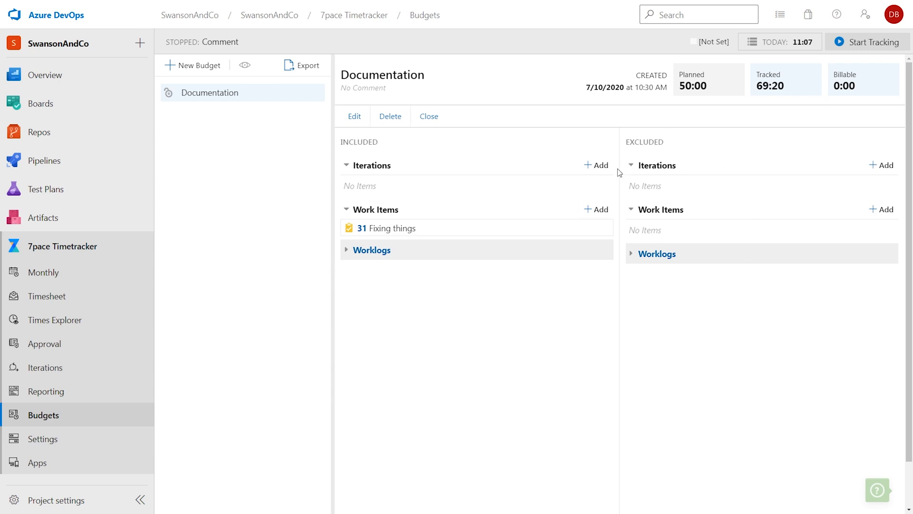
mouse_move(621, 226)
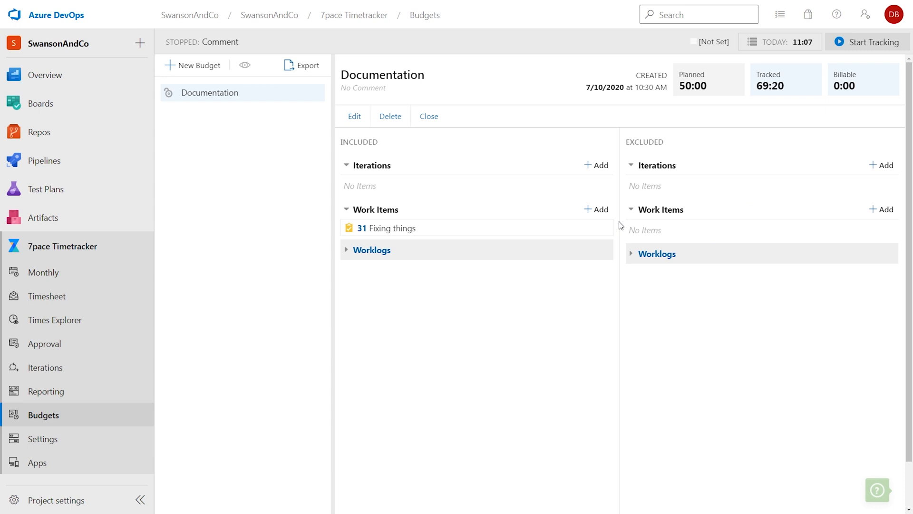
mouse_move(141, 307)
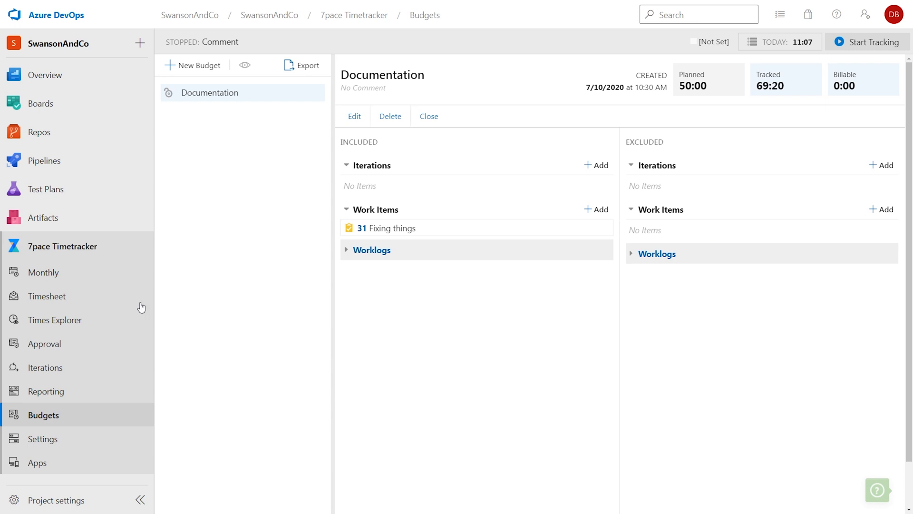
Go to the approval process settings in Timetracker Settings
click(44, 344)
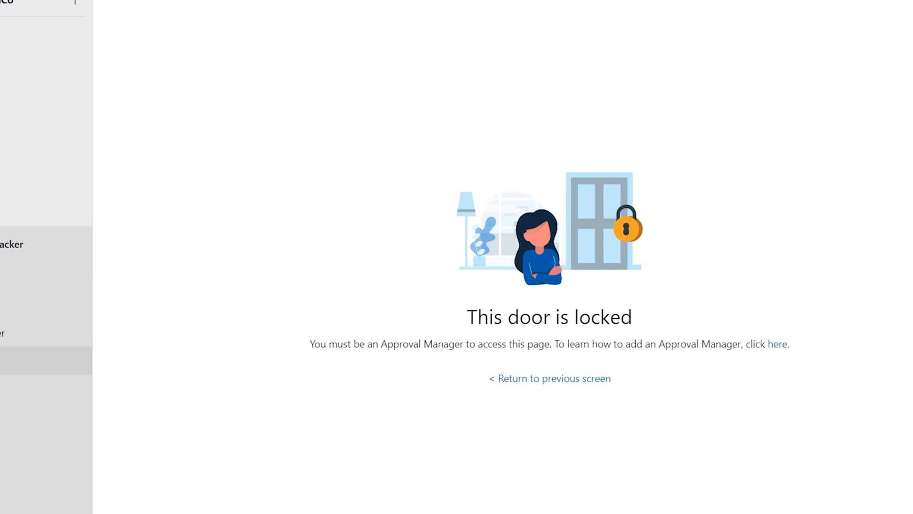
click(43, 439)
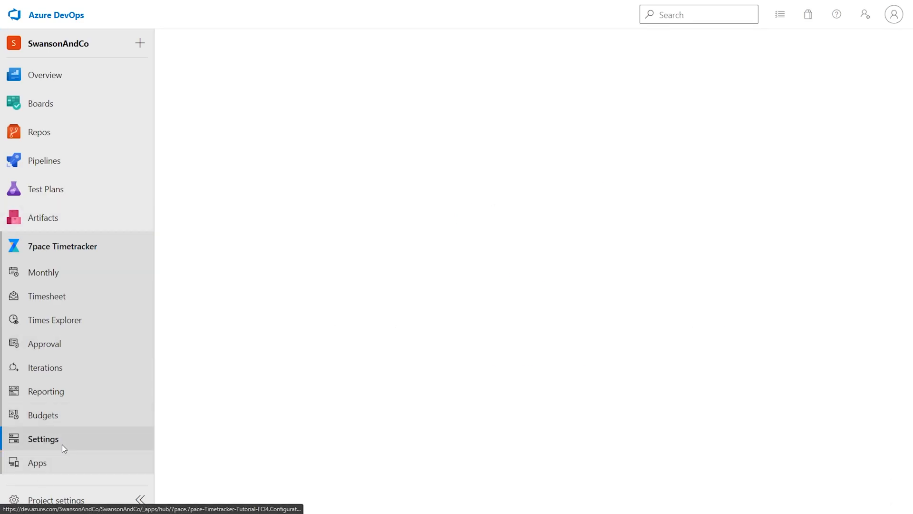
click(43, 438)
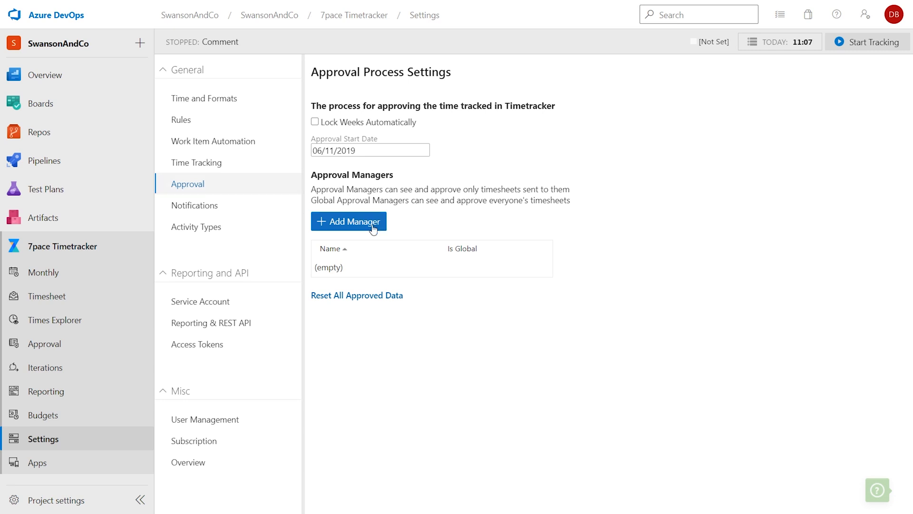
Search 'da', select the matching team member and add them as Approval Manager
text(da)
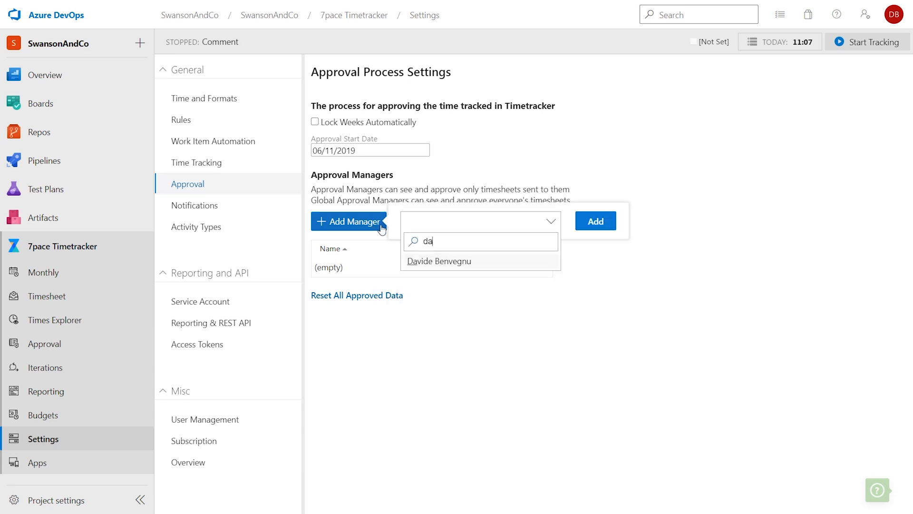
click(439, 261)
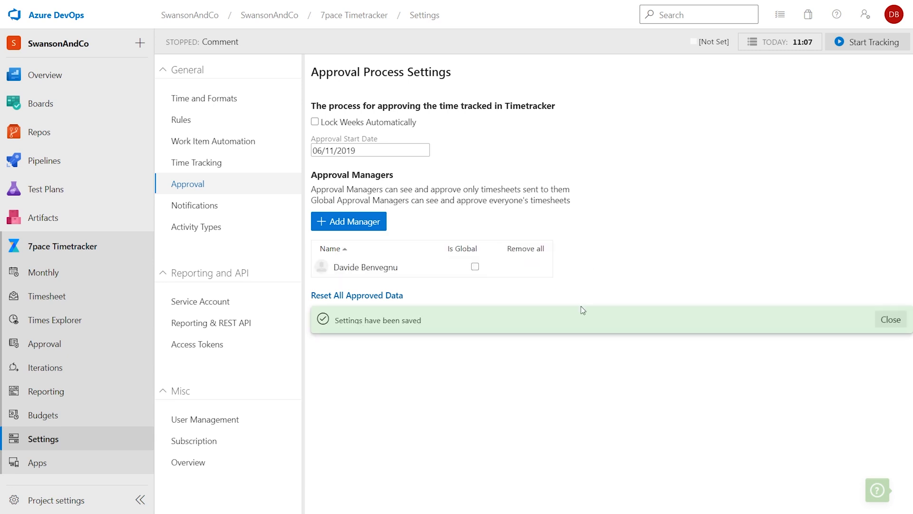
click(44, 342)
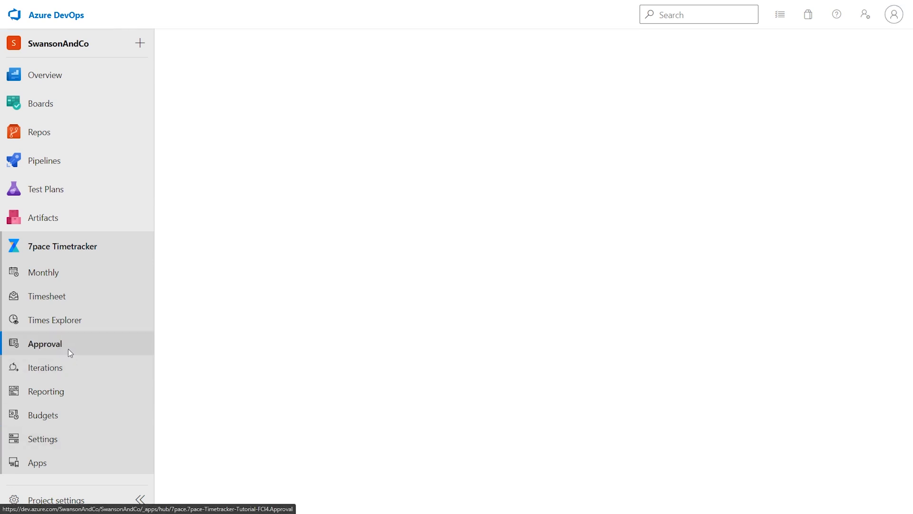
Close the selected timesheets for the week of June 8, 2020 on the Approval page
click(45, 343)
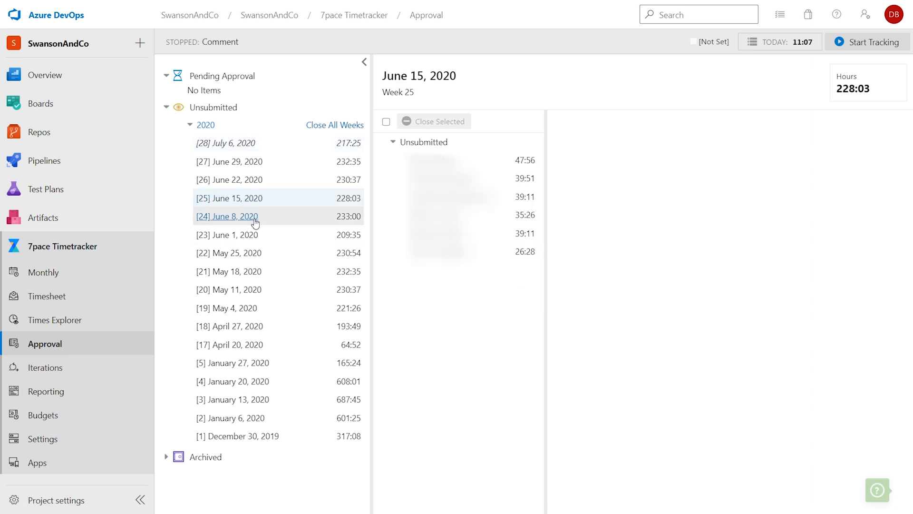
click(226, 215)
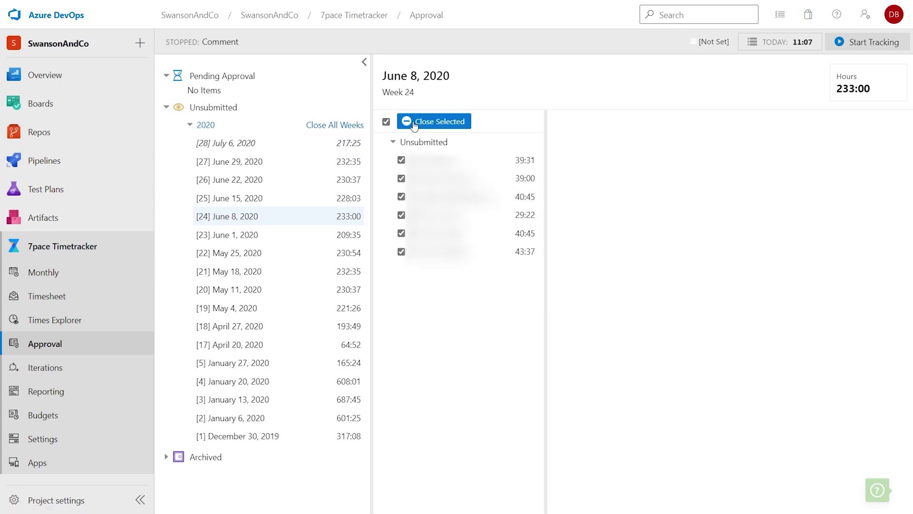
click(433, 121)
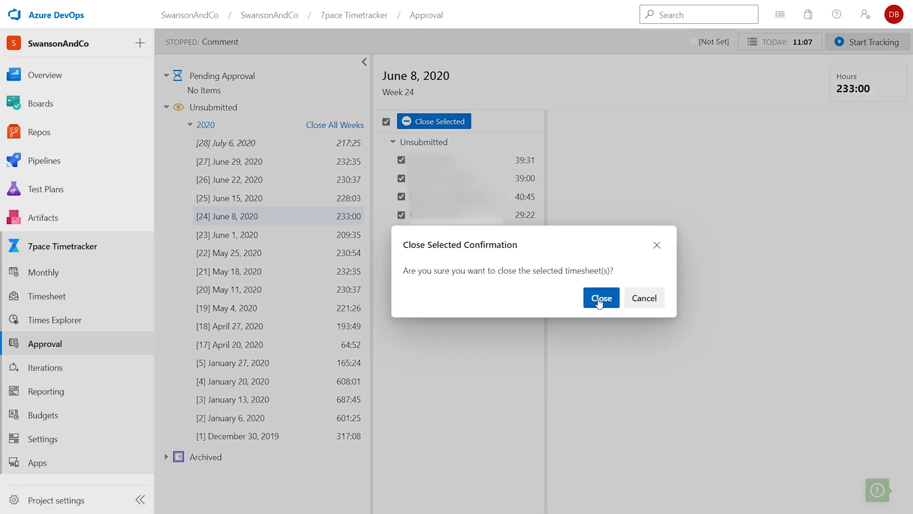
click(600, 298)
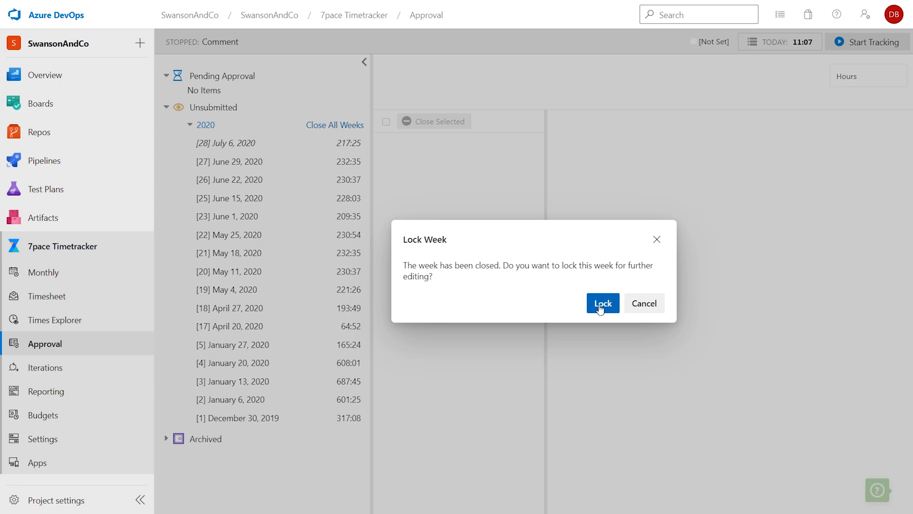
Lock the closed week against editing and dismiss the Lock Additional Weeks prompt
click(602, 303)
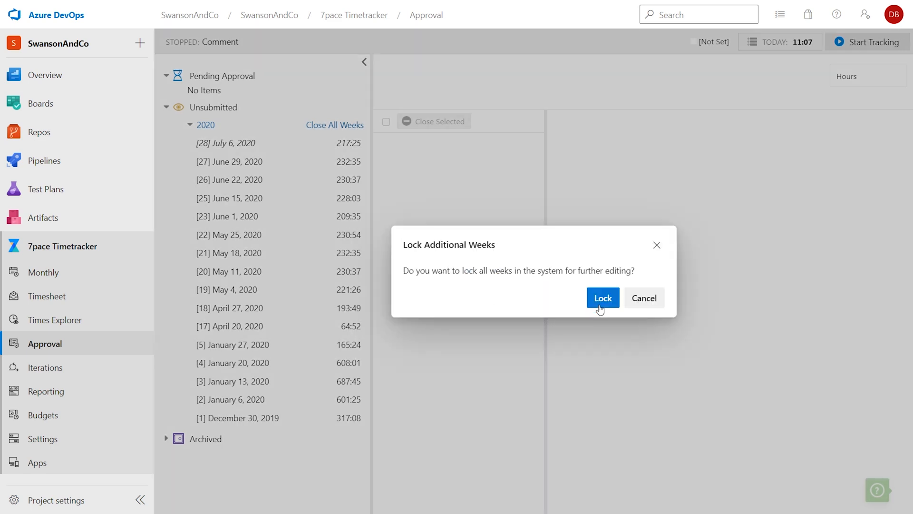
mouse_move(582, 310)
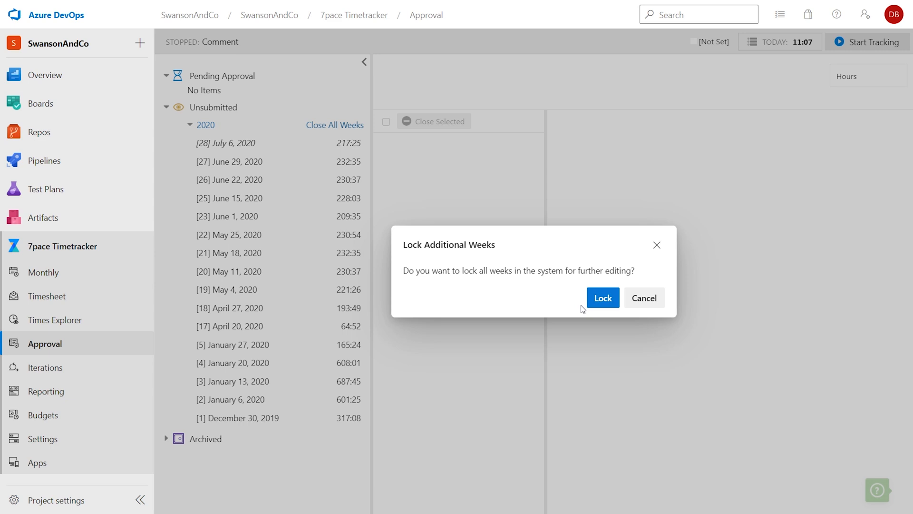
click(644, 298)
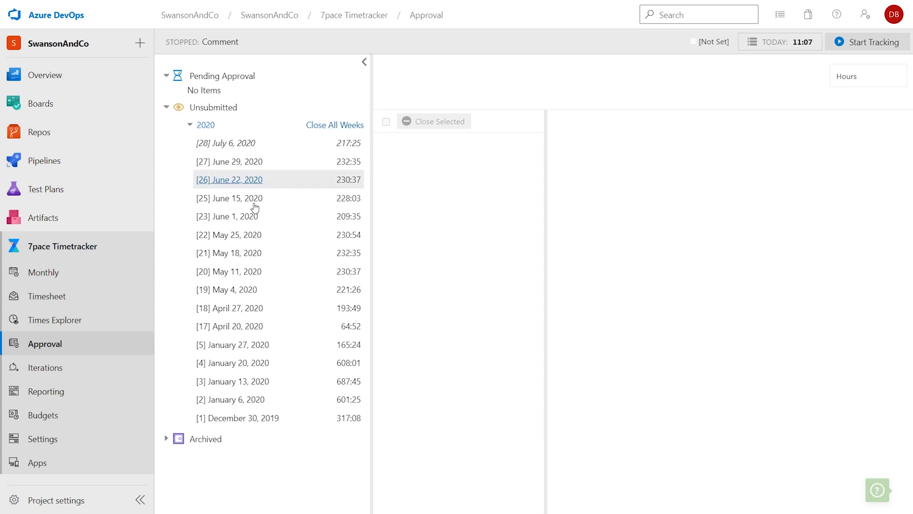
Set the Personal Overview report start date to June 1, 2020, covering 6/1–7/10/2020
click(46, 391)
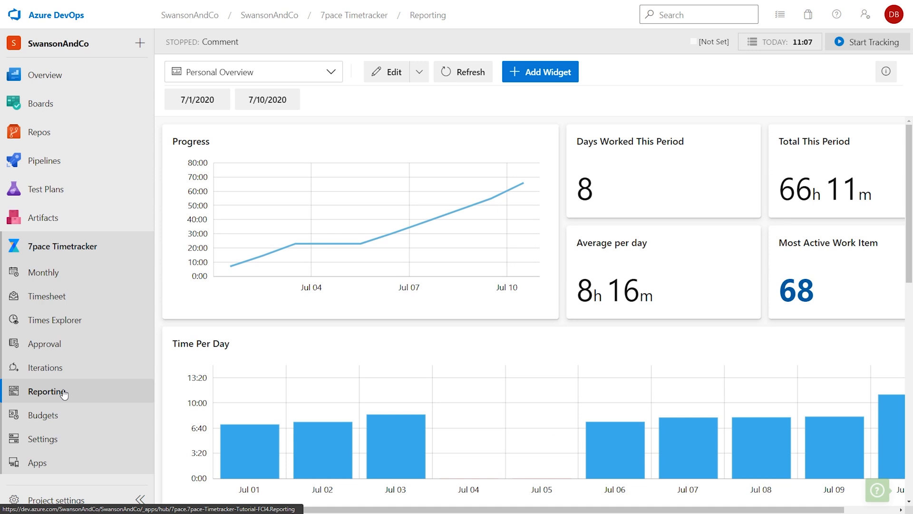
mouse_move(323, 335)
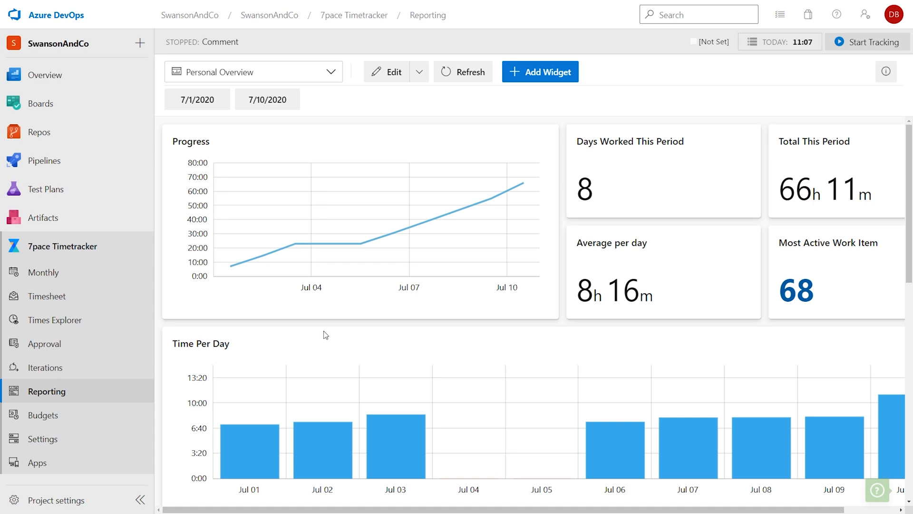
mouse_move(356, 266)
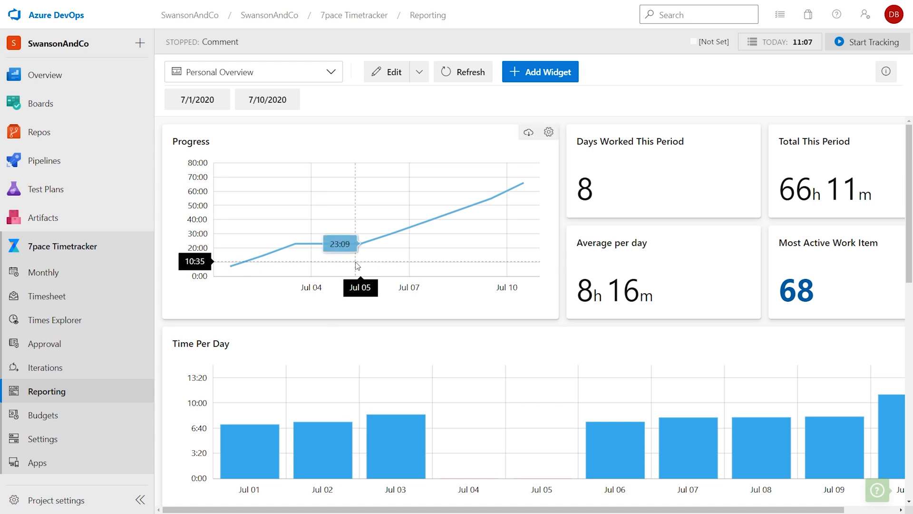
mouse_move(433, 309)
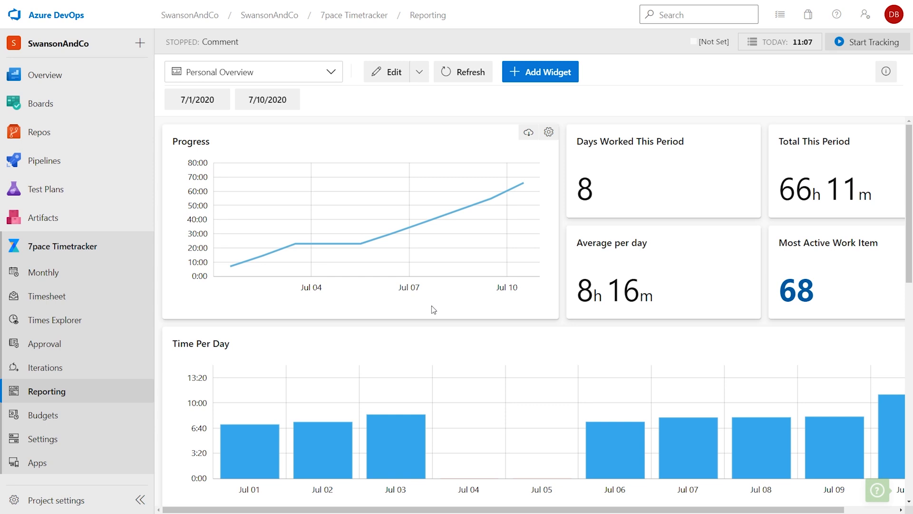
mouse_move(524, 331)
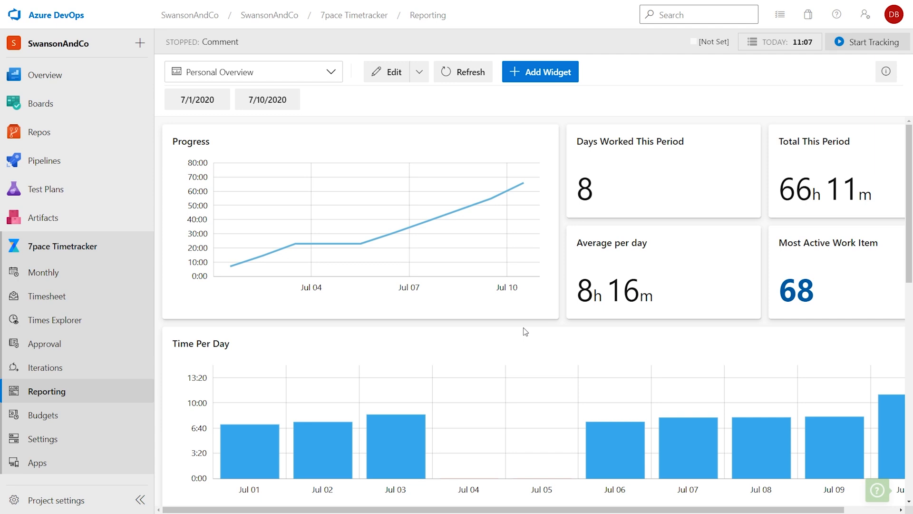
mouse_move(266, 99)
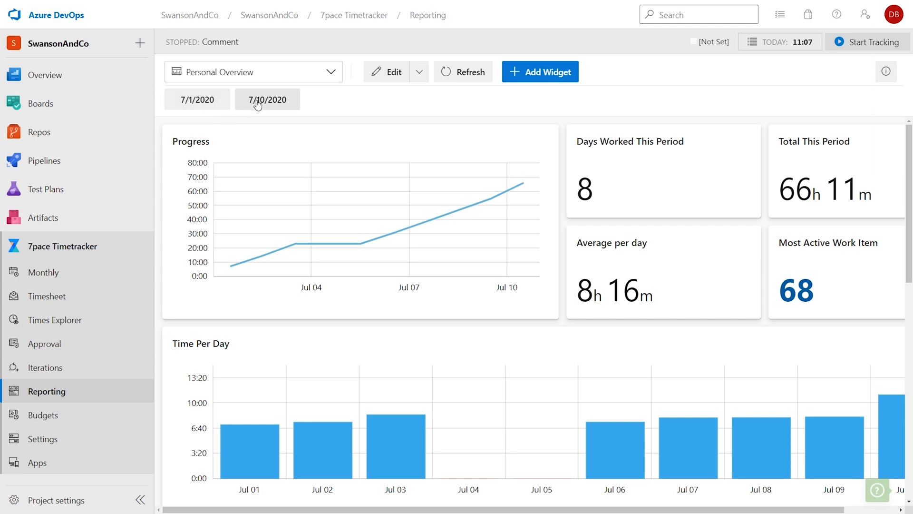
click(197, 98)
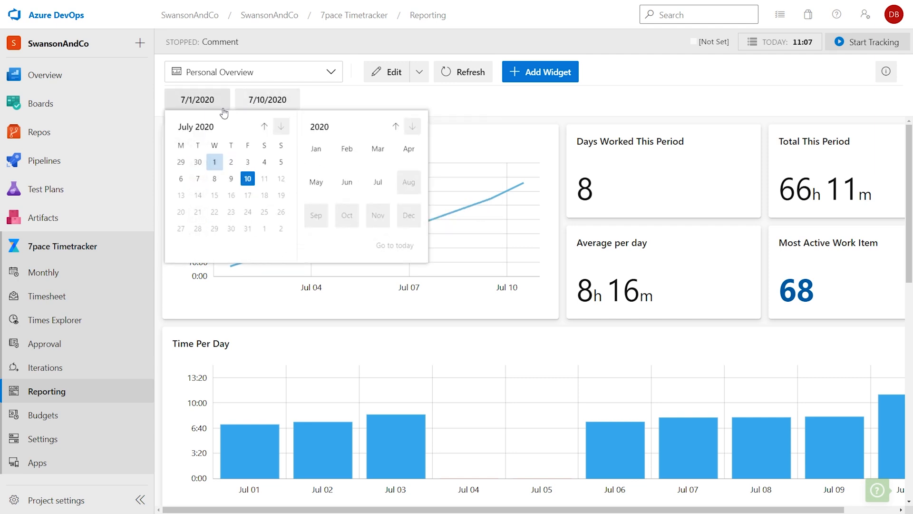
click(263, 126)
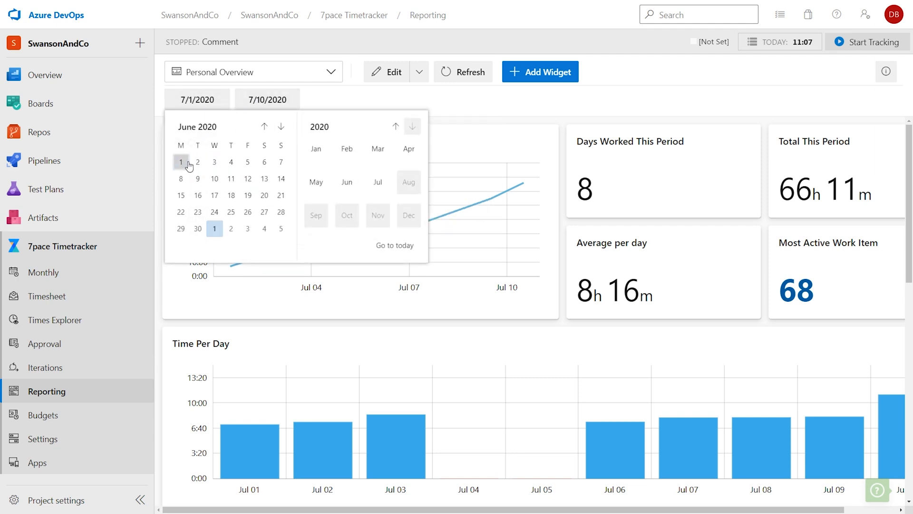
click(181, 162)
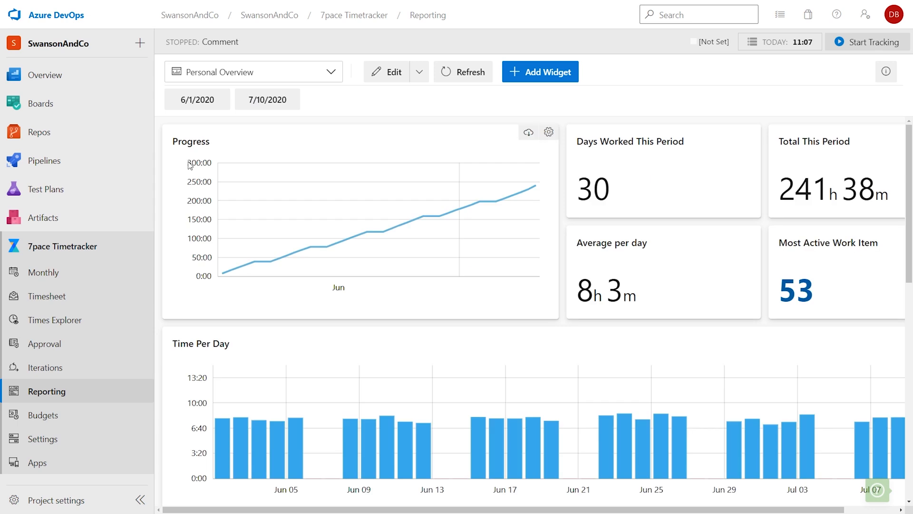
mouse_move(327, 295)
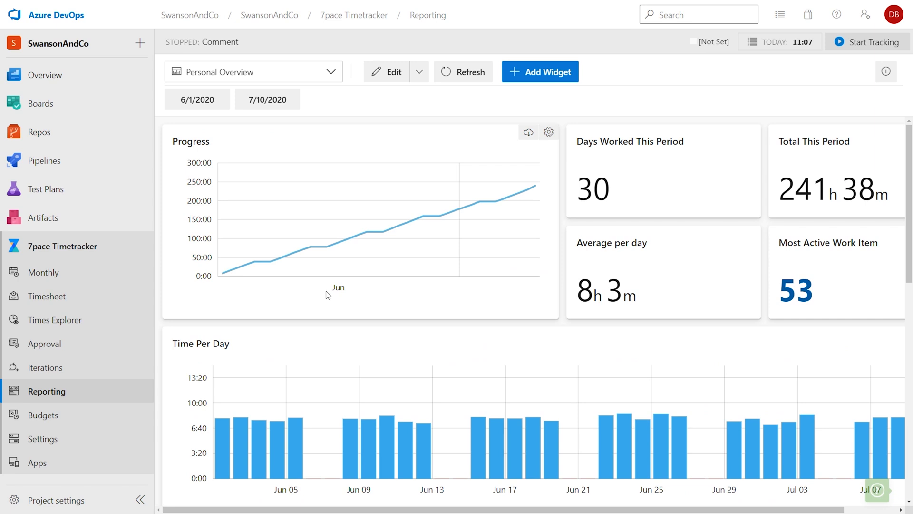
click(332, 71)
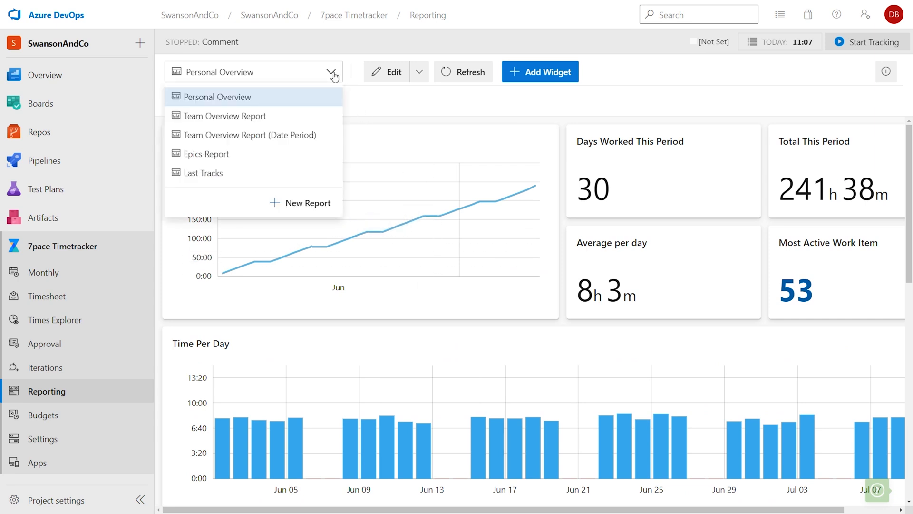
Show the Team Overview Report, browse the Work Item Type filter and start a Table widget
click(223, 115)
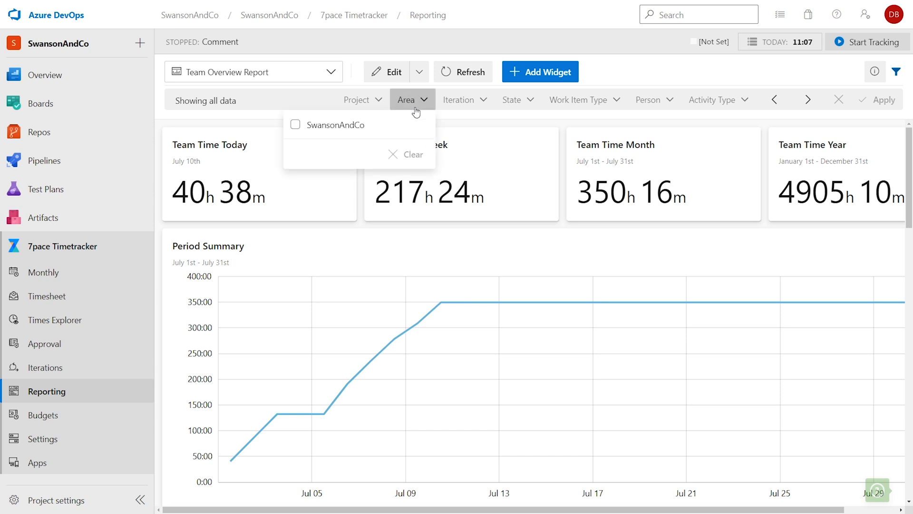
click(579, 100)
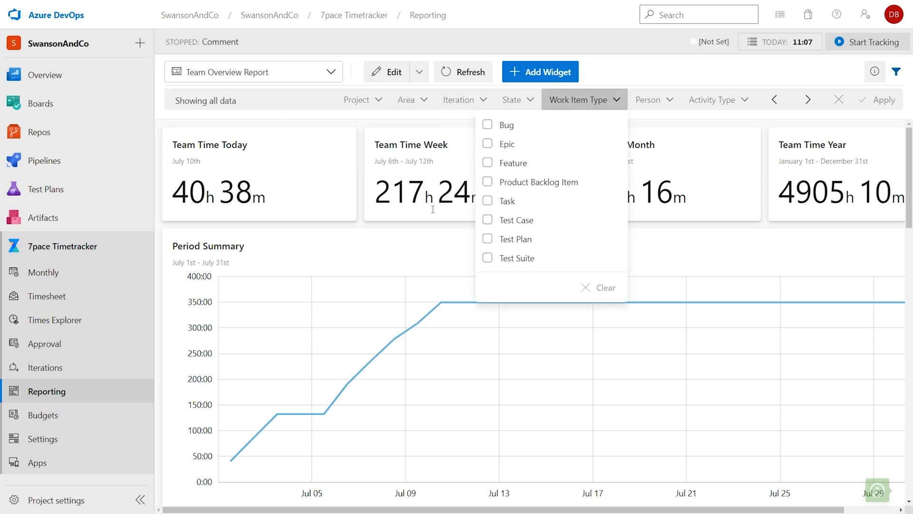
click(539, 72)
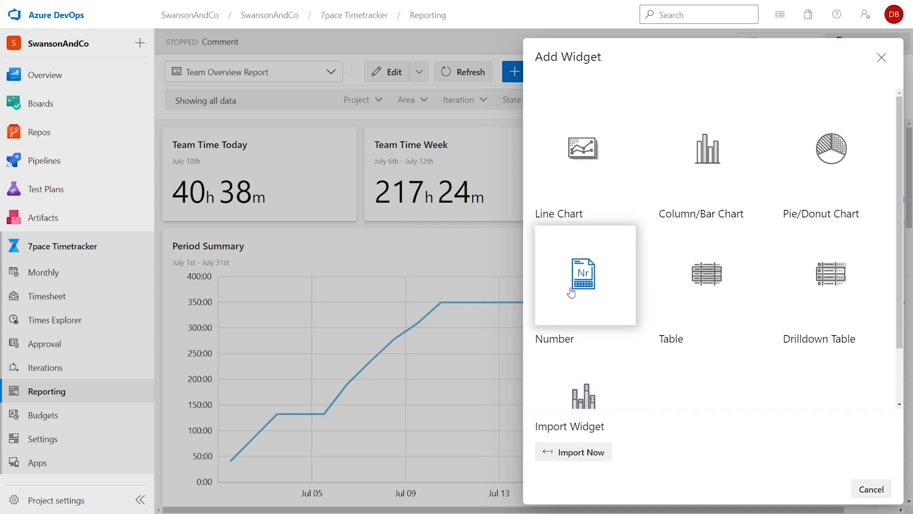
click(707, 275)
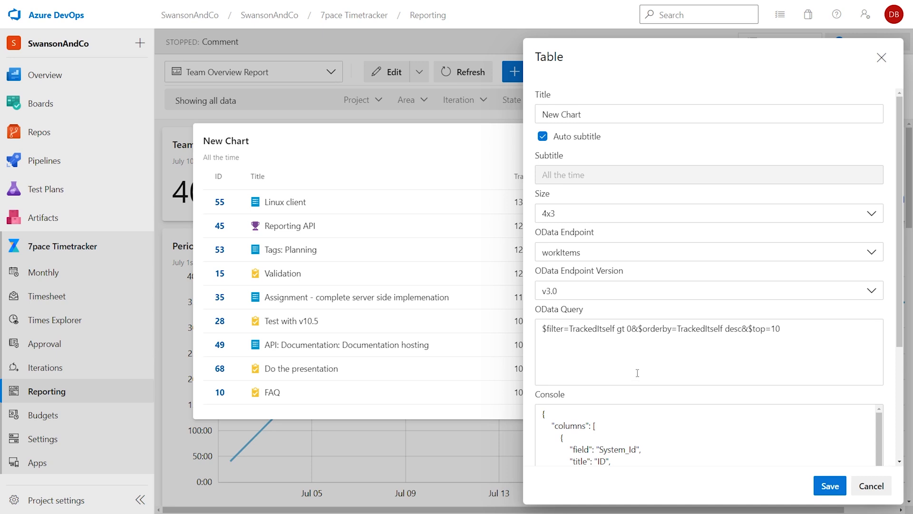
mouse_move(907, 59)
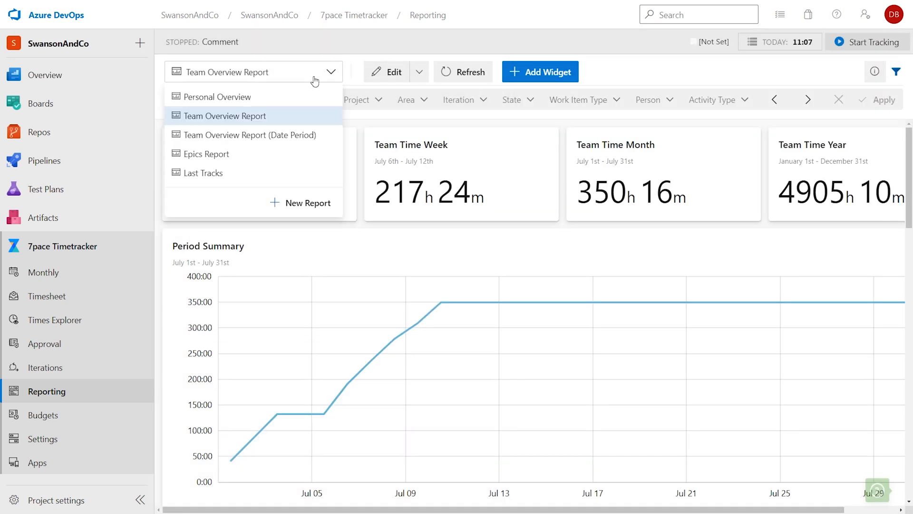
Switch to Team Overview Report (Date Period) and set its period to June 1–30, 2020
click(250, 134)
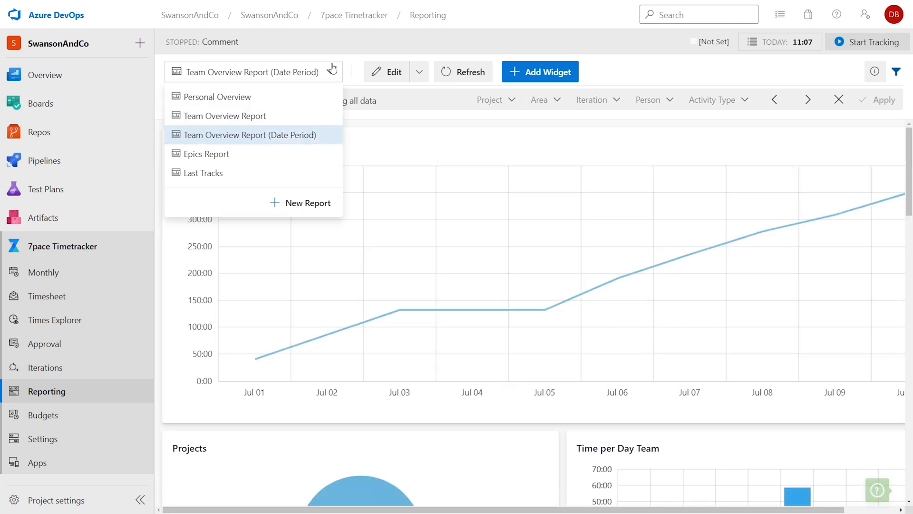
click(250, 135)
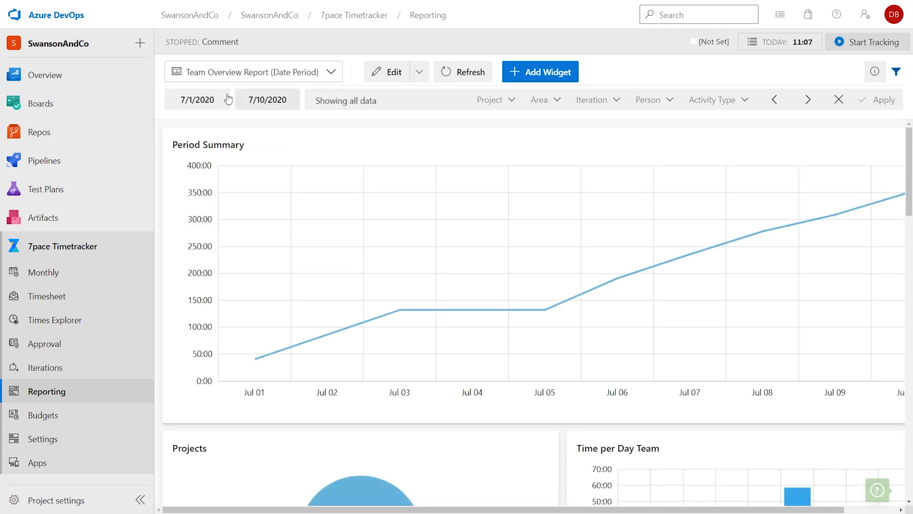
click(198, 98)
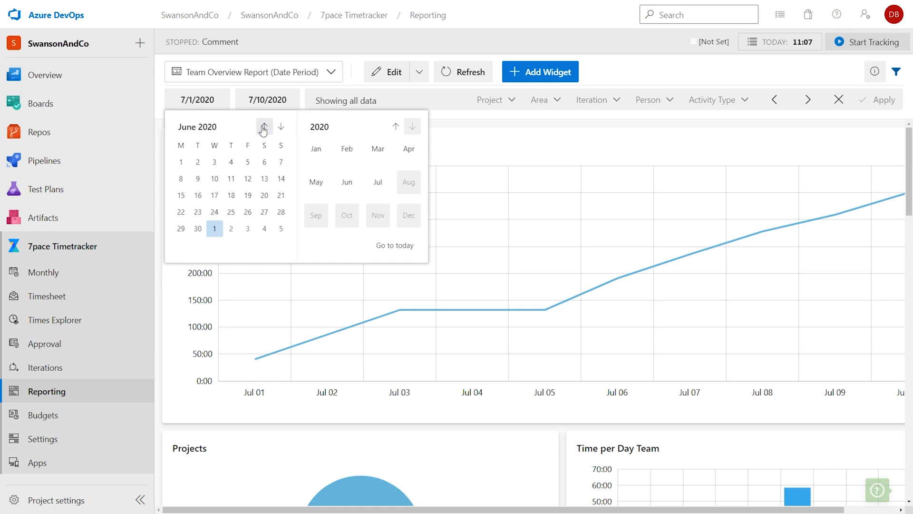
click(263, 127)
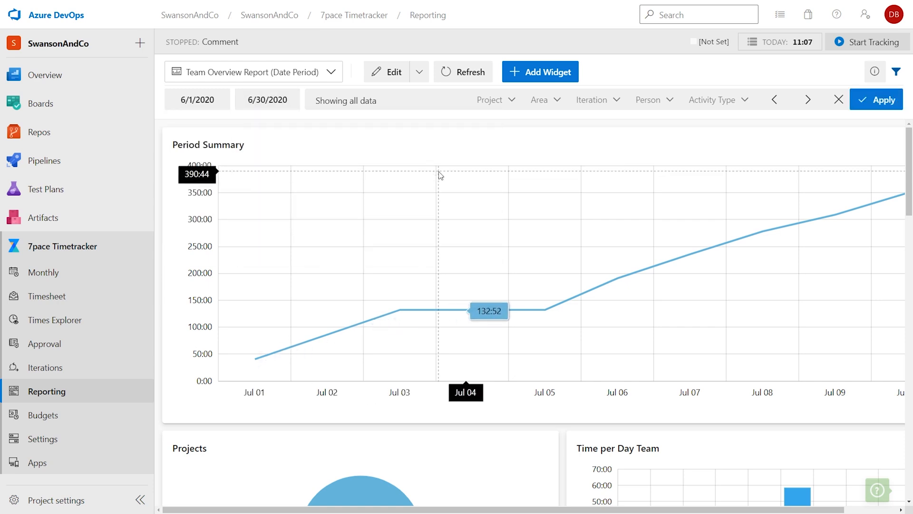
mouse_move(476, 145)
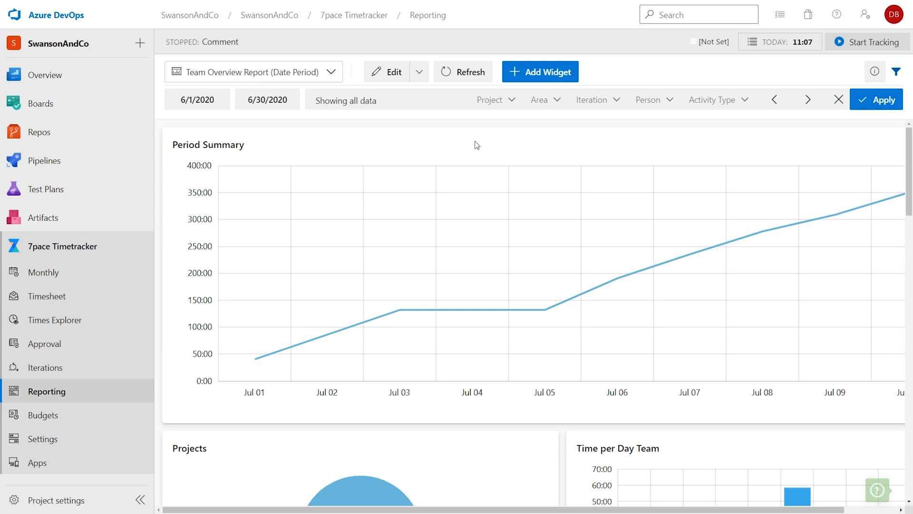
mouse_move(486, 175)
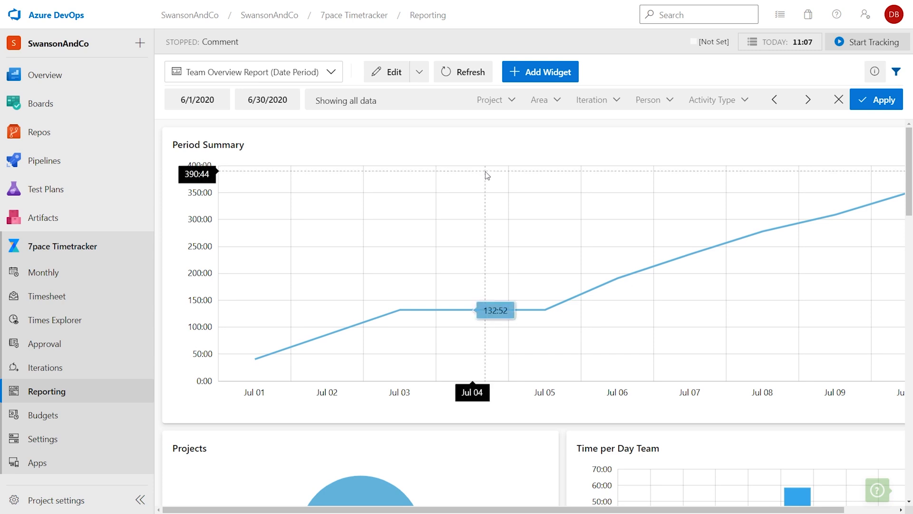
mouse_move(508, 125)
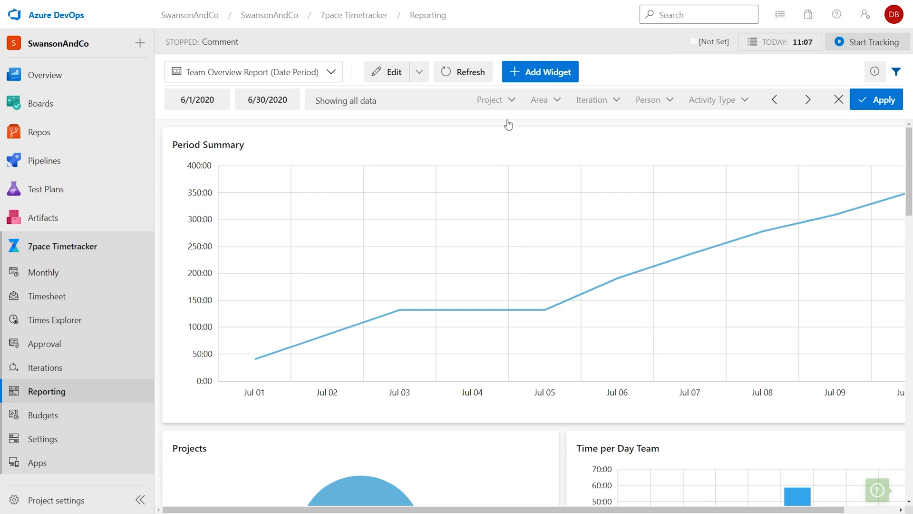
Scroll down through the report's widgets to the Top 30 Work Items table
scroll(down, 3)
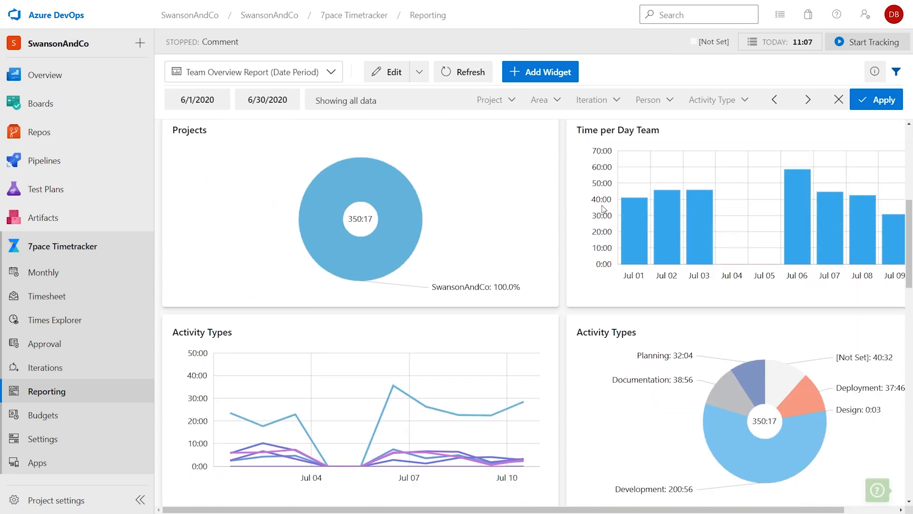
scroll(down, 3)
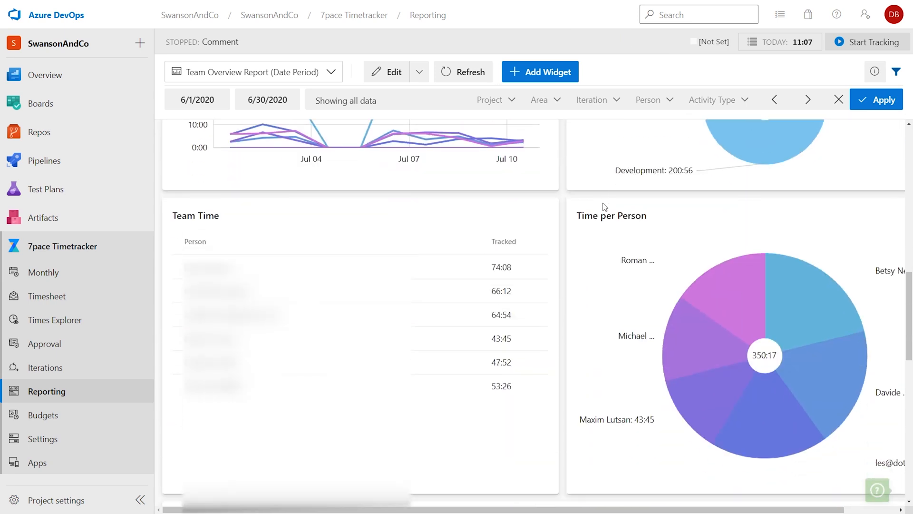
scroll(down, 3)
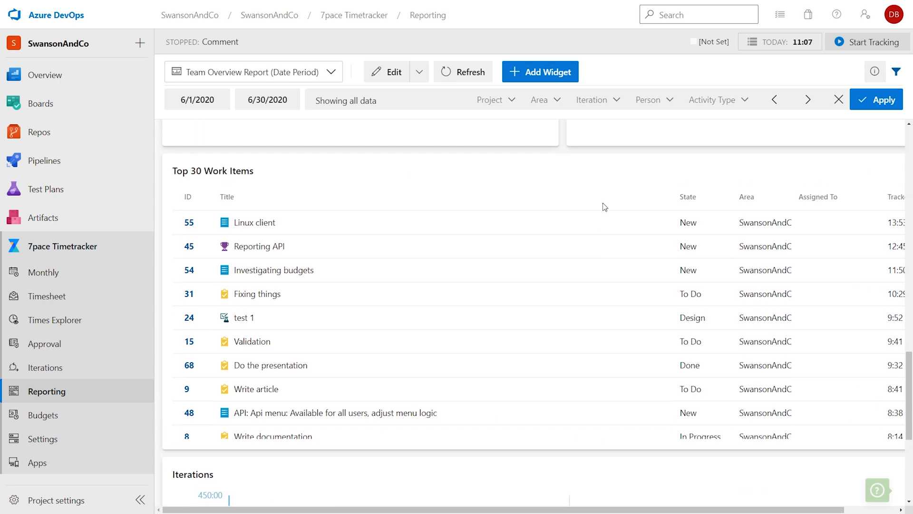